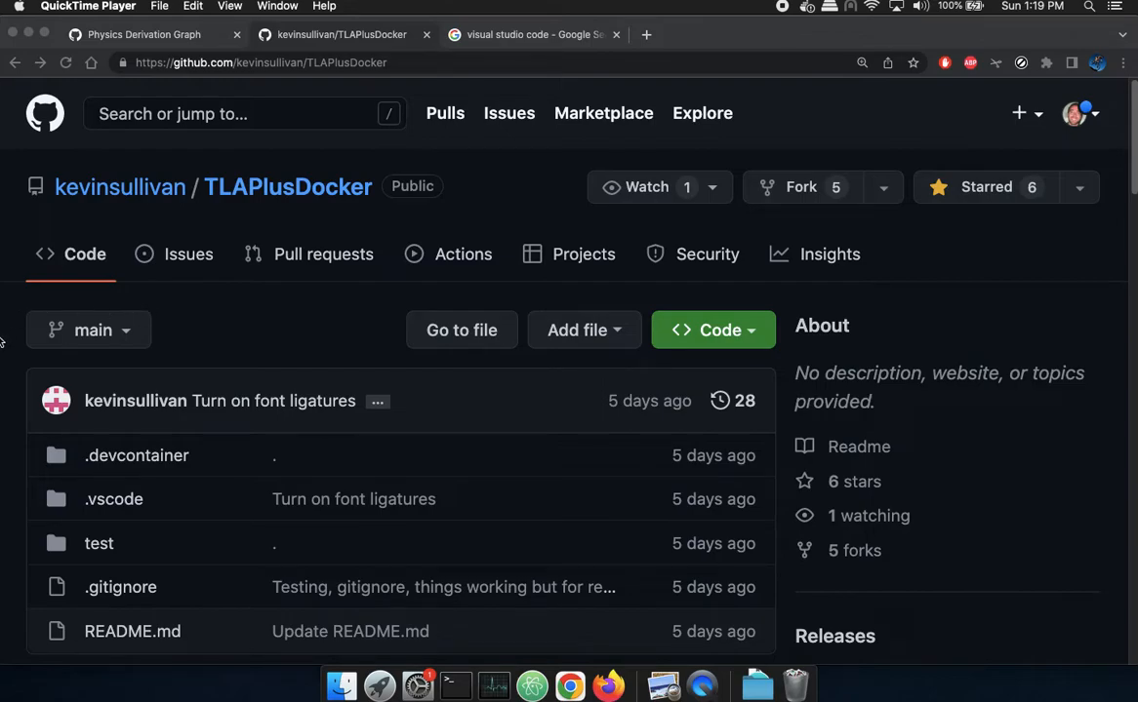
- Fork TLAPlusDocker with the allofphysicsgraph organization as owner, keeping the repository name
{"action": "scroll", "scroll_direction": "down", "scroll_amount": 3}
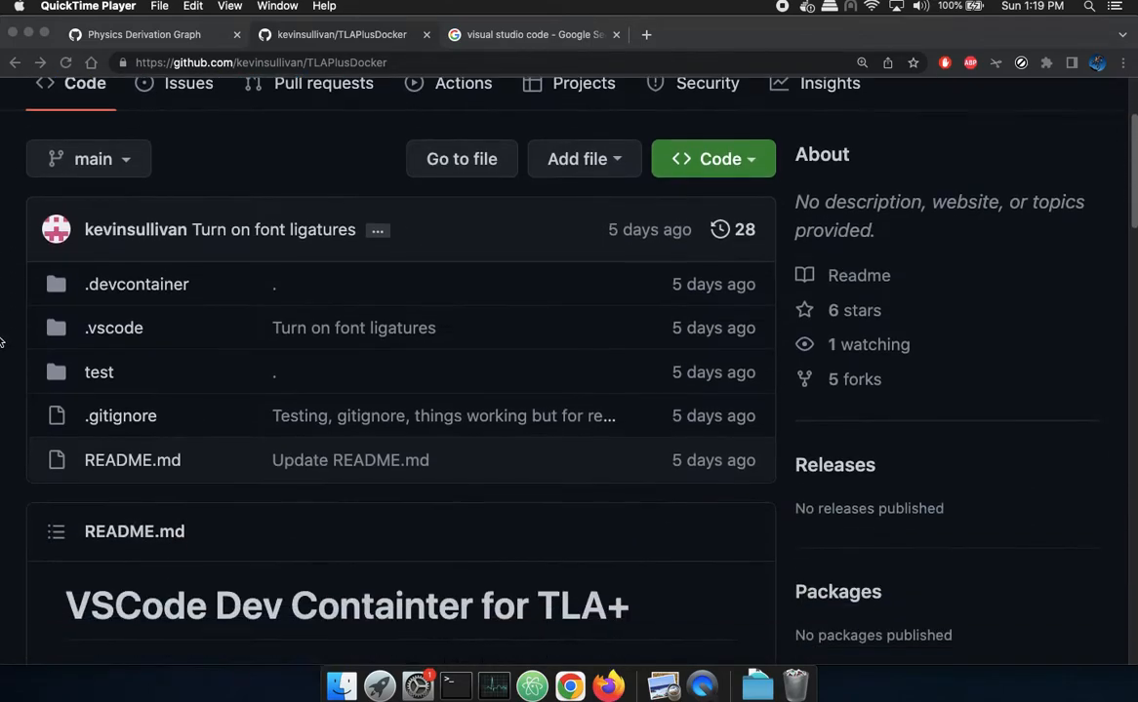
{"action": "scroll", "scroll_direction": "down", "scroll_amount": 3}
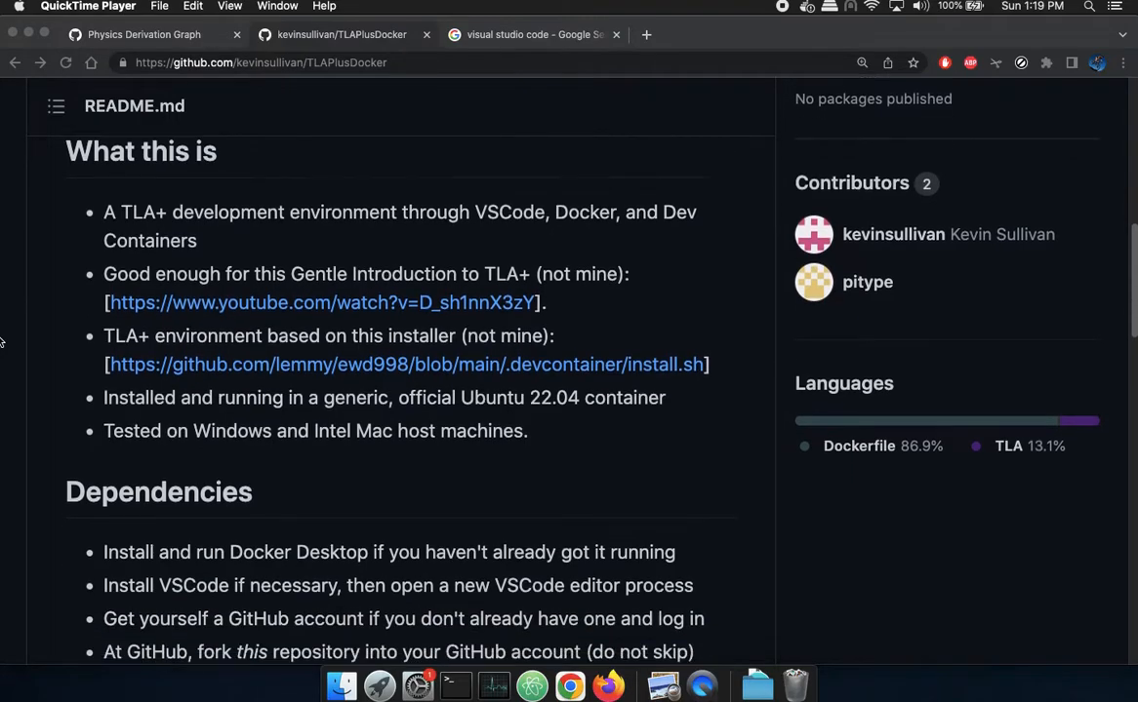
{"action": "scroll", "scroll_direction": "down", "scroll_amount": 3}
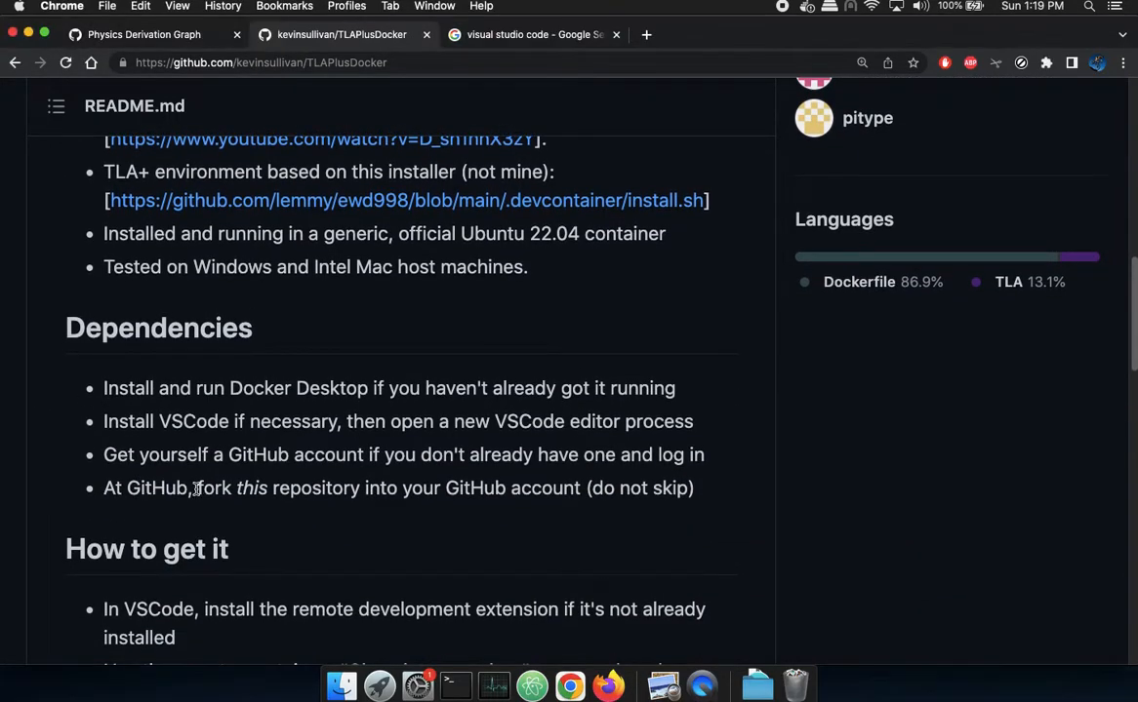
{"action": "left_click_drag", "start_coordinate": [197, 488], "coordinate": [589, 487]}
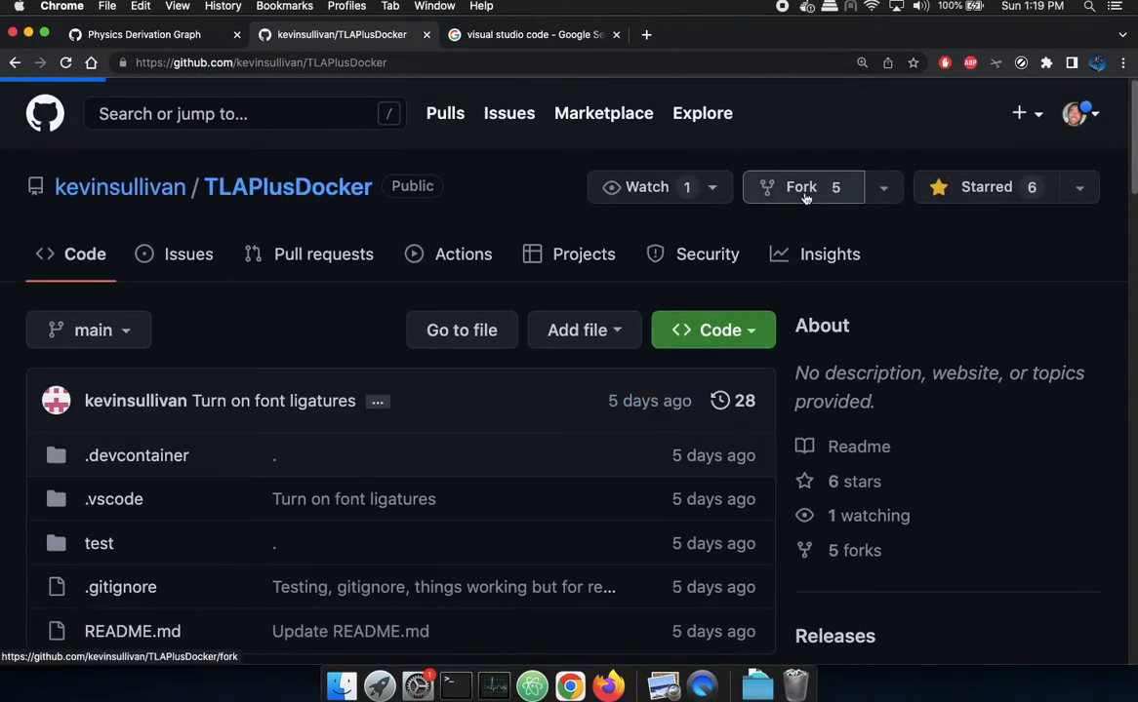
{"action": "left_click", "coordinate": [800, 187]}
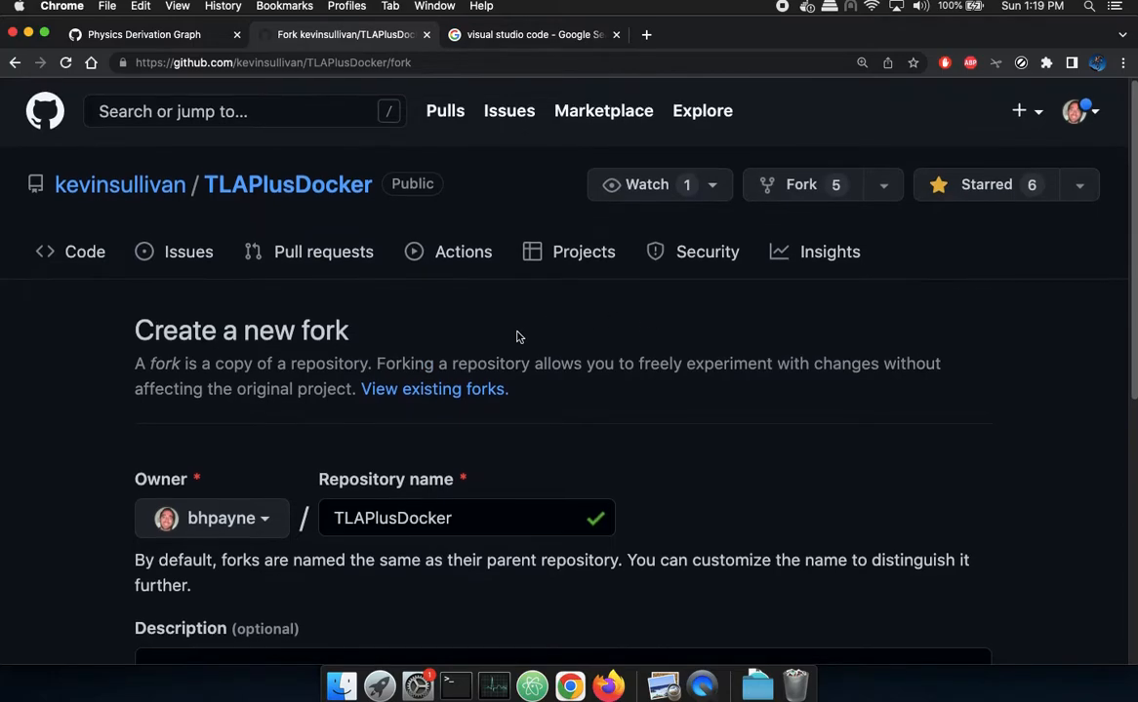
{"action": "scroll", "scroll_direction": "down", "scroll_amount": 3}
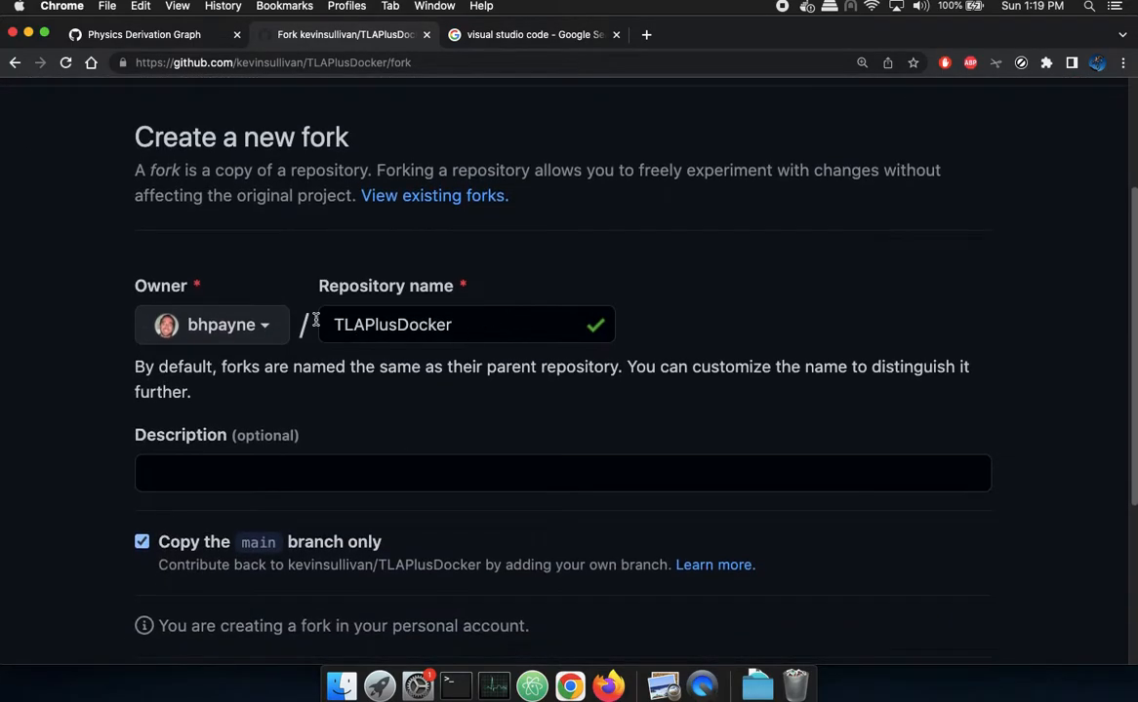
{"action": "left_click", "coordinate": [211, 324]}
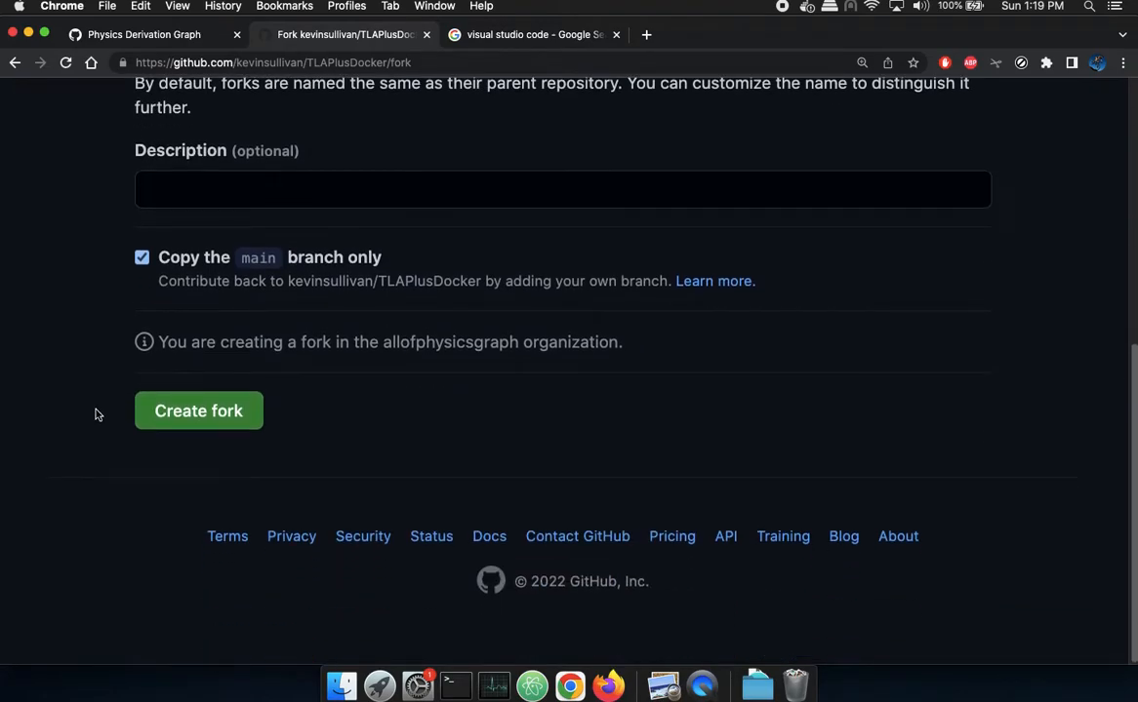
{"action": "left_click", "coordinate": [199, 410]}
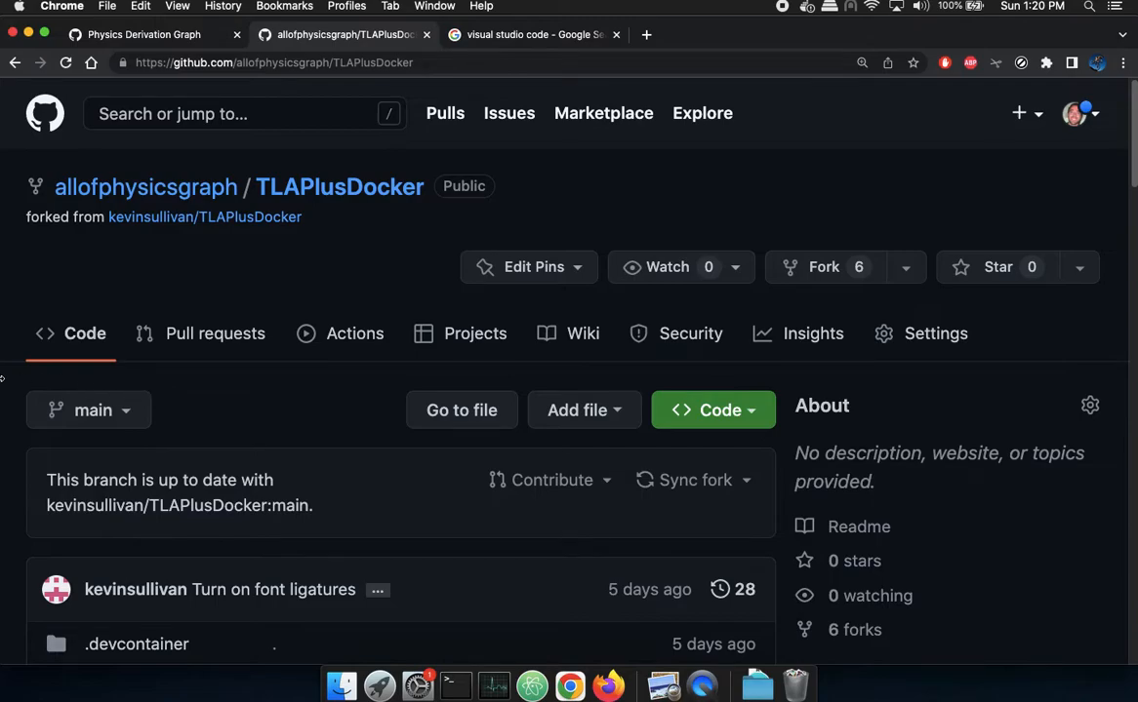
{"action": "scroll", "scroll_direction": "down", "scroll_amount": 3}
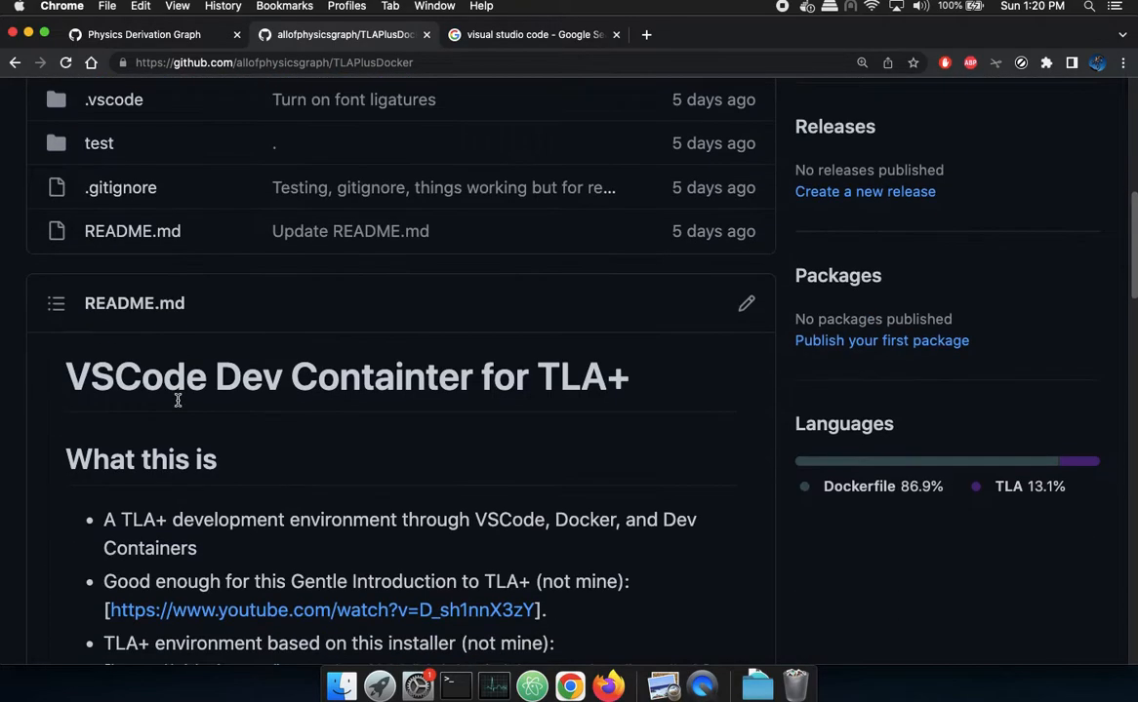
{"action": "scroll", "scroll_direction": "down", "scroll_amount": 3}
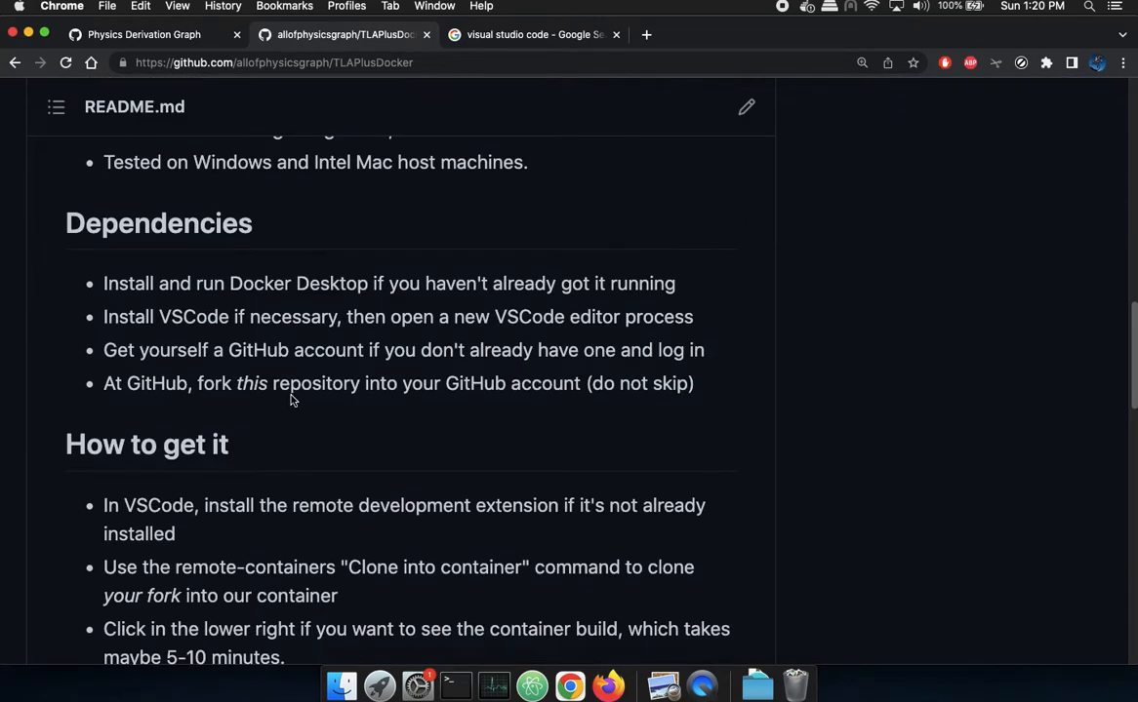
{"action": "triple_click", "coordinate": [390, 316]}
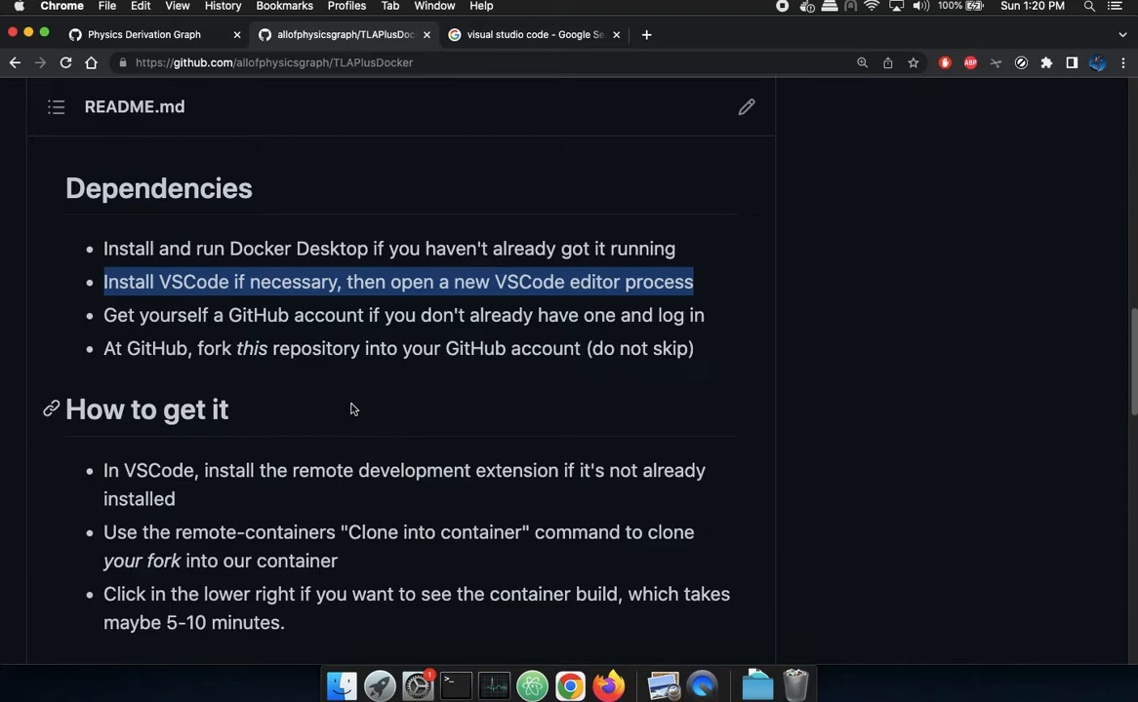
{"action": "scroll", "scroll_direction": "down", "scroll_amount": 3}
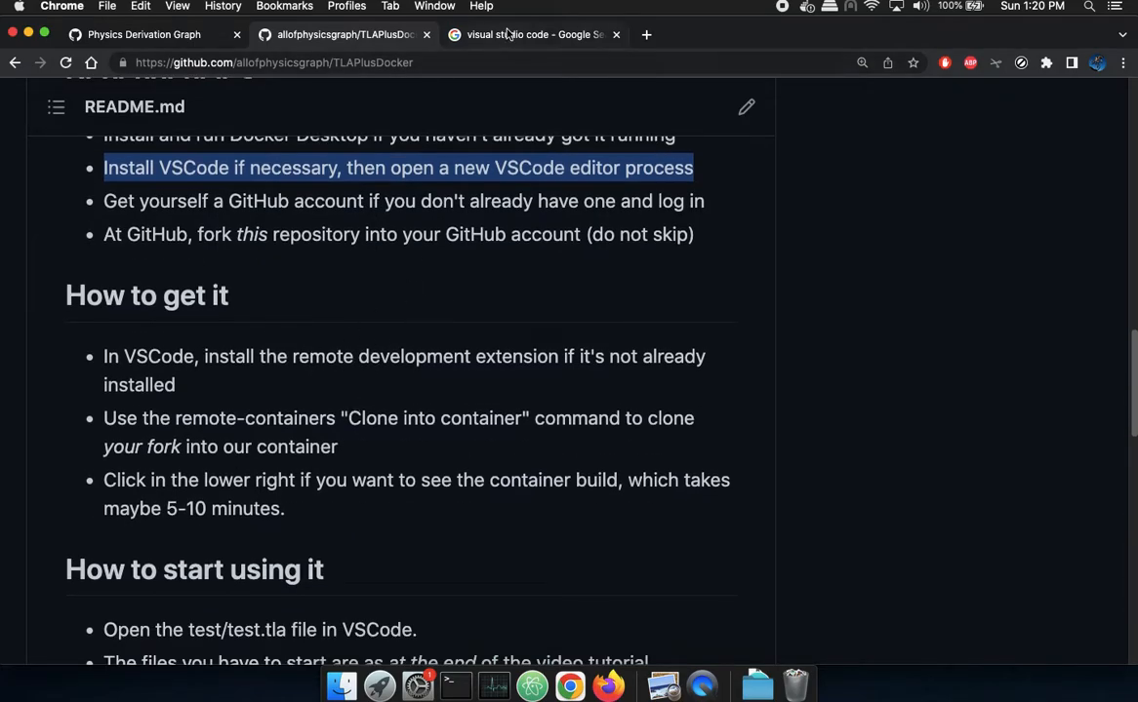
- From the Google result, download VS Code for Mac, saving the installer to the Desktop
{"action": "left_click", "coordinate": [531, 35]}
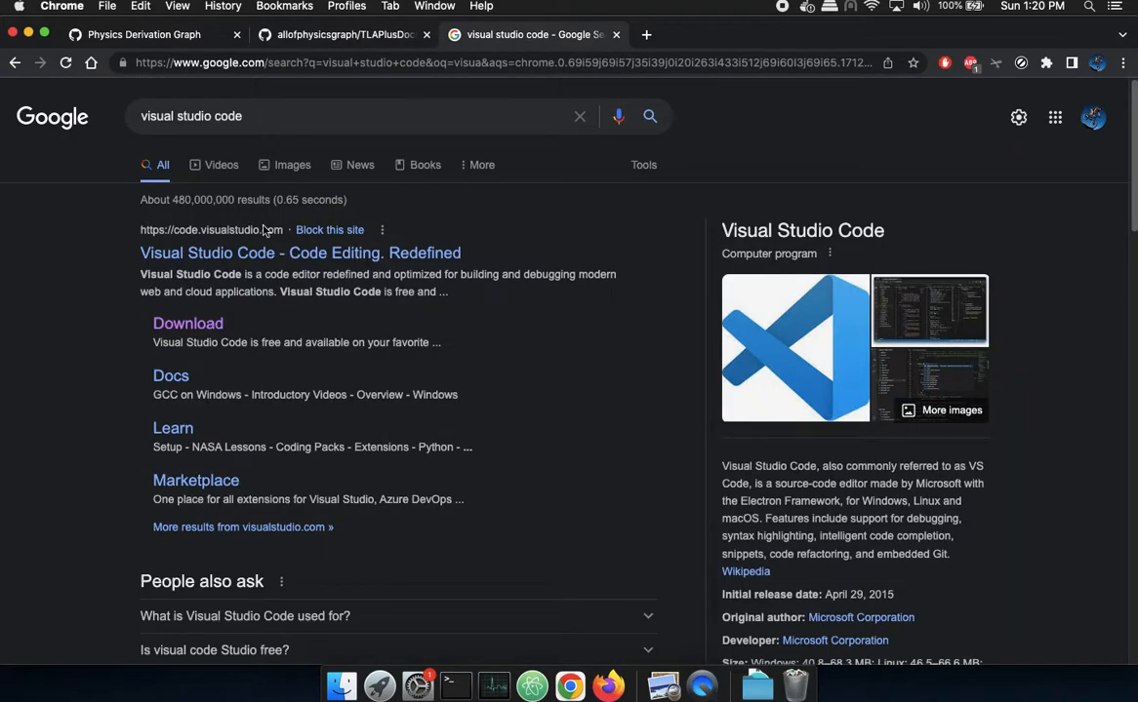
{"action": "mouse_move", "coordinate": [188, 324]}
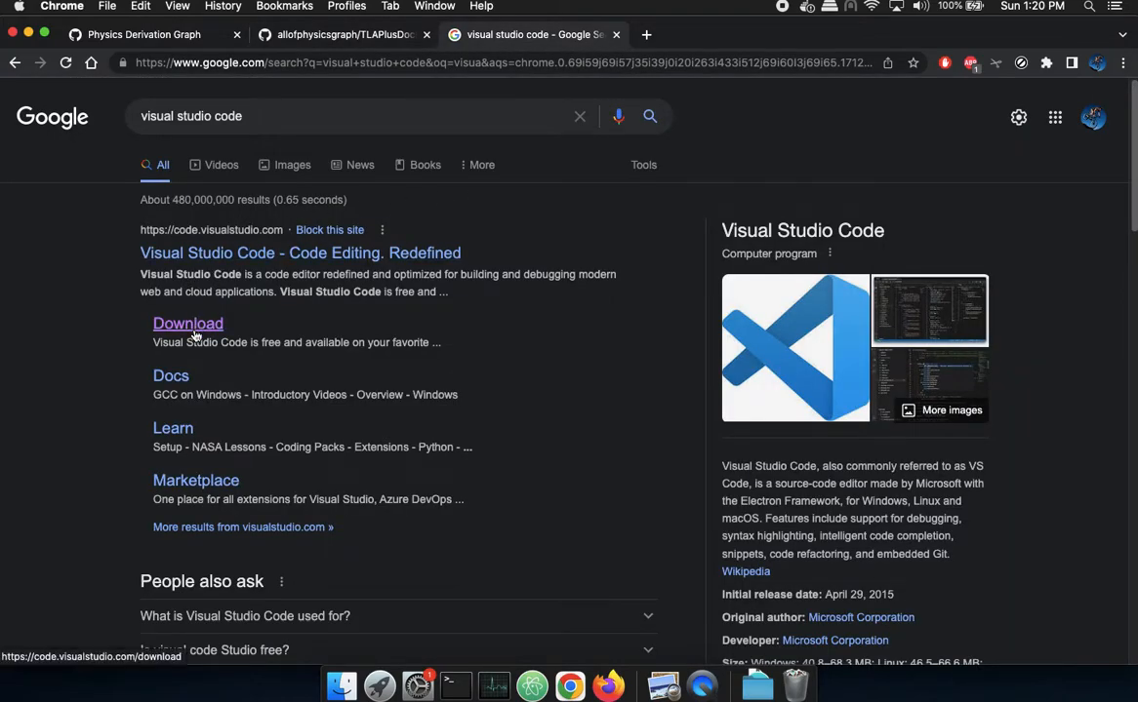
{"action": "left_click", "coordinate": [187, 324]}
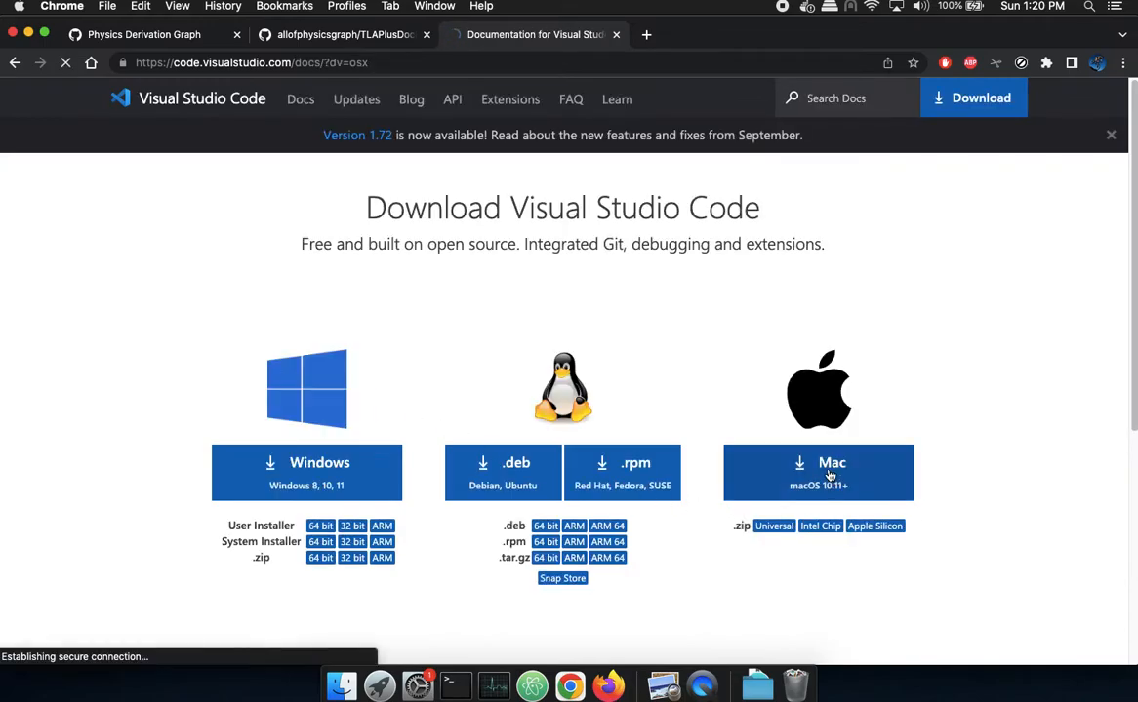
{"action": "left_click", "coordinate": [817, 472]}
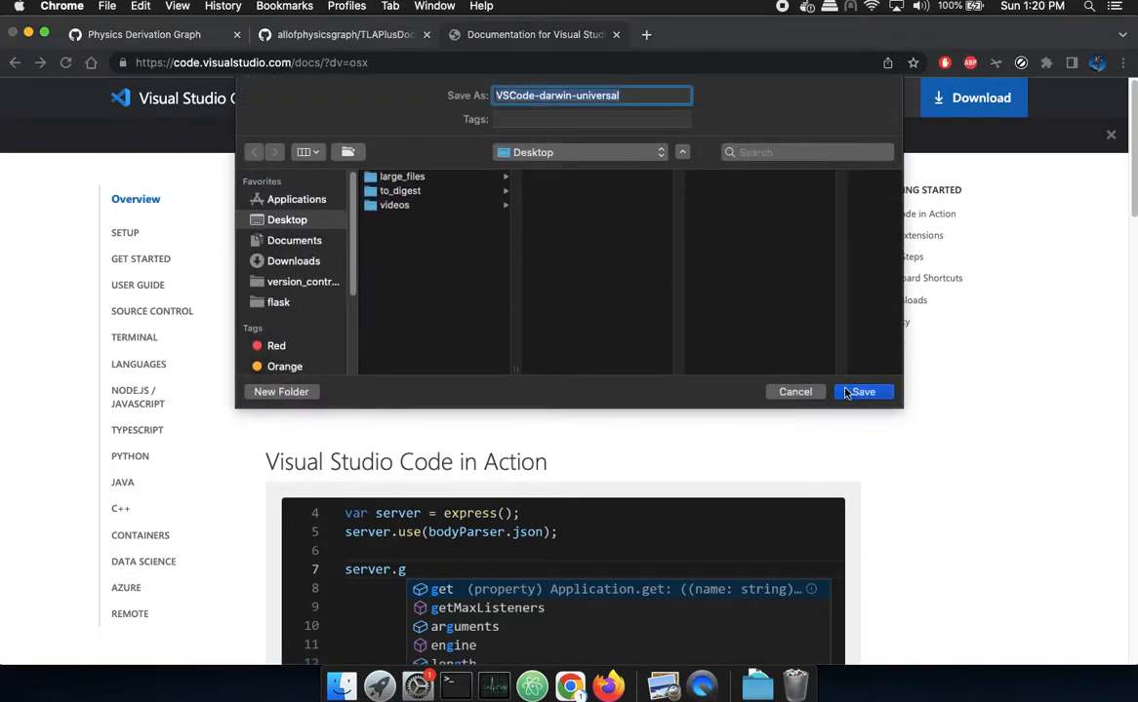
{"action": "left_click", "coordinate": [863, 390]}
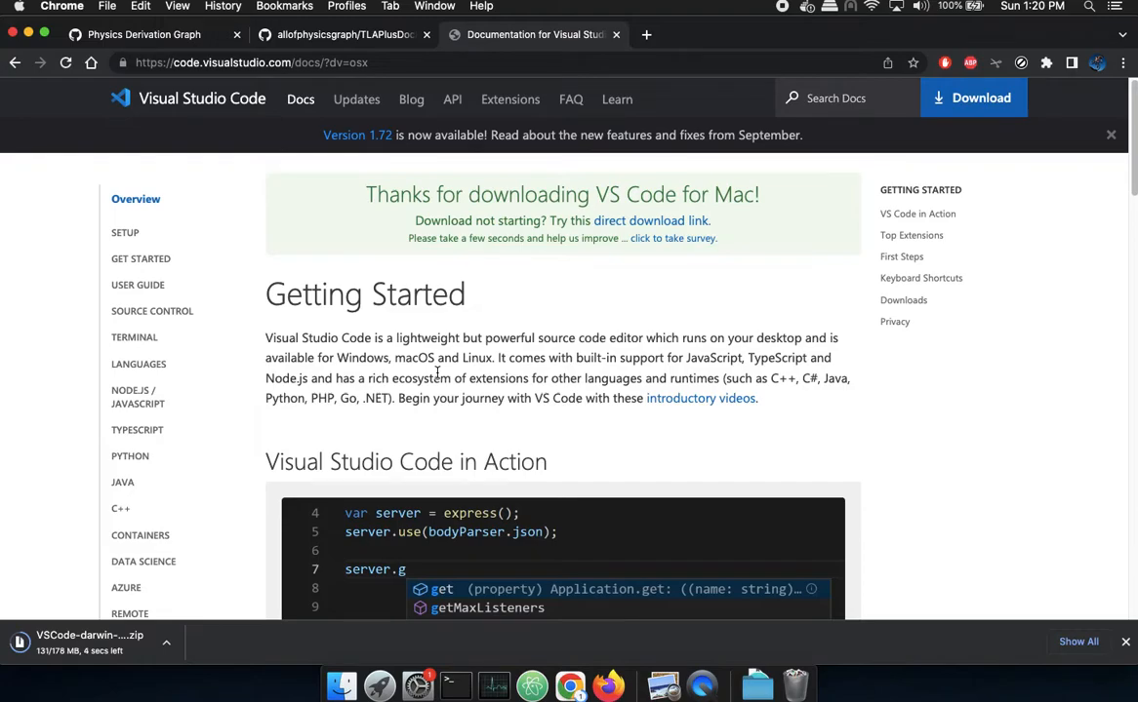
{"action": "left_click", "coordinate": [339, 687]}
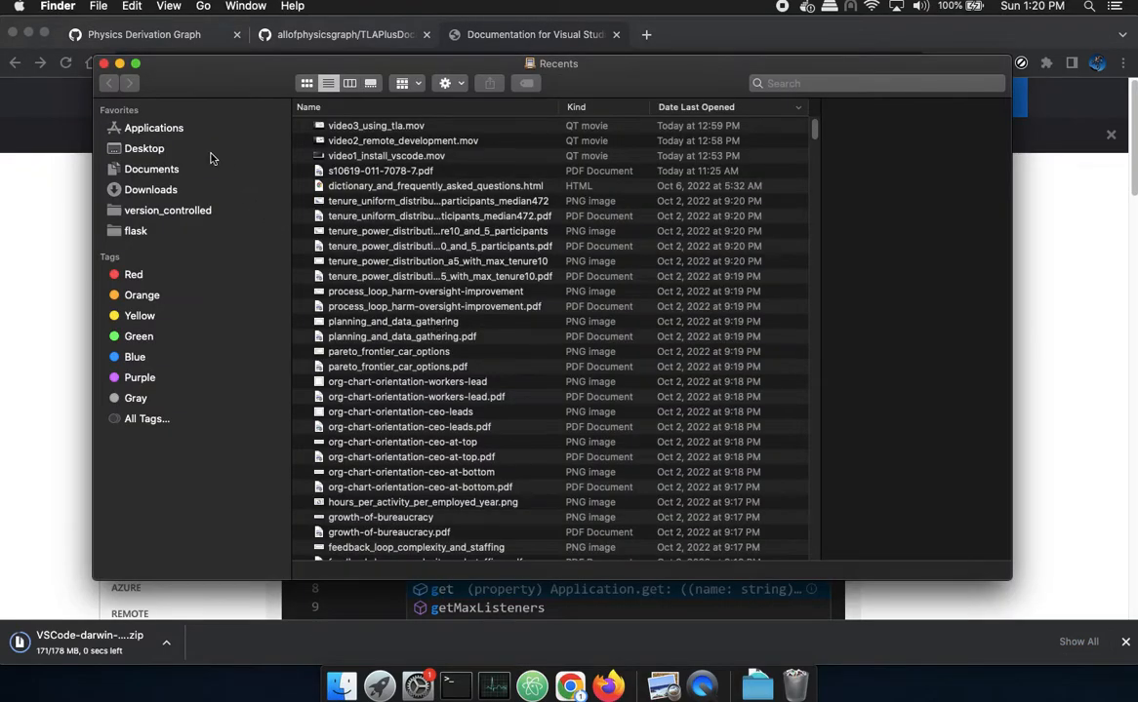
- Unzip VSCode-darwin-universal.zip in the Desktop folder
{"action": "left_click", "coordinate": [144, 148]}
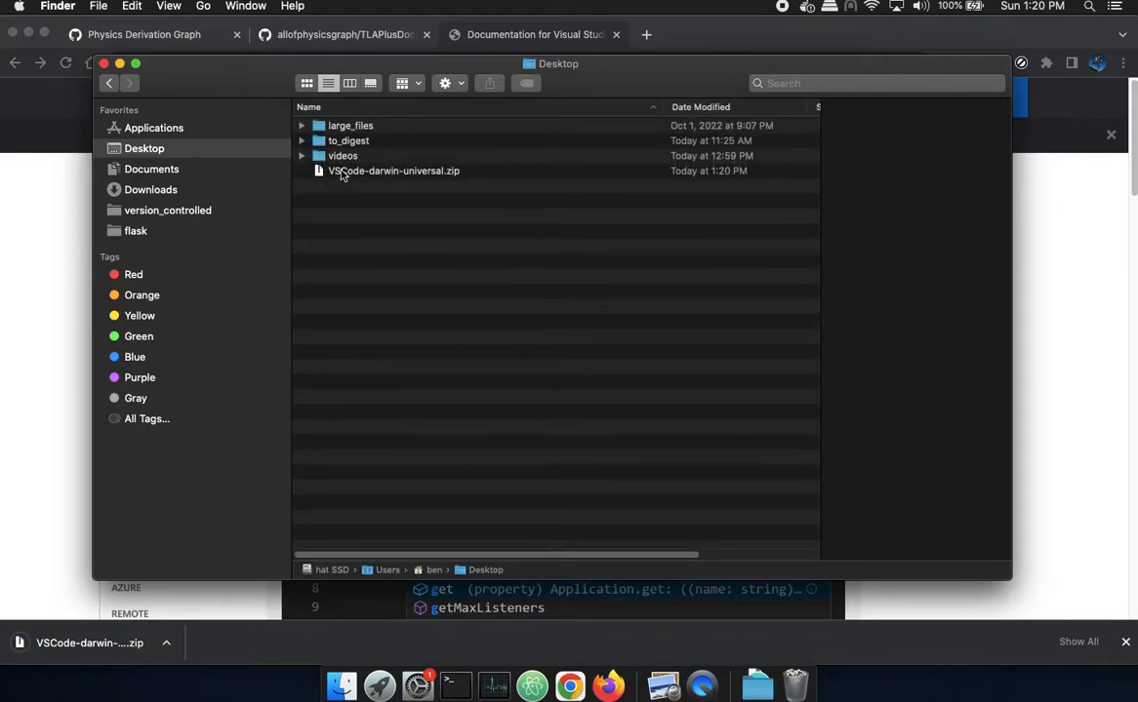
{"action": "left_click", "coordinate": [392, 172]}
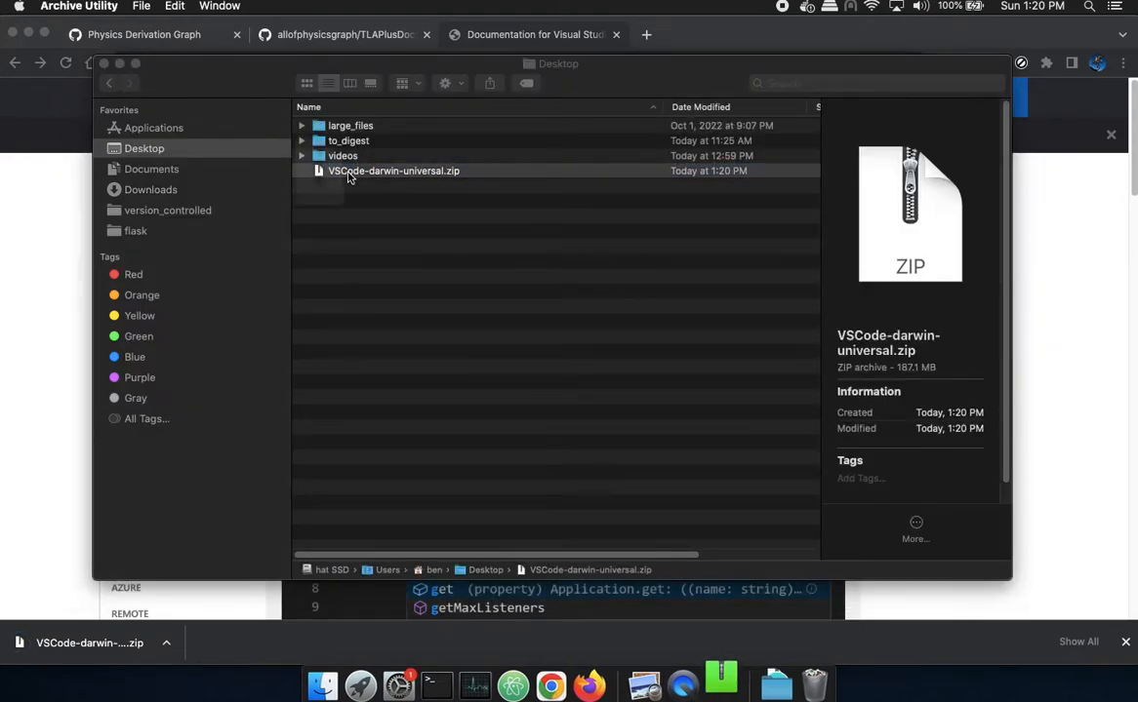
{"action": "double_click", "coordinate": [392, 171]}
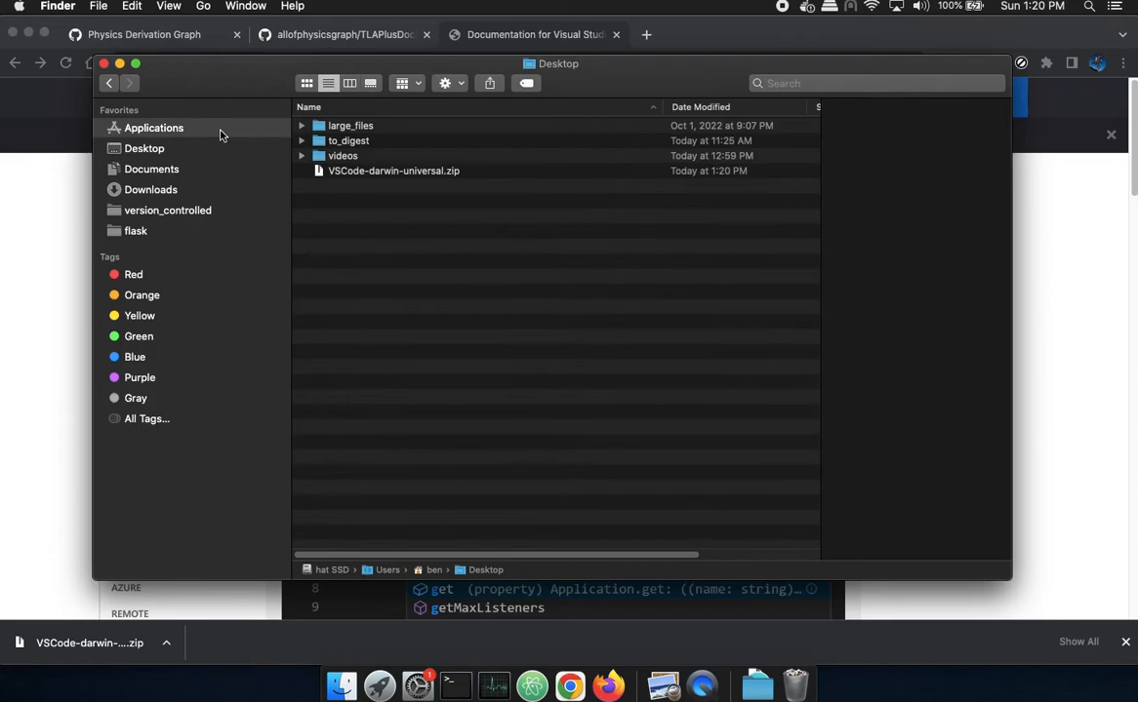
- Launch Visual Studio Code from Finder's Applications folder
{"action": "left_click", "coordinate": [152, 128]}
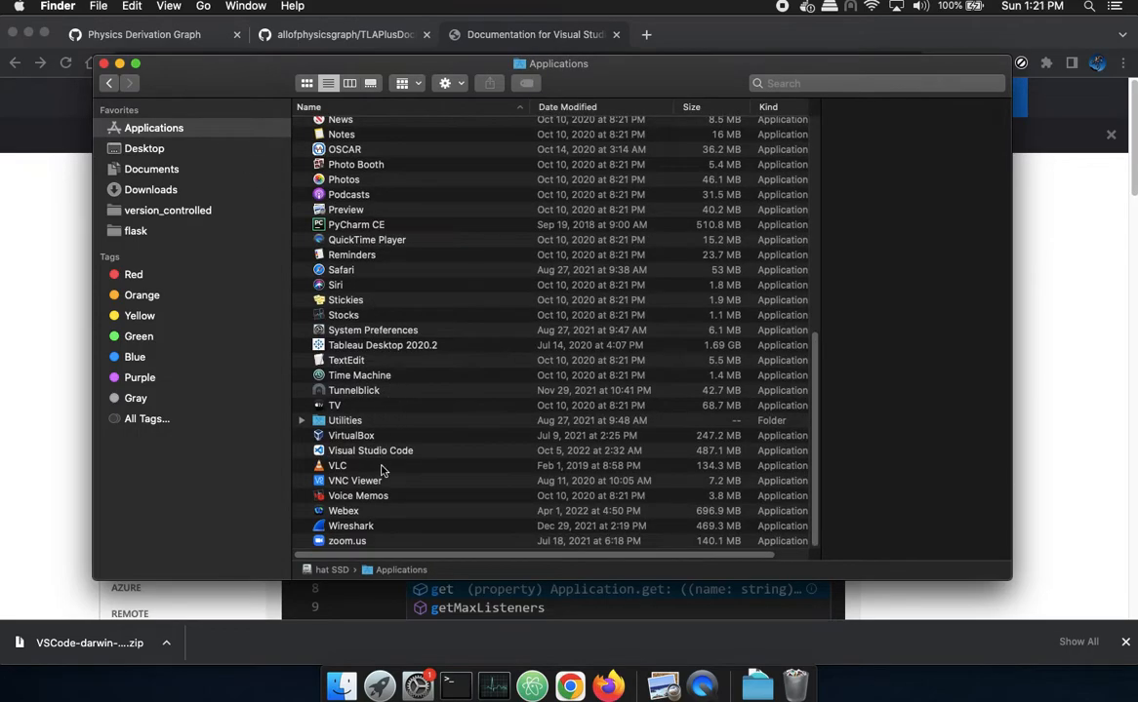
{"action": "left_click", "coordinate": [371, 449]}
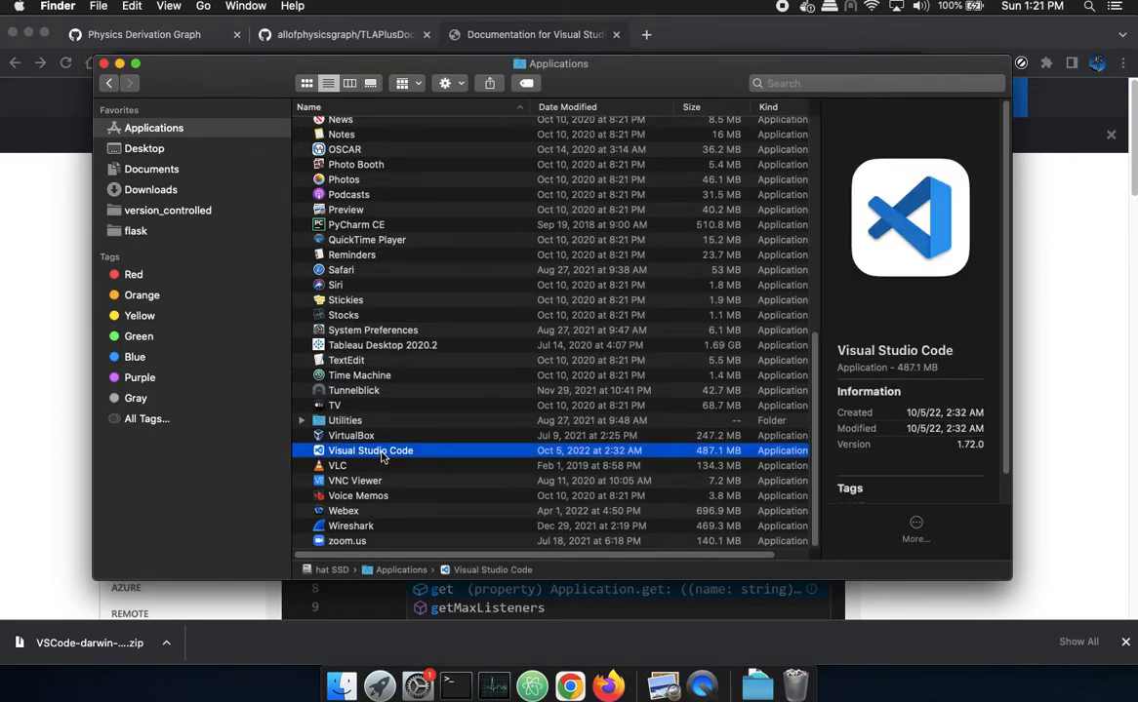
{"action": "double_click", "coordinate": [371, 449]}
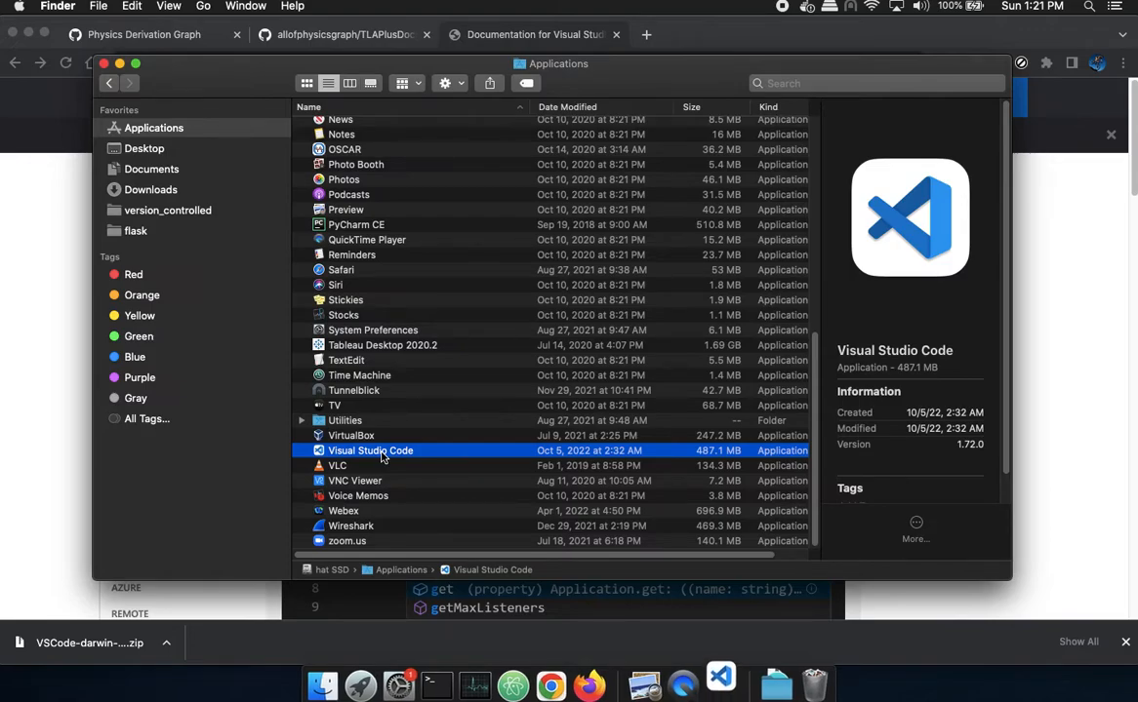
{"action": "mouse_move", "coordinate": [629, 370]}
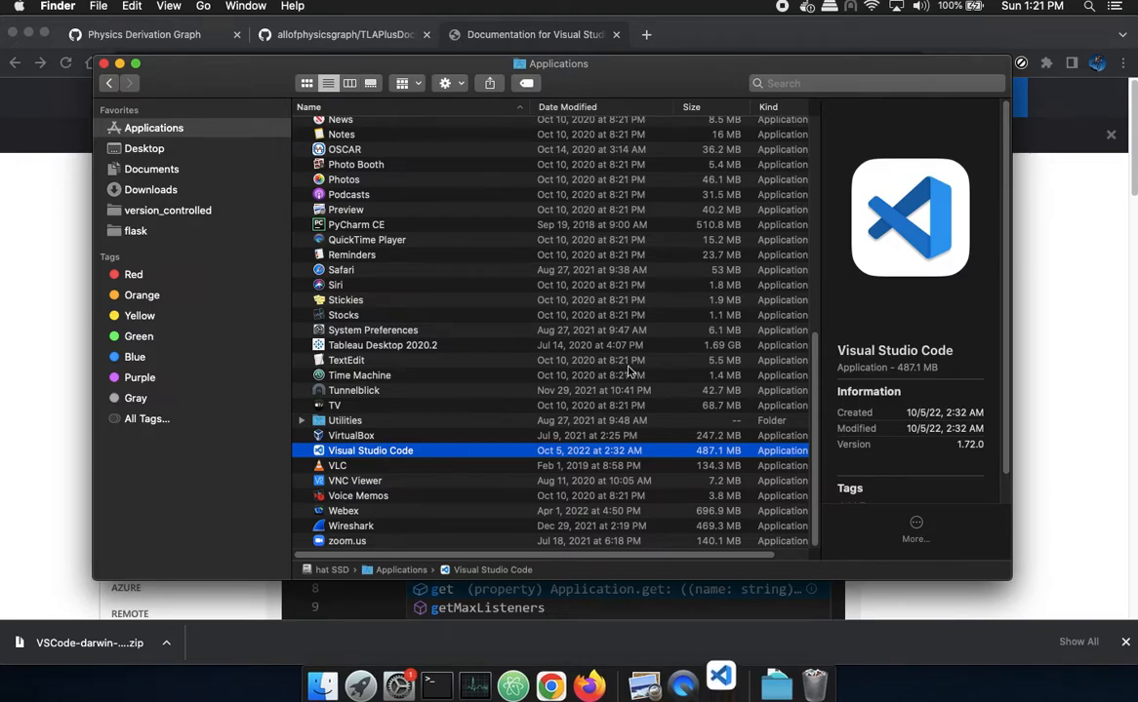
{"action": "mouse_move", "coordinate": [594, 515]}
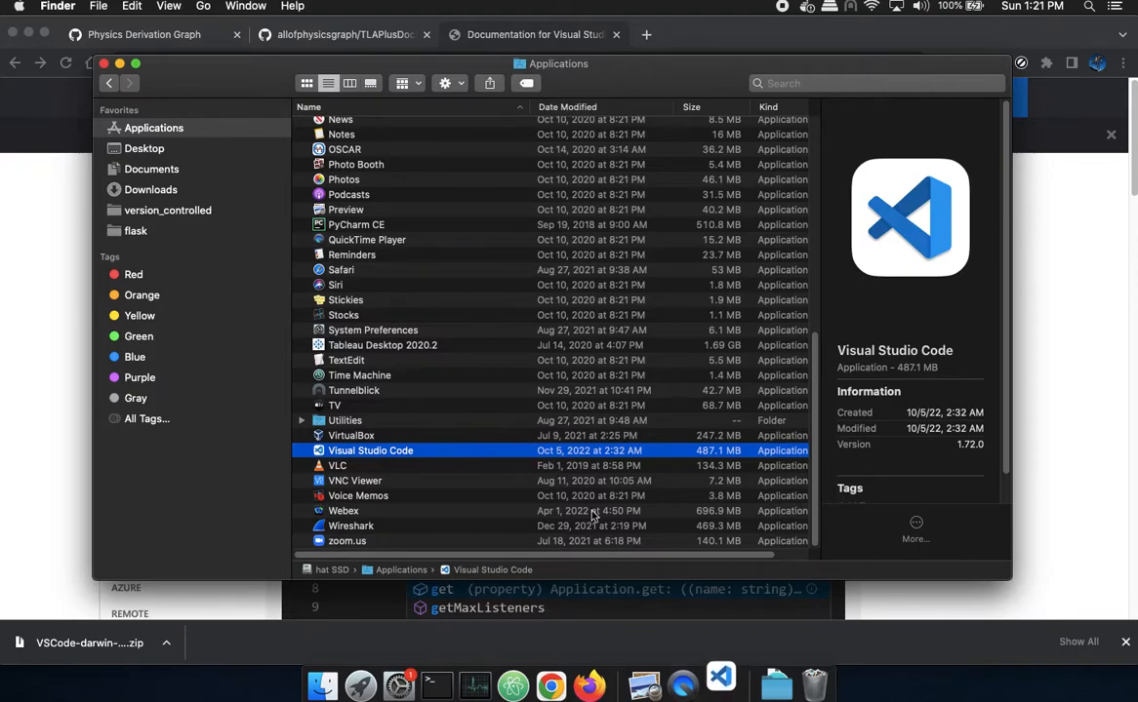
{"action": "mouse_move", "coordinate": [720, 683]}
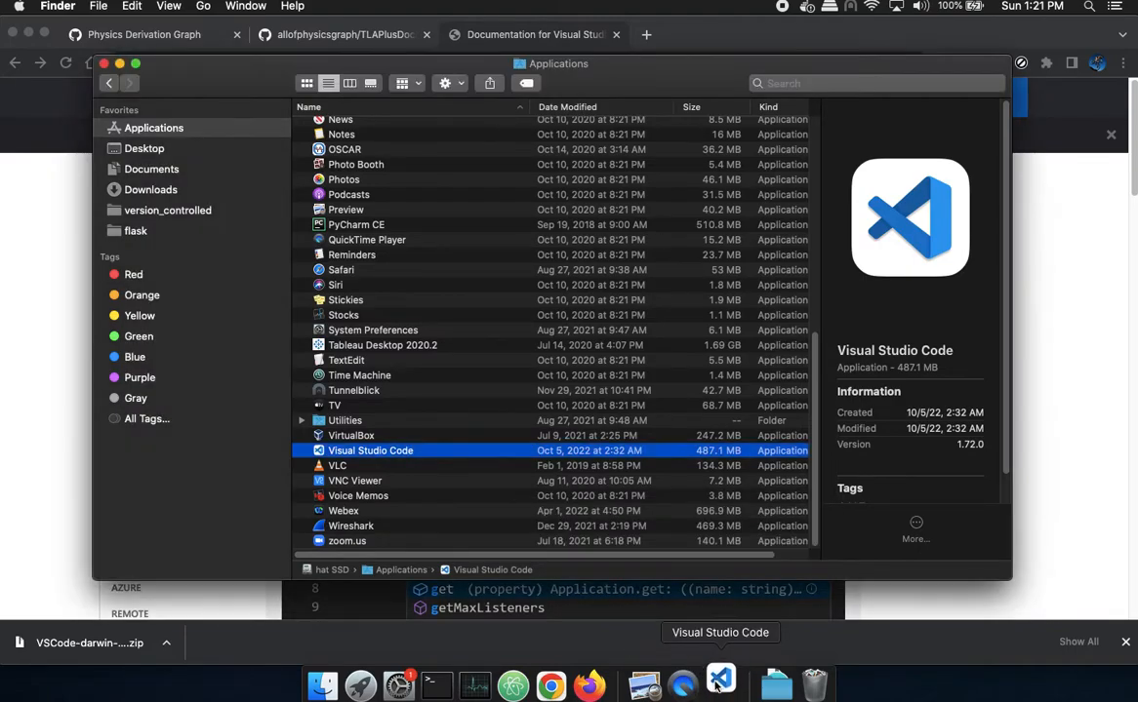
{"action": "double_click", "coordinate": [371, 448]}
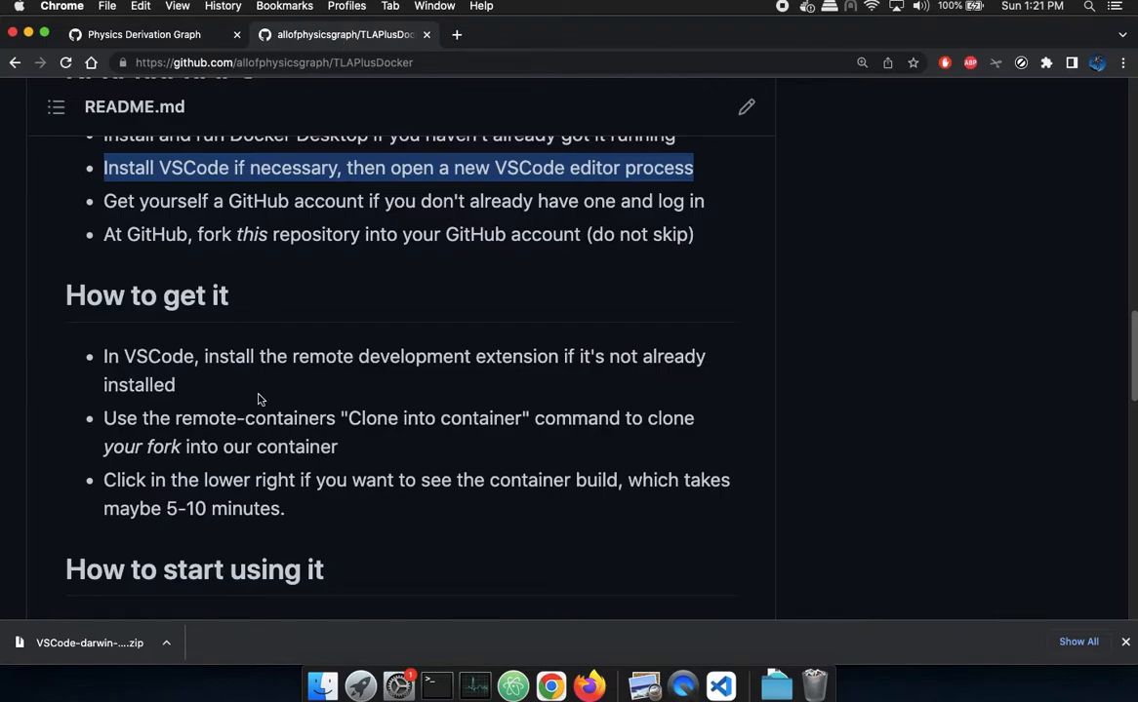
- Choose the Light theme on the Get Started walkthrough and show the Extensions panel
{"action": "double_click", "coordinate": [308, 355]}
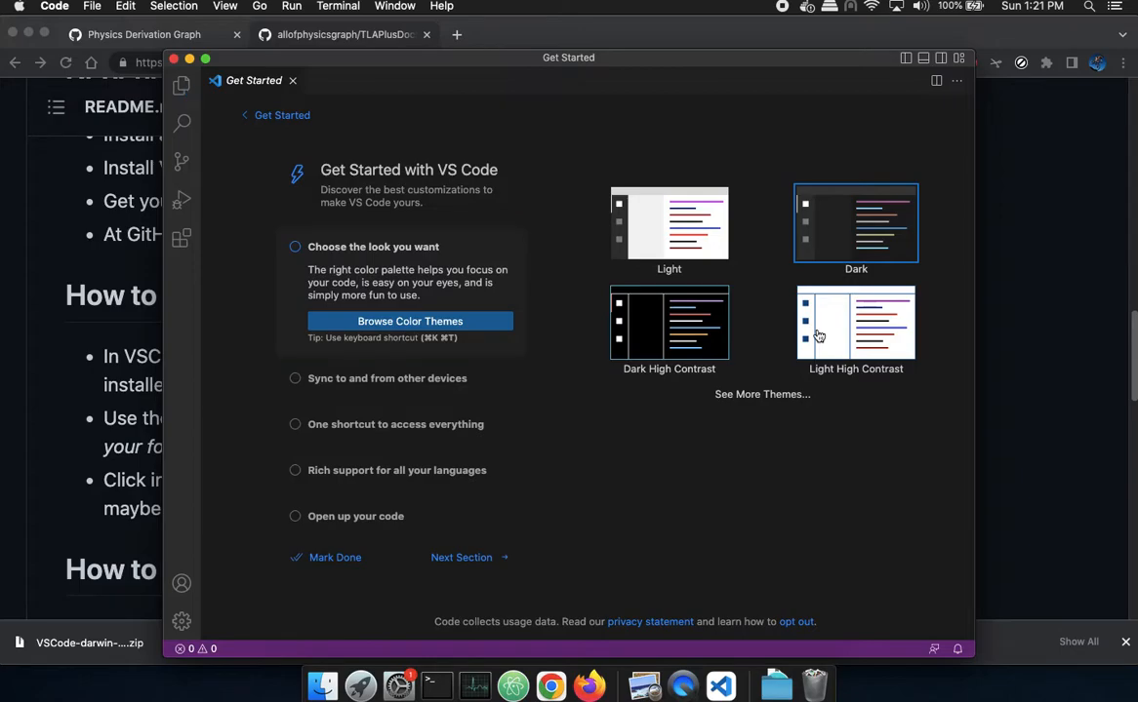
{"action": "left_click", "coordinate": [854, 322]}
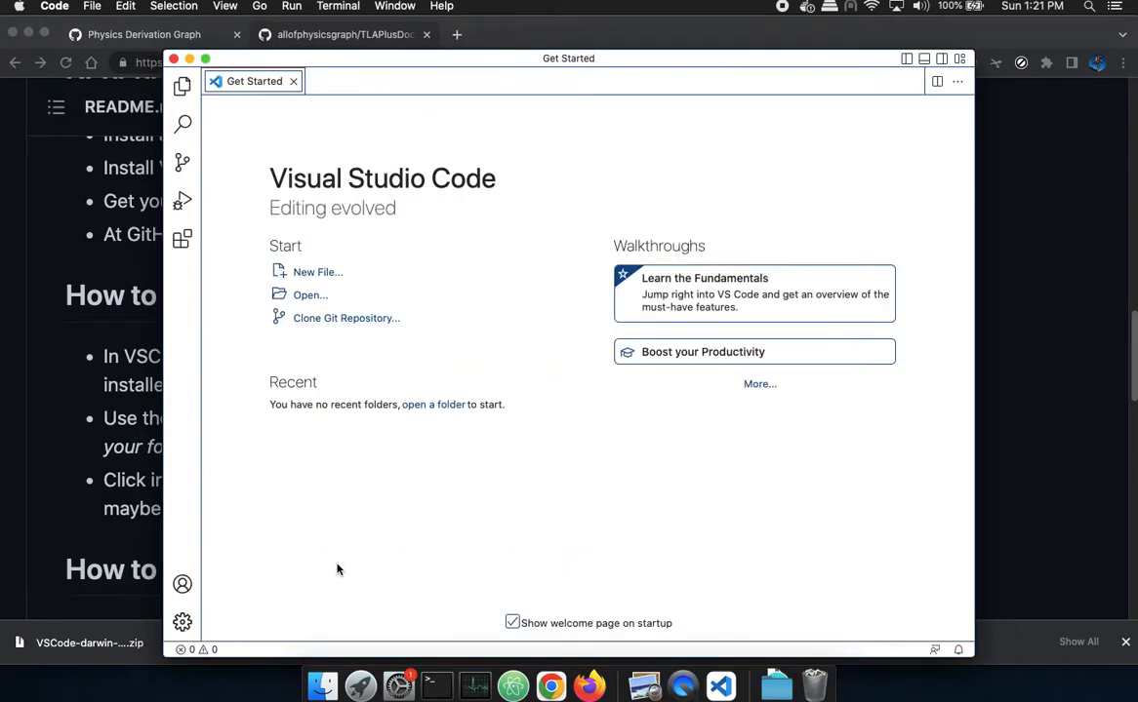
{"action": "left_click", "coordinate": [183, 240]}
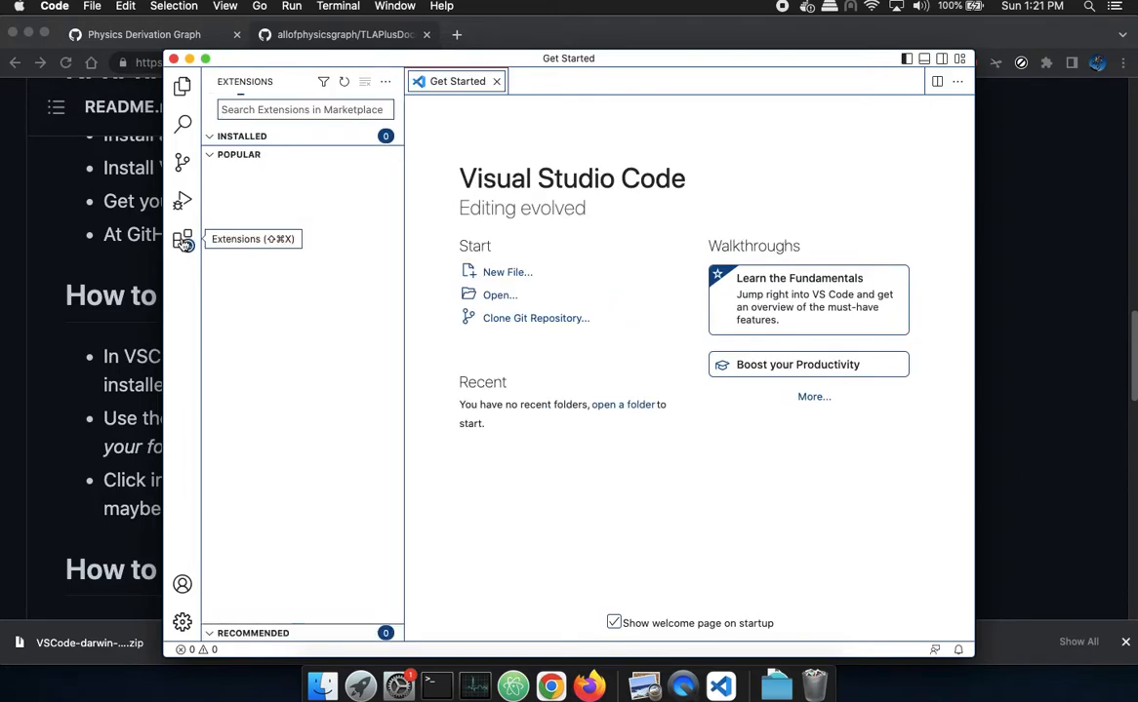
- Install the Remote Development extension pack and show its Remote Explorer panel
{"action": "left_click", "coordinate": [184, 242]}
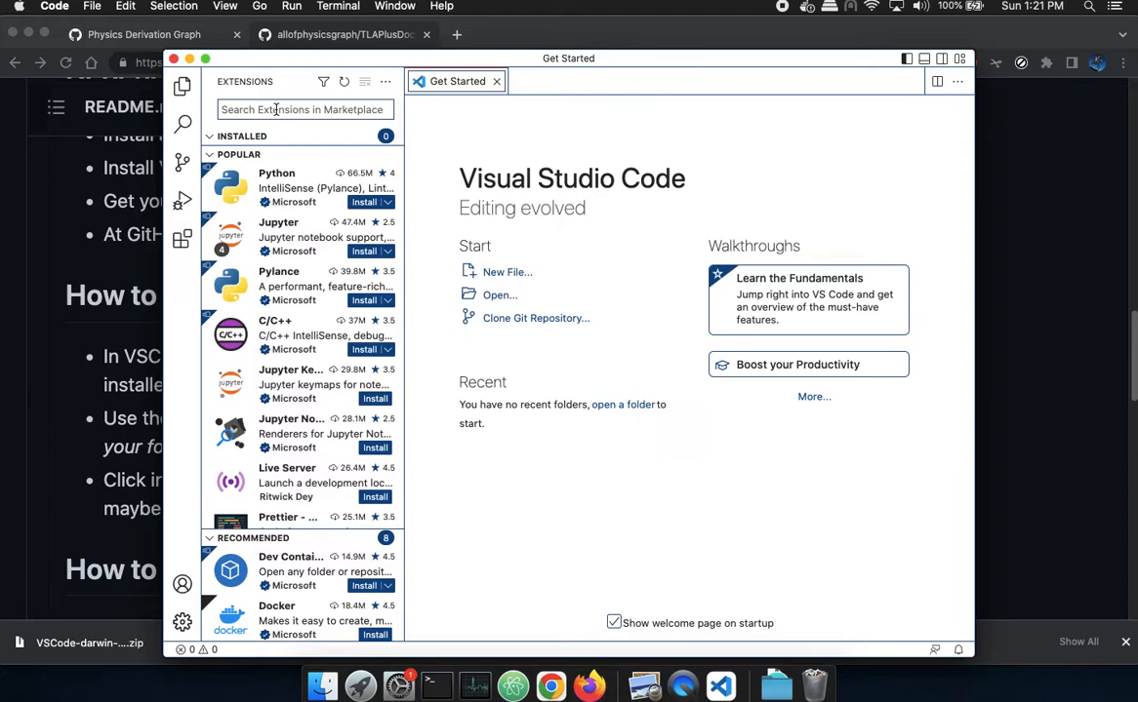
{"action": "type", "text": "remote development"}
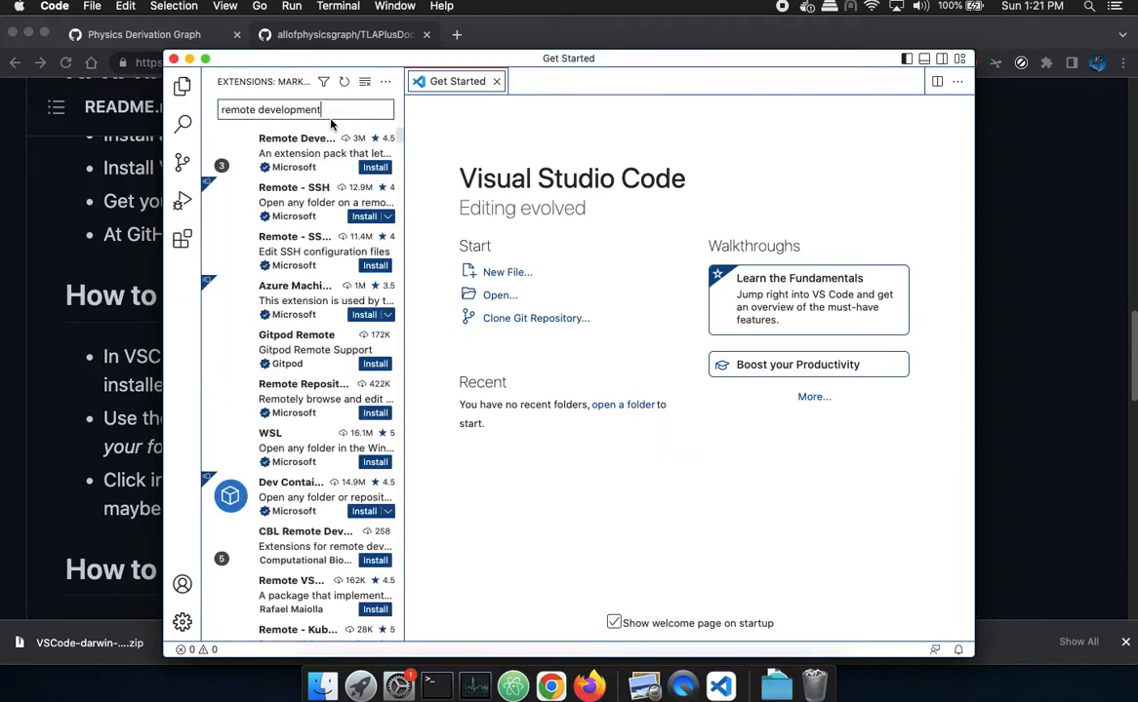
{"action": "left_click", "coordinate": [313, 152]}
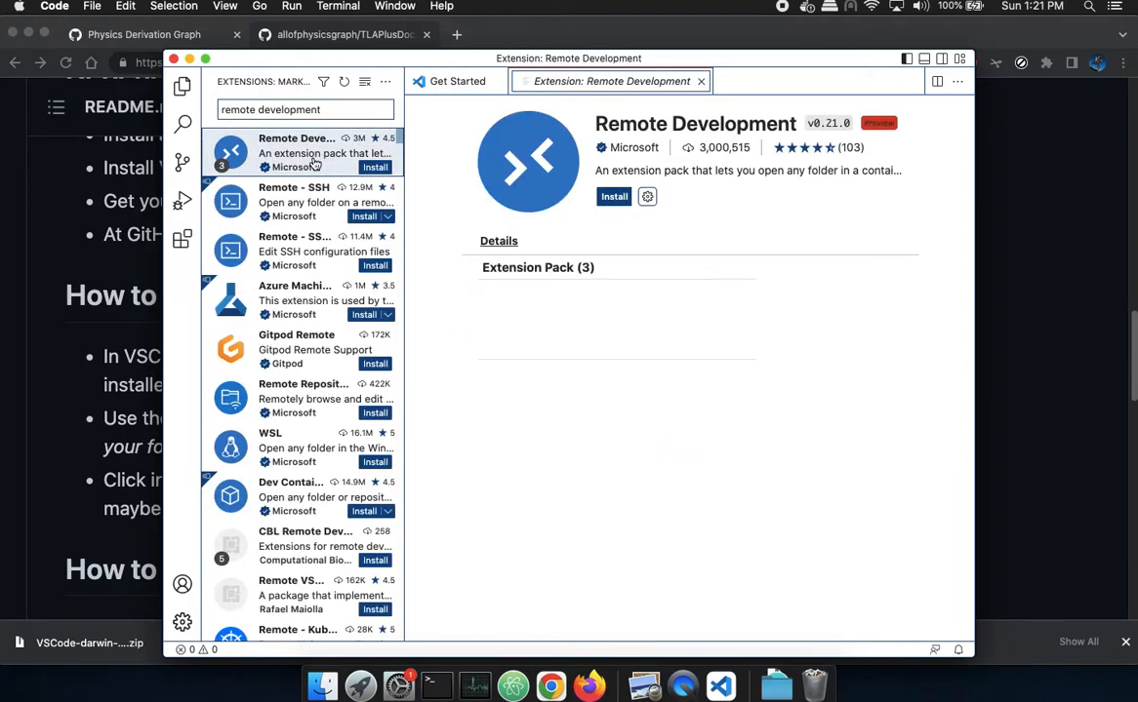
{"action": "left_click", "coordinate": [613, 195]}
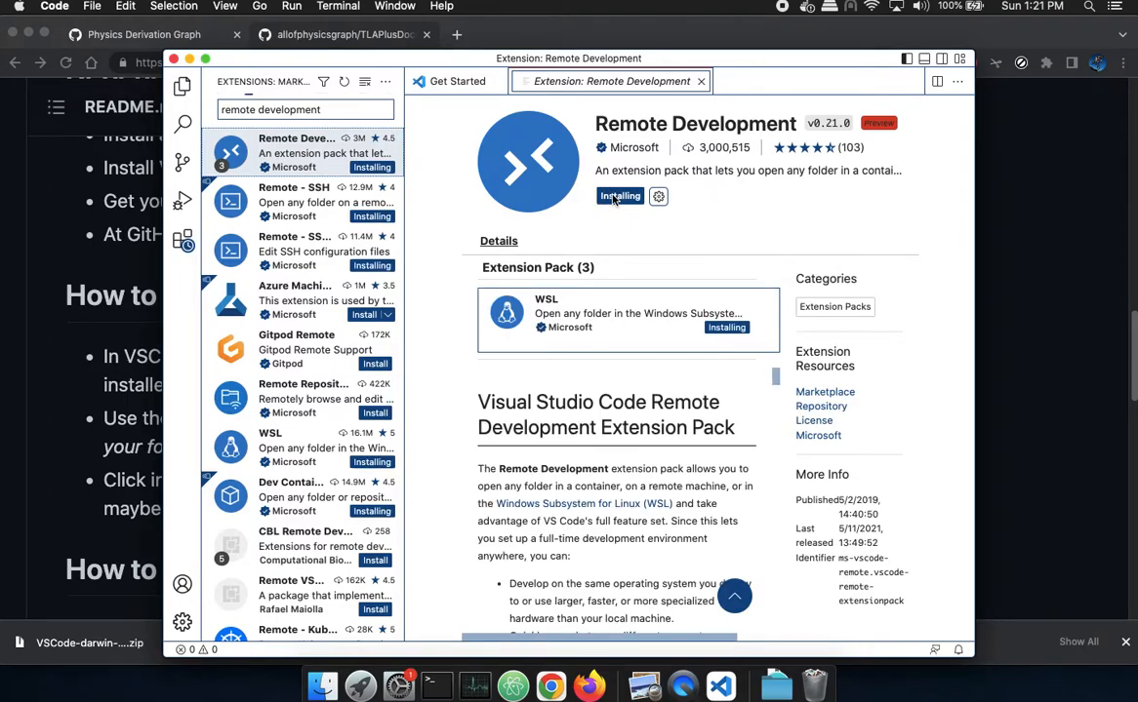
{"action": "mouse_move", "coordinate": [180, 275]}
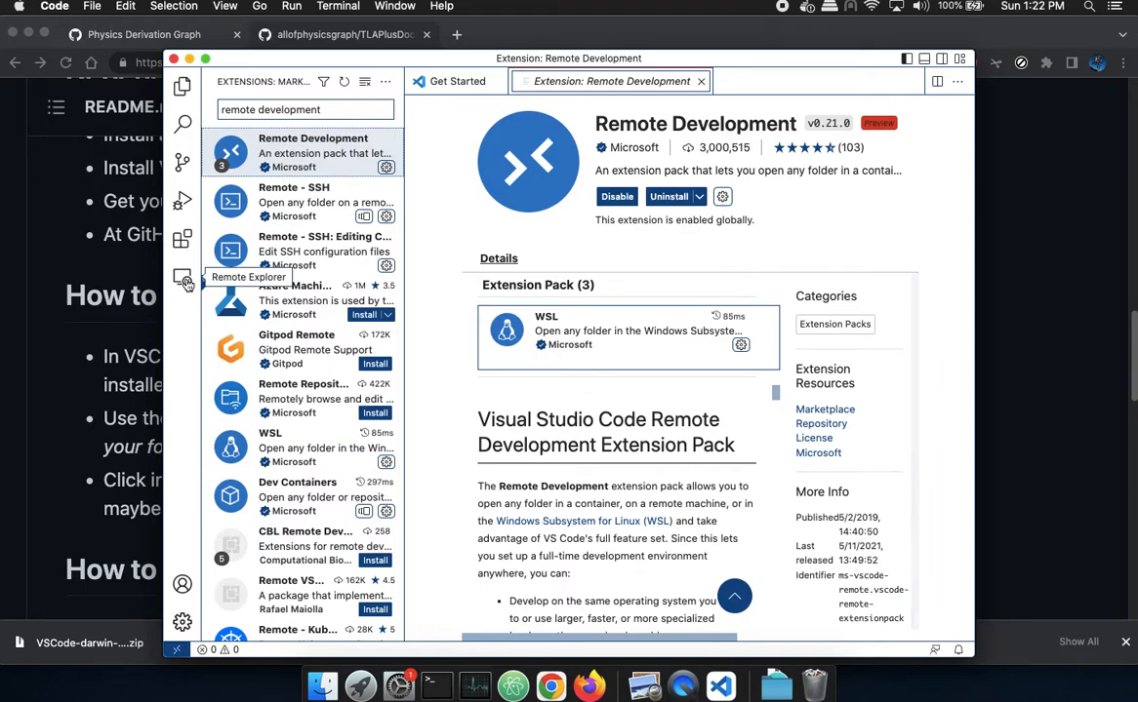
{"action": "left_click", "coordinate": [183, 281]}
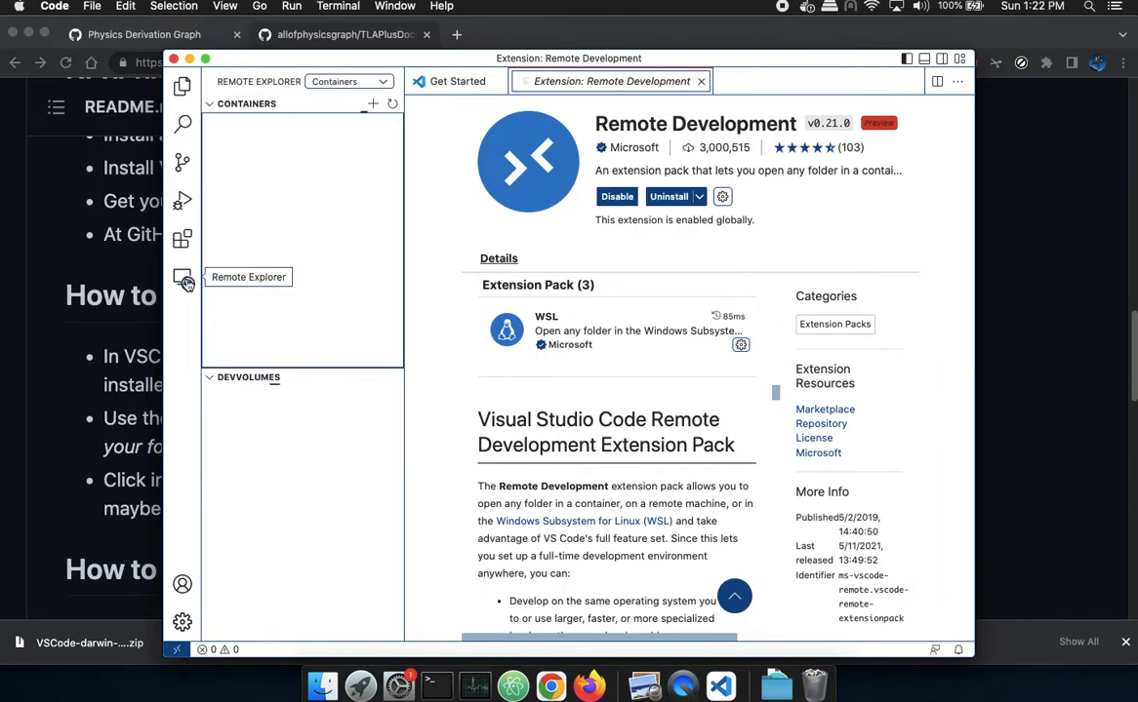
- Run docker ps in Terminal and list the locally stored Docker images
{"action": "left_click", "coordinate": [437, 687]}
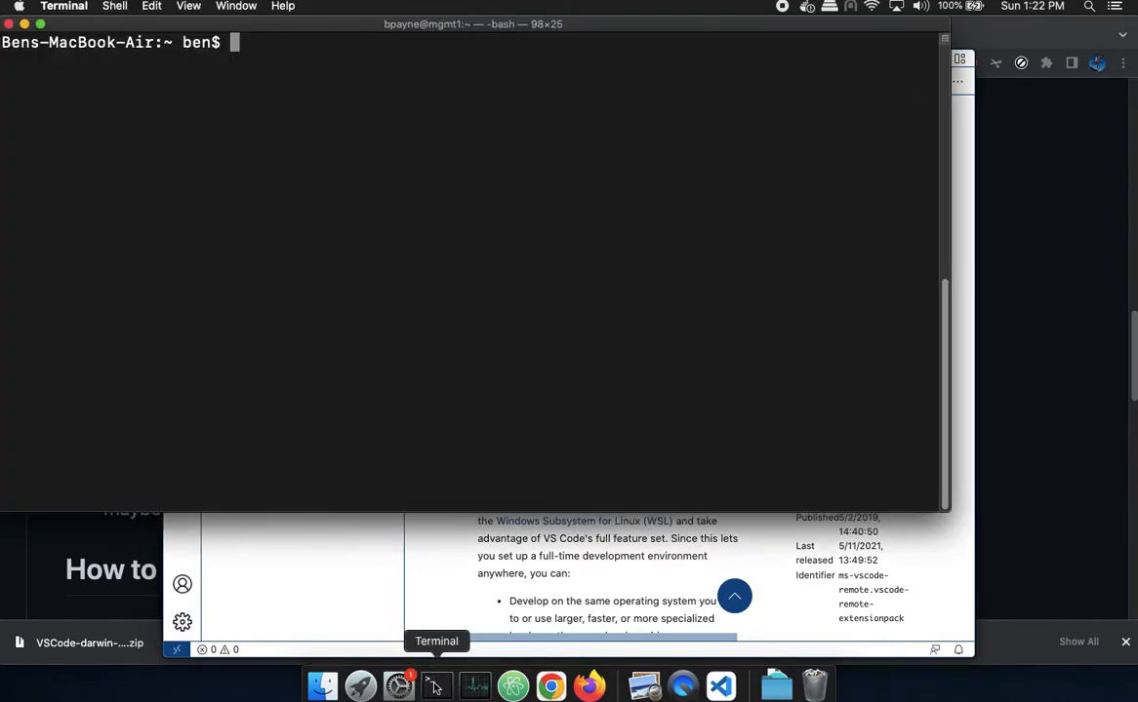
{"action": "type", "text": "docker ps"}
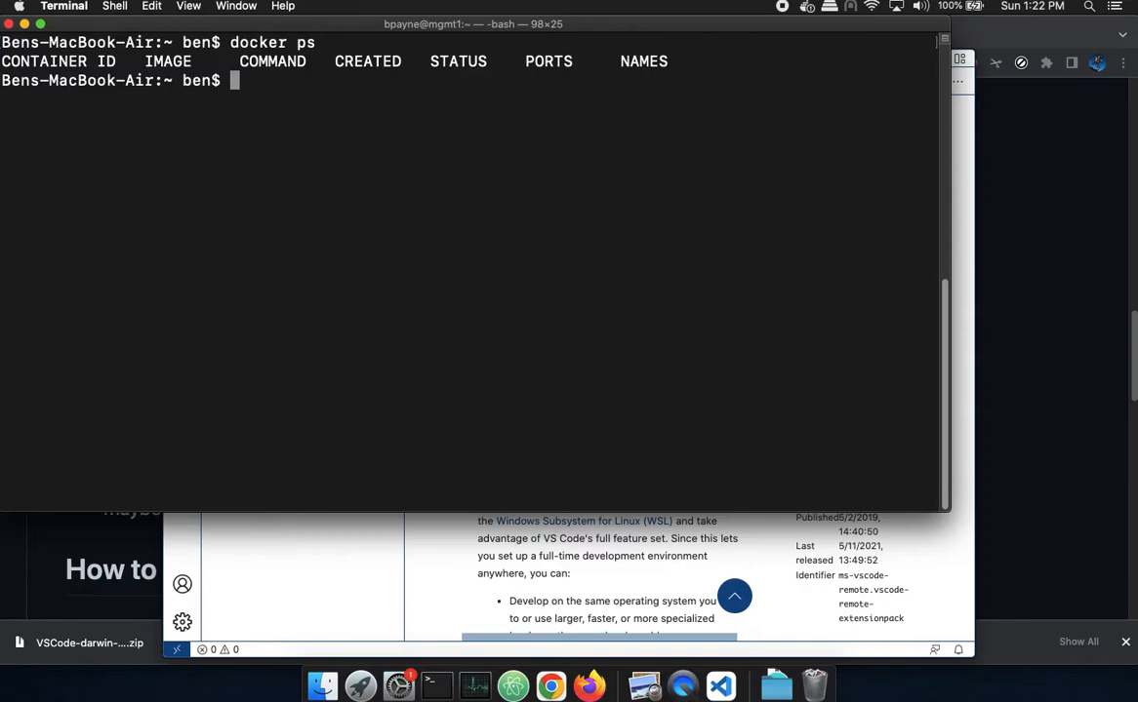
{"action": "type", "text": "dock"}
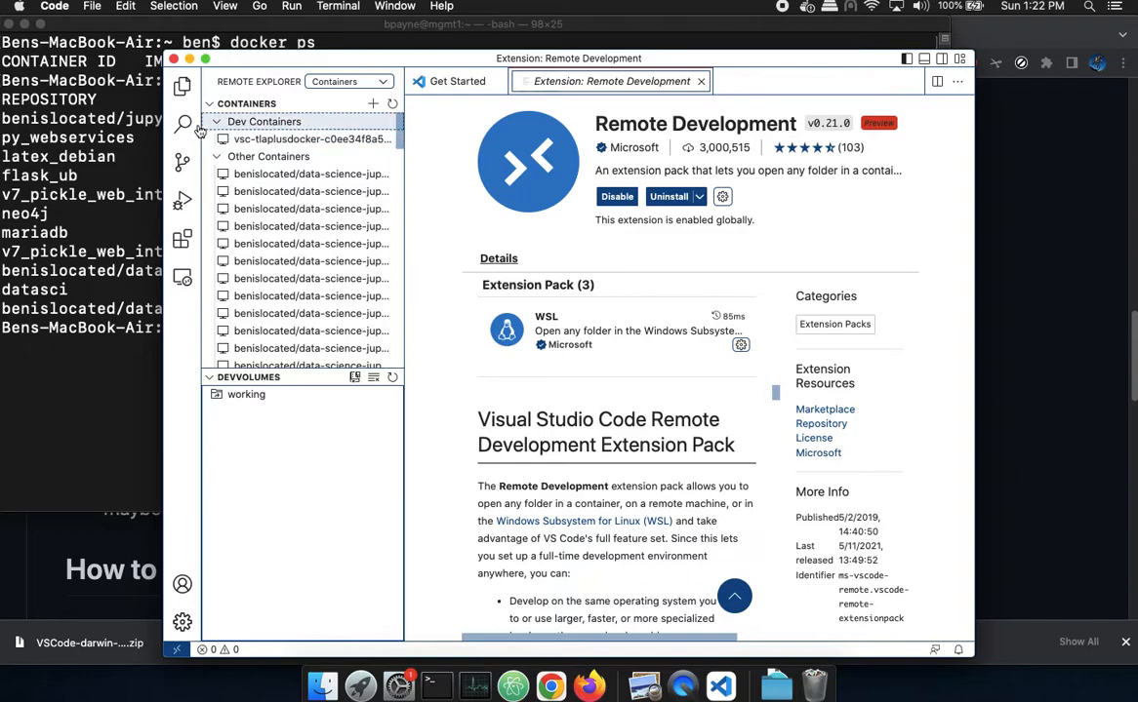
- Switch to the file explorer and search the Command Palette for 'clone'
{"action": "left_click", "coordinate": [184, 166]}
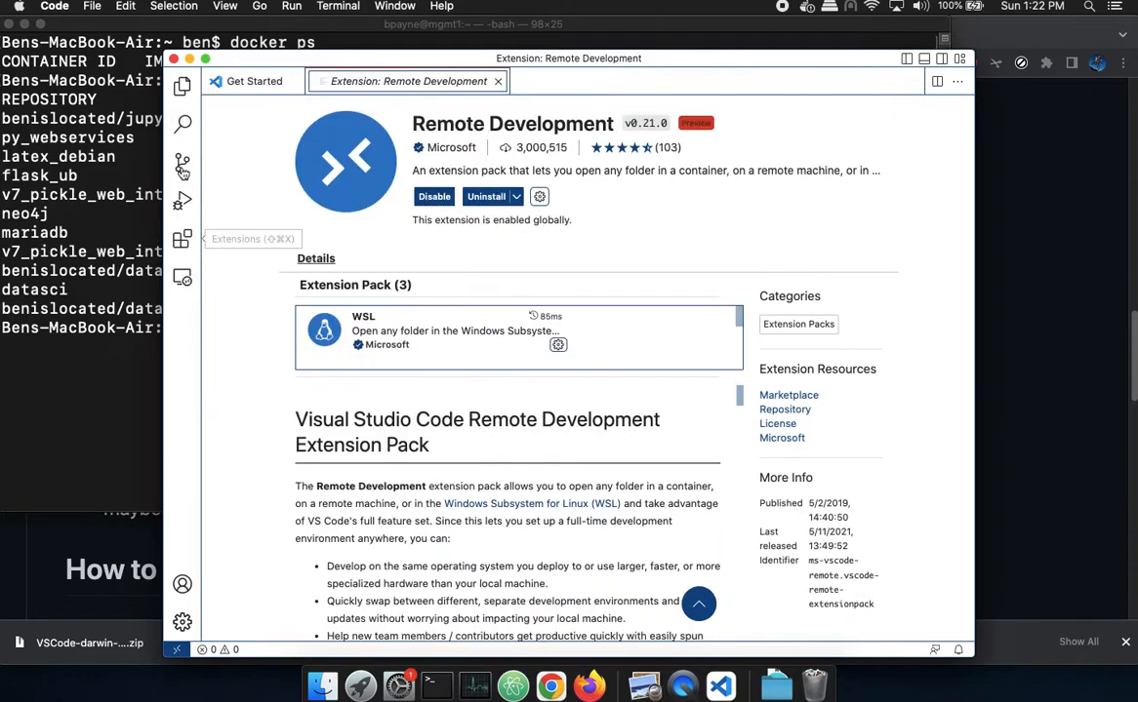
{"action": "left_click", "coordinate": [182, 85]}
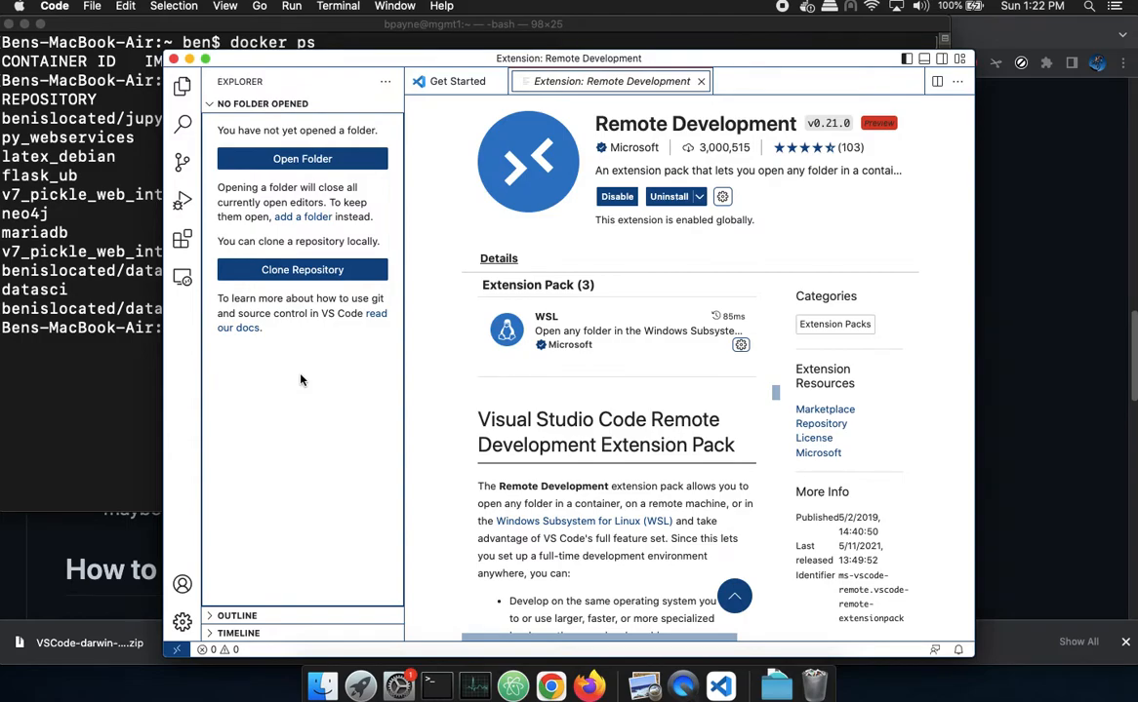
{"action": "left_click", "coordinate": [226, 6]}
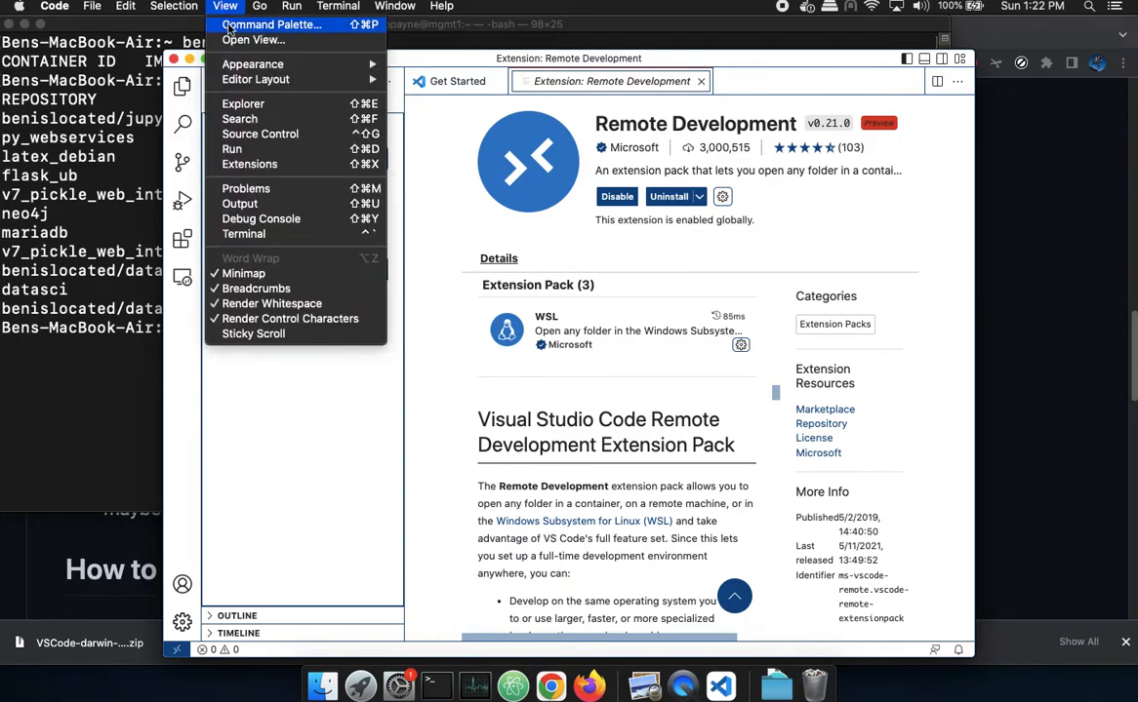
{"action": "left_click", "coordinate": [269, 23]}
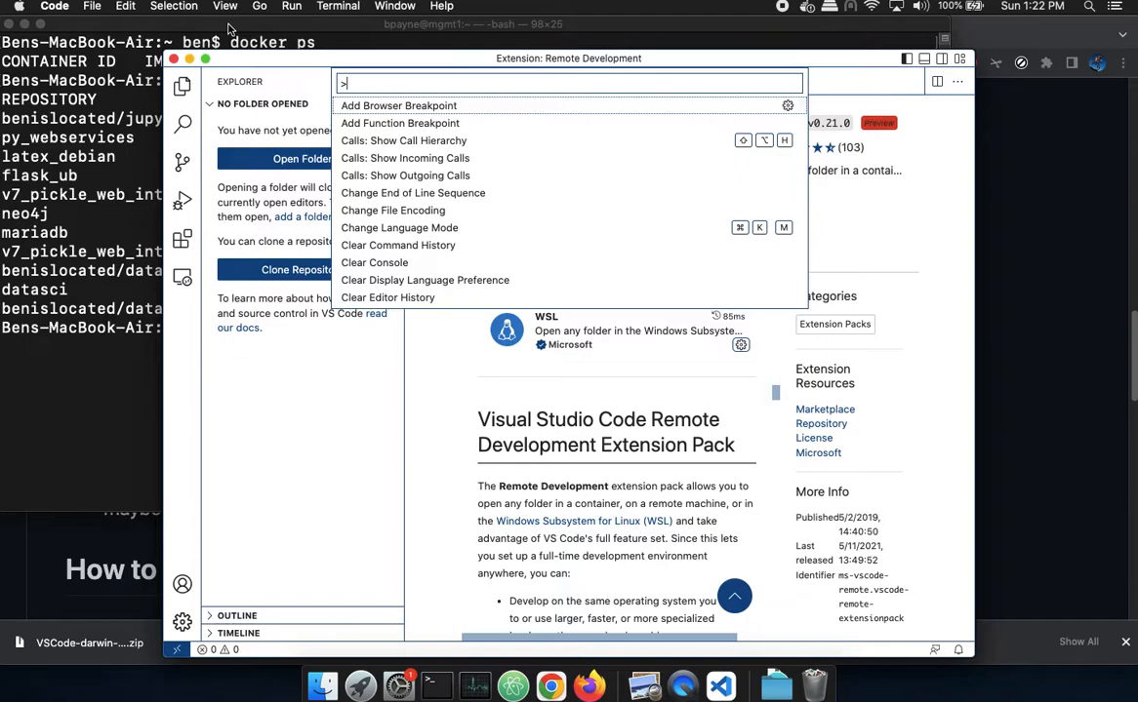
{"action": "type", "text": "clone"}
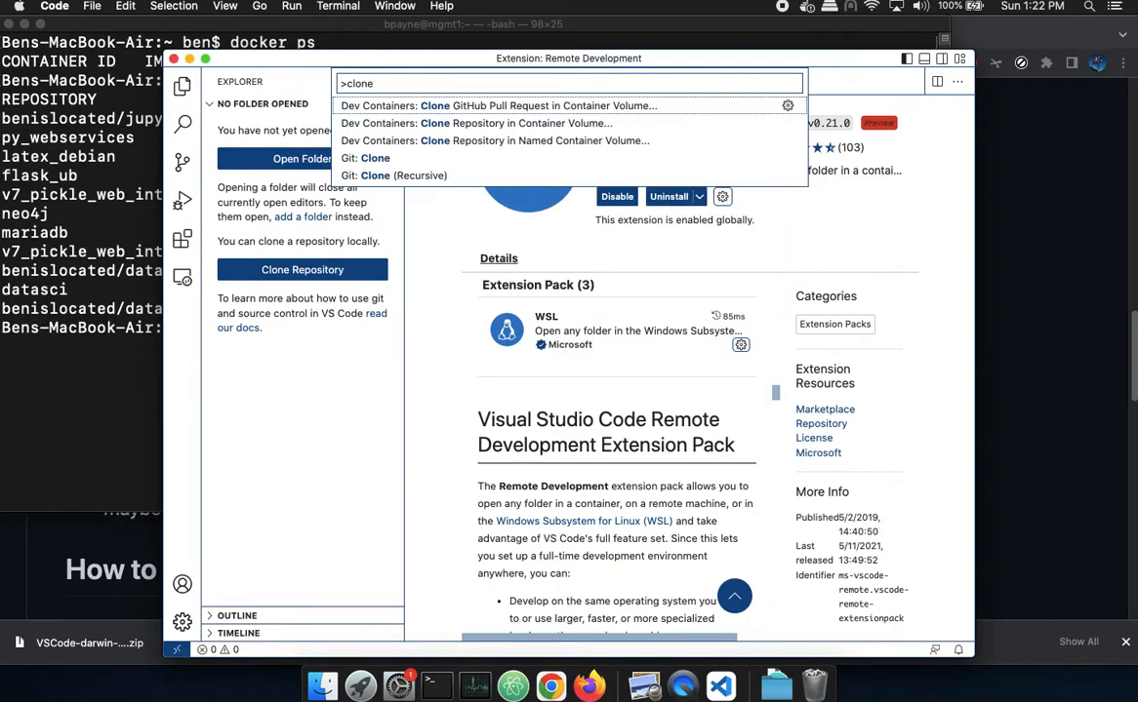
{"action": "mouse_move", "coordinate": [476, 123]}
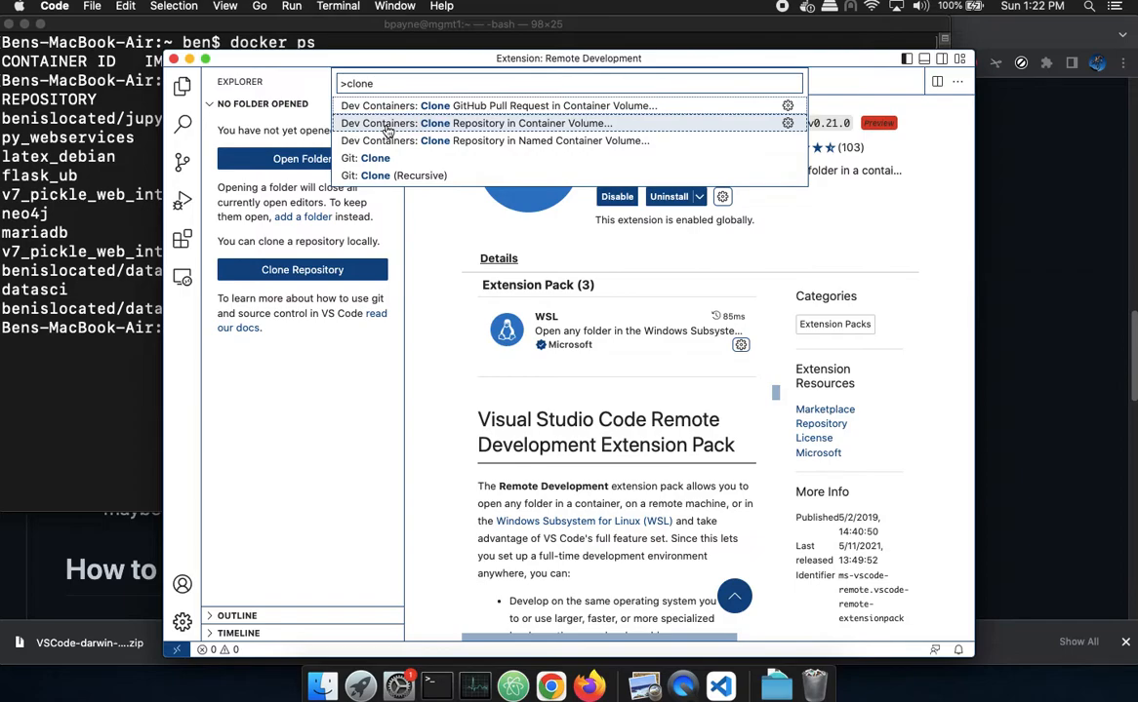
- Run Dev Containers: Clone Repository in Container Volume, accept the warning, and return to Chrome
{"action": "left_click", "coordinate": [498, 123]}
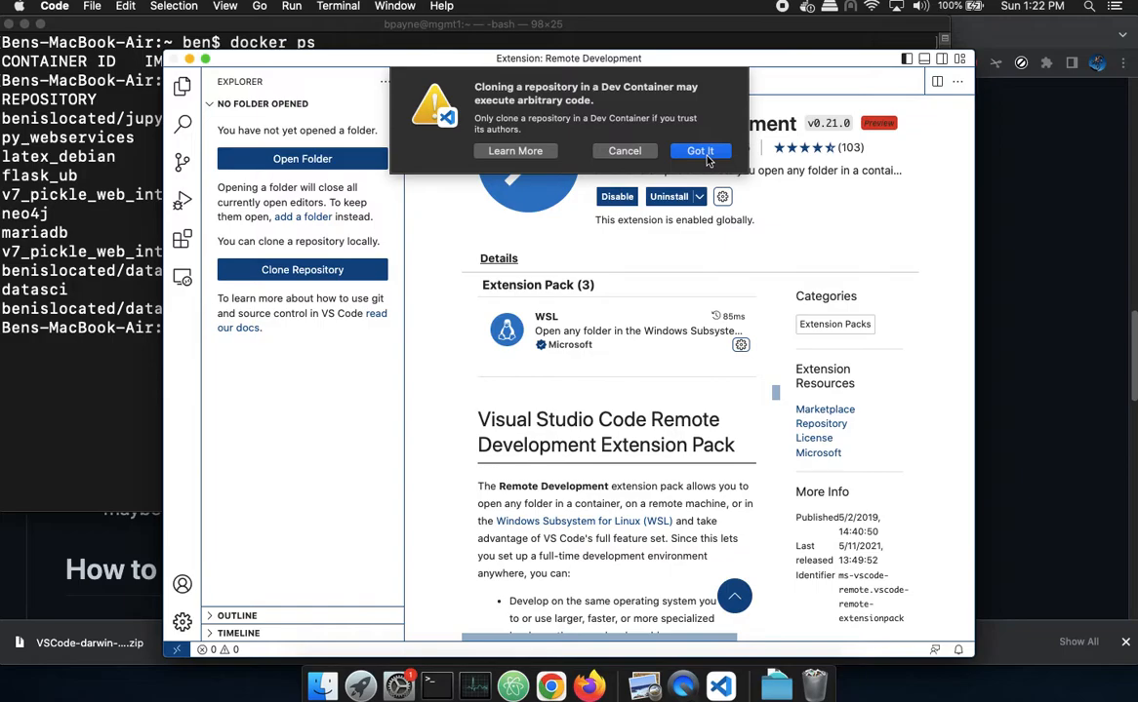
{"action": "left_click", "coordinate": [698, 150]}
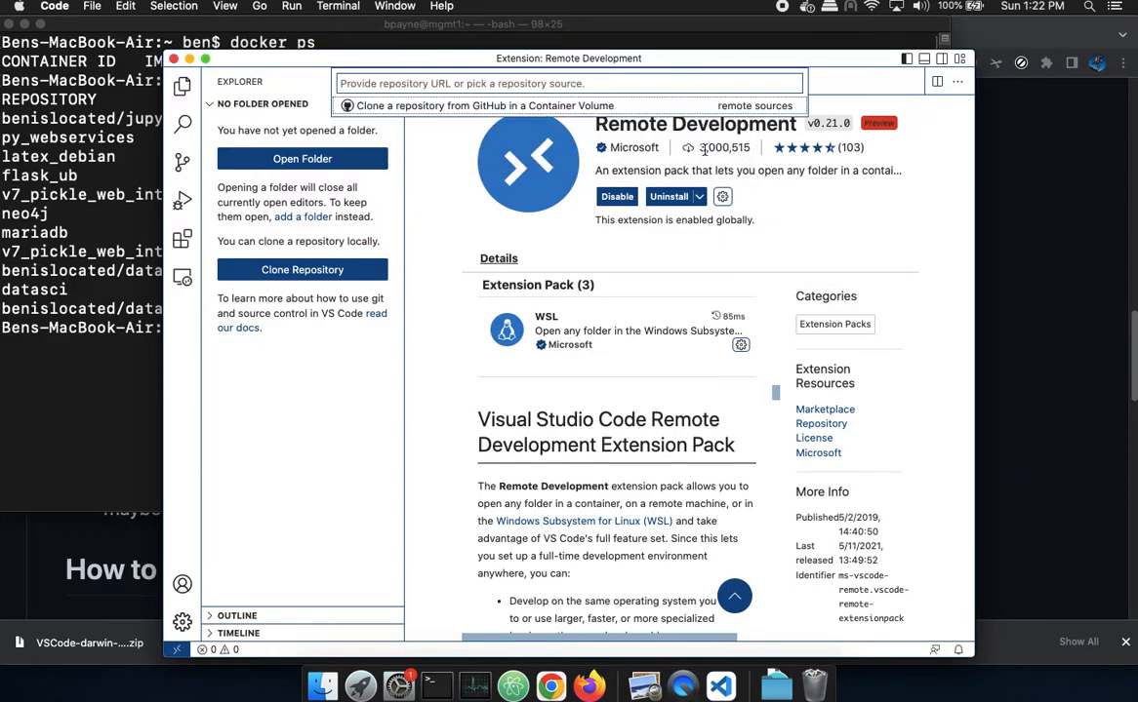
{"action": "key", "text": "cmd+tab"}
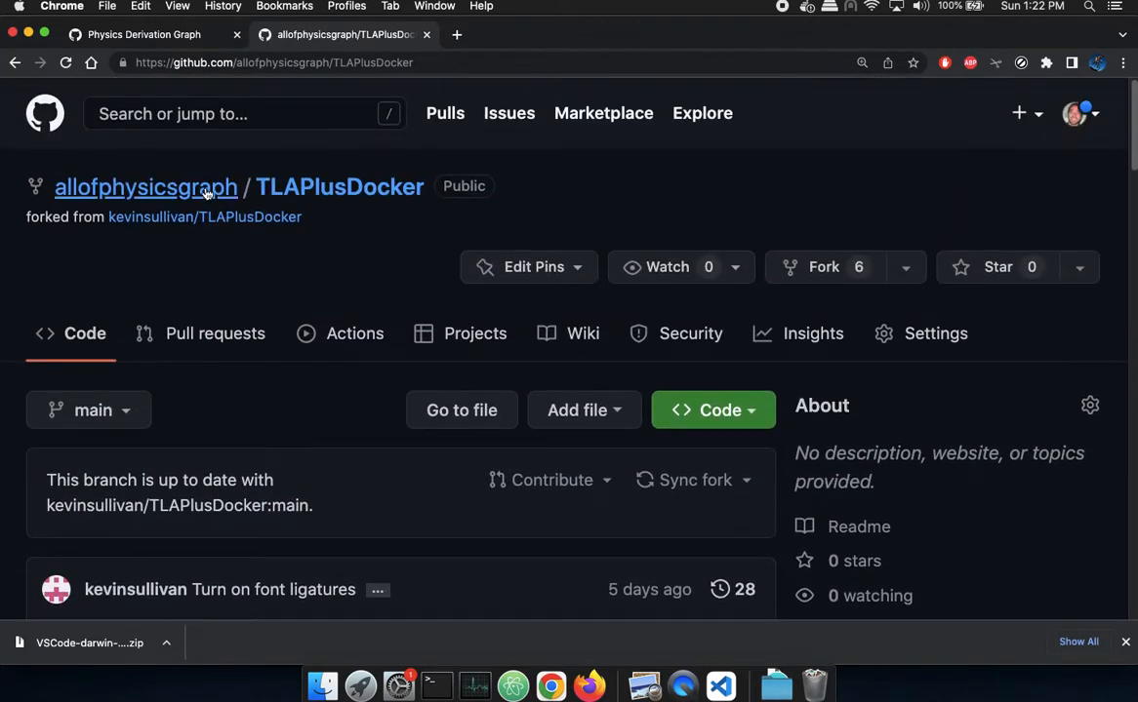
- Copy the HTTPS clone URL of the forked TLAPlusDocker repository from the Code menu
{"action": "left_click", "coordinate": [714, 410]}
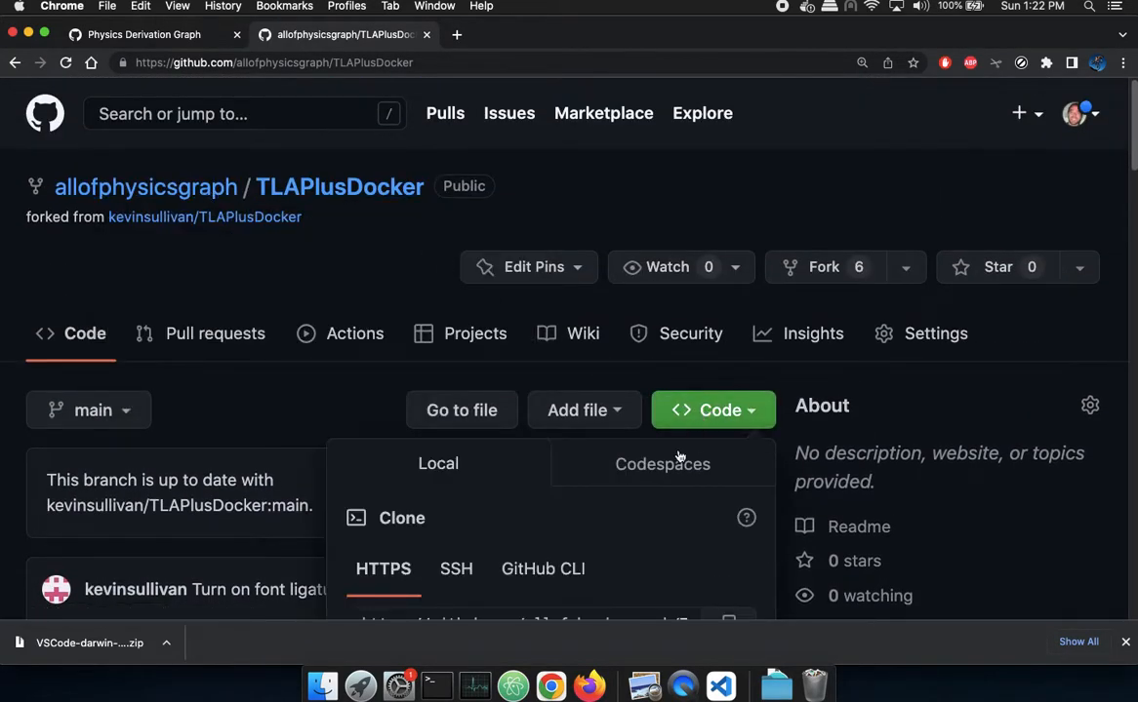
{"action": "left_click", "coordinate": [728, 531]}
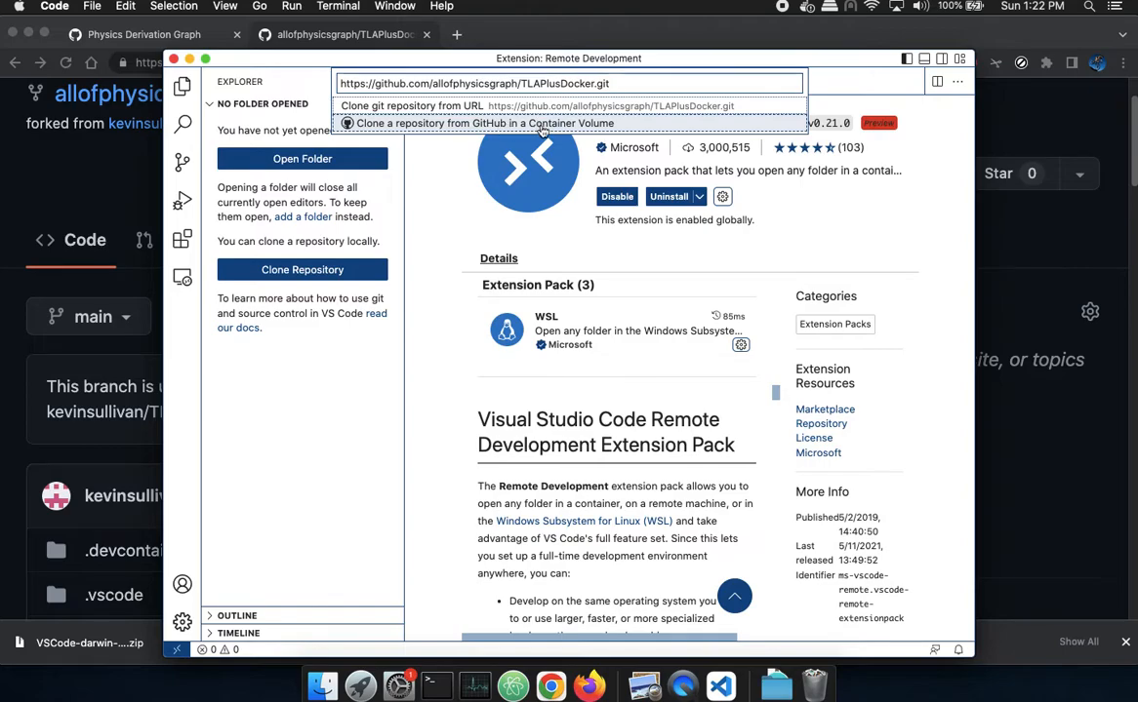
- Clone TLAPlusDocker from GitHub into a container volume, allowing GitHub sign-in and choosing the repo
{"action": "left_click", "coordinate": [484, 123]}
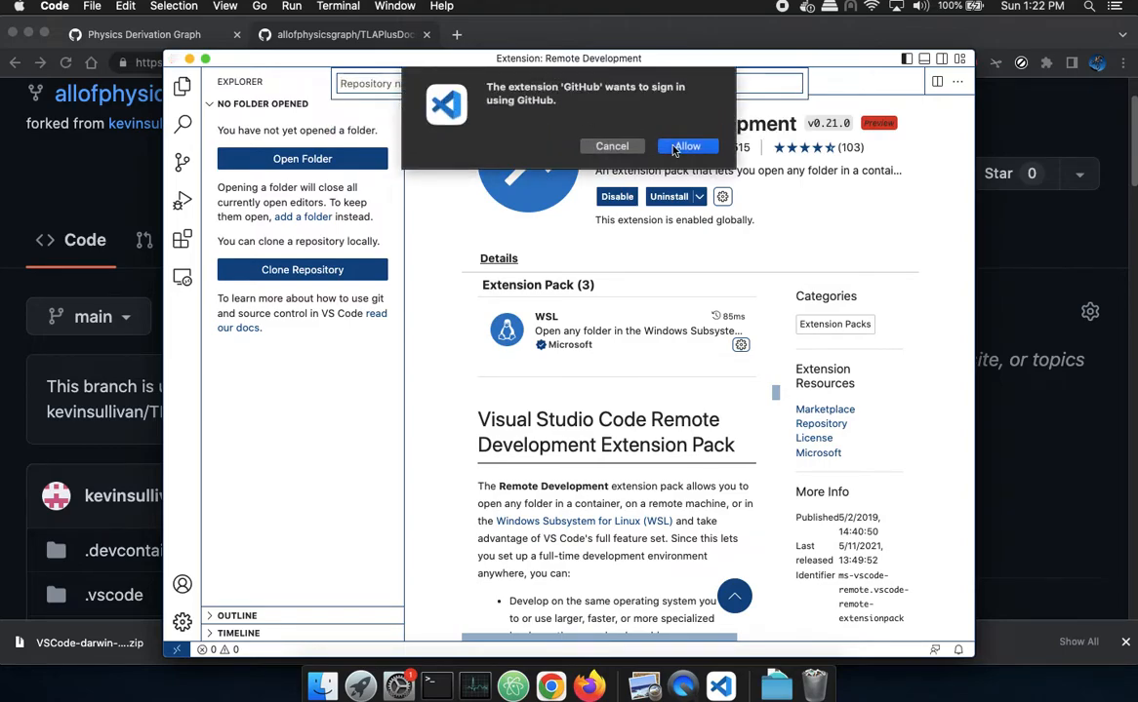
{"action": "left_click", "coordinate": [687, 147]}
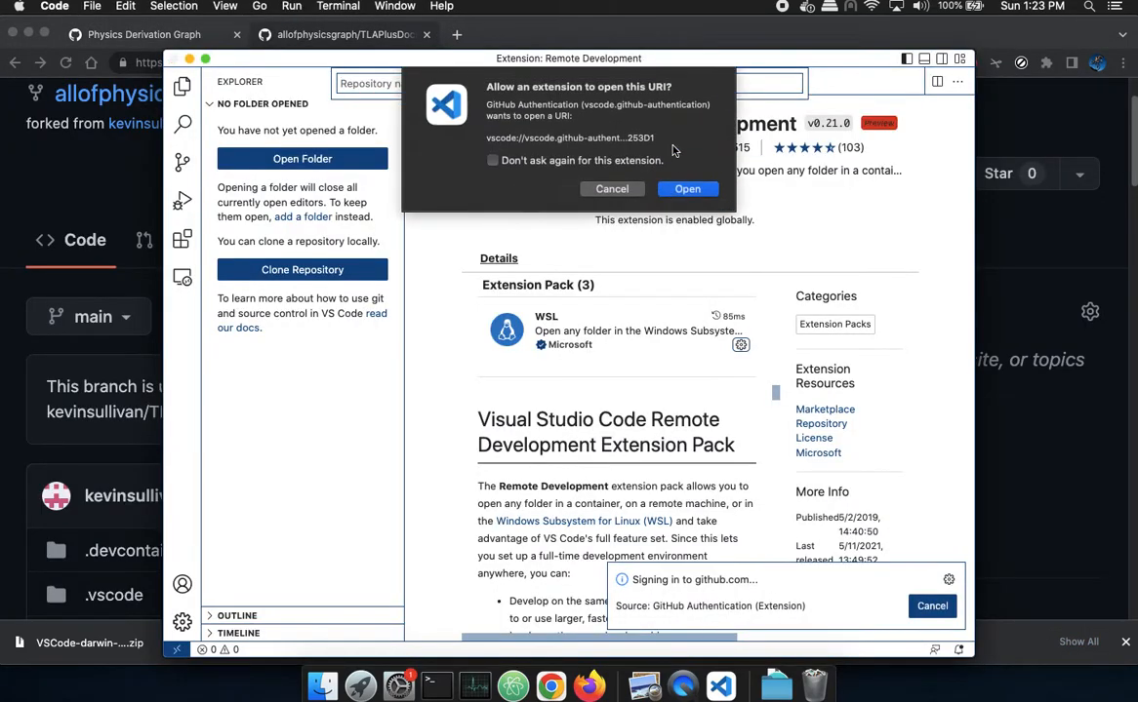
{"action": "mouse_move", "coordinate": [686, 187]}
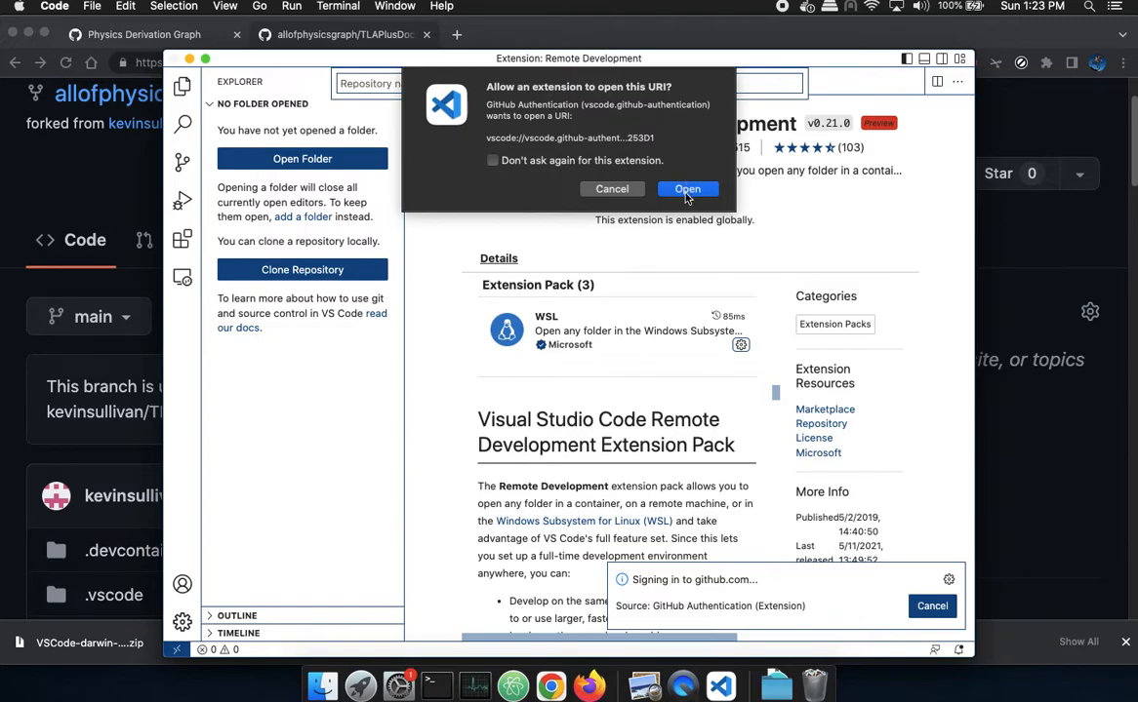
{"action": "left_click", "coordinate": [491, 160]}
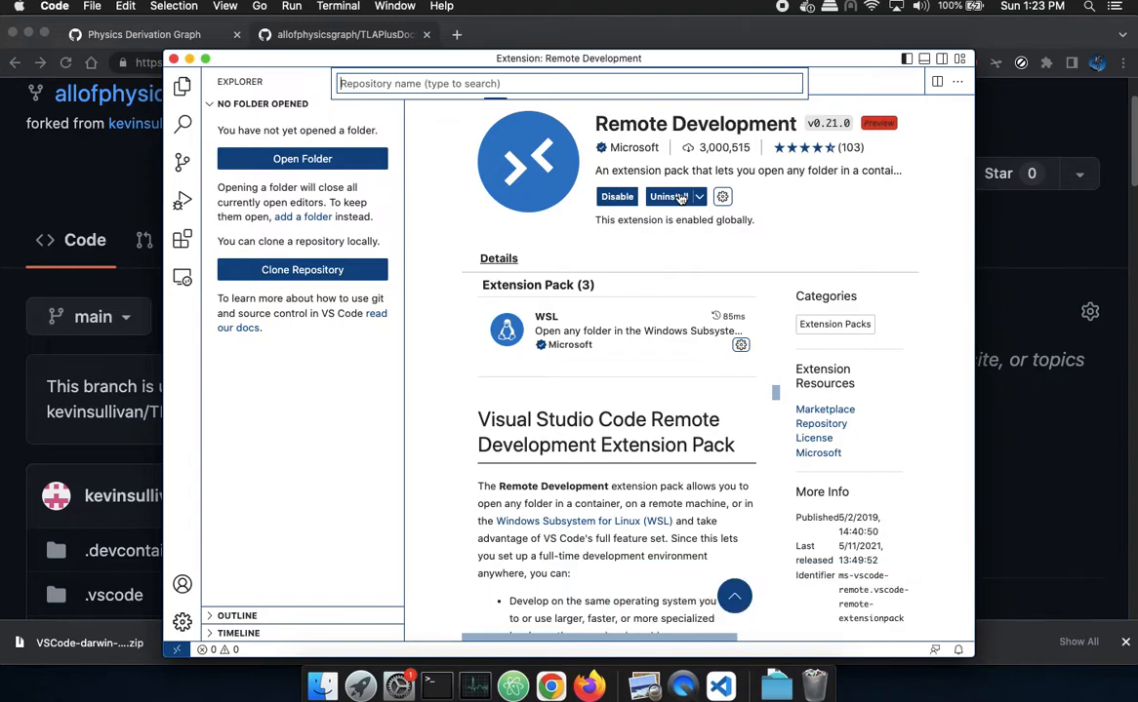
{"action": "mouse_move", "coordinate": [672, 195]}
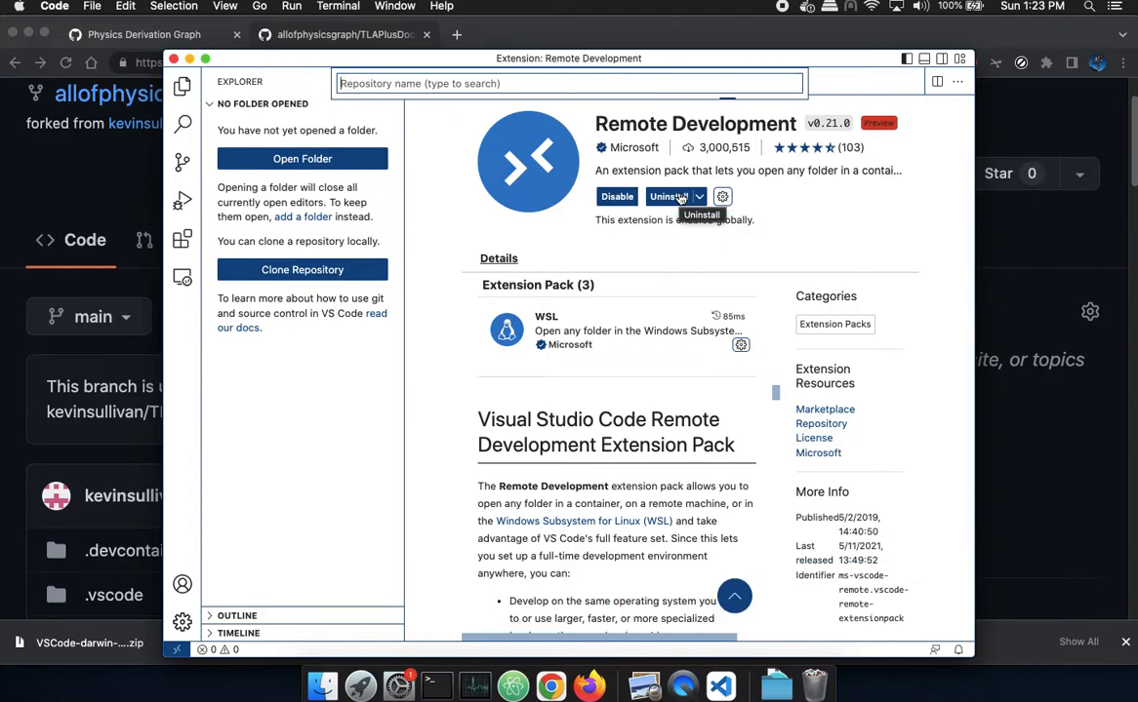
{"action": "left_click", "coordinate": [570, 82]}
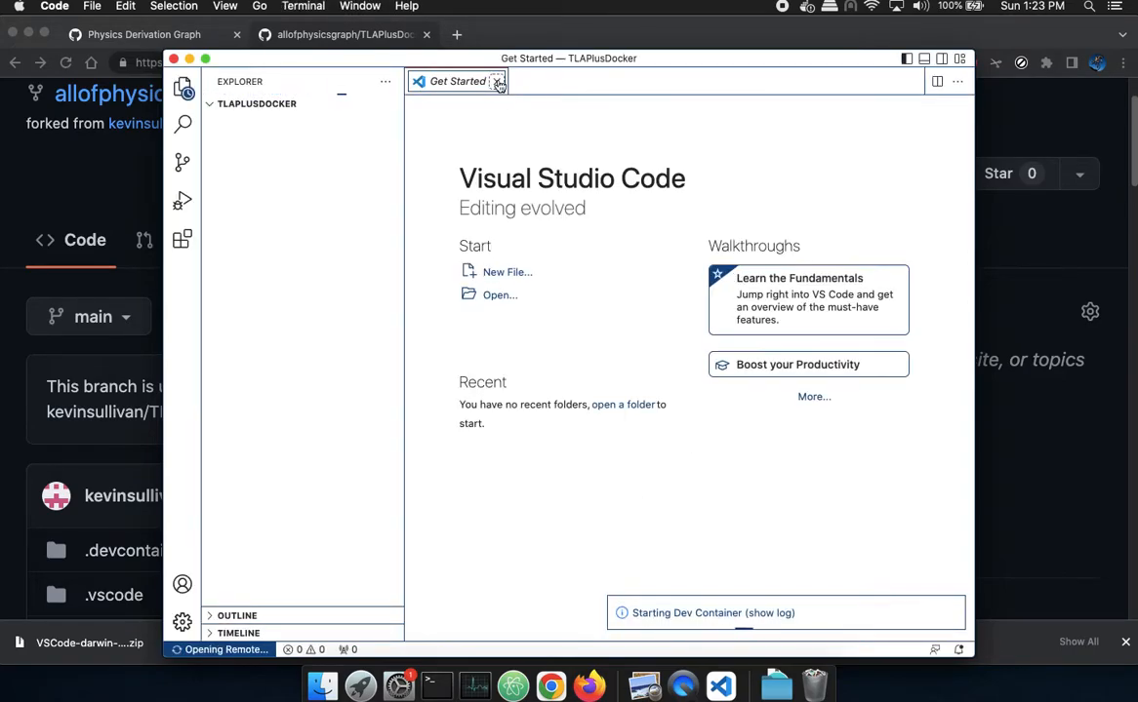
- Close the welcome page and watch the tlaplusvm dev container startup log until it connects
{"action": "left_click", "coordinate": [497, 82]}
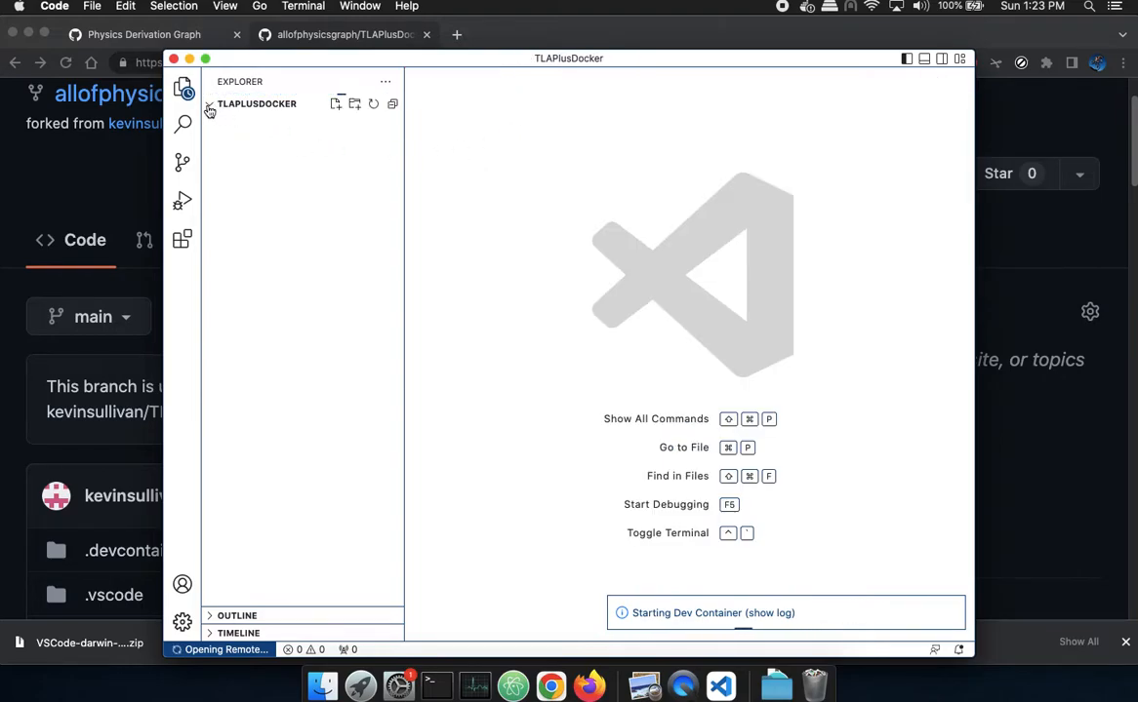
{"action": "left_click", "coordinate": [698, 613]}
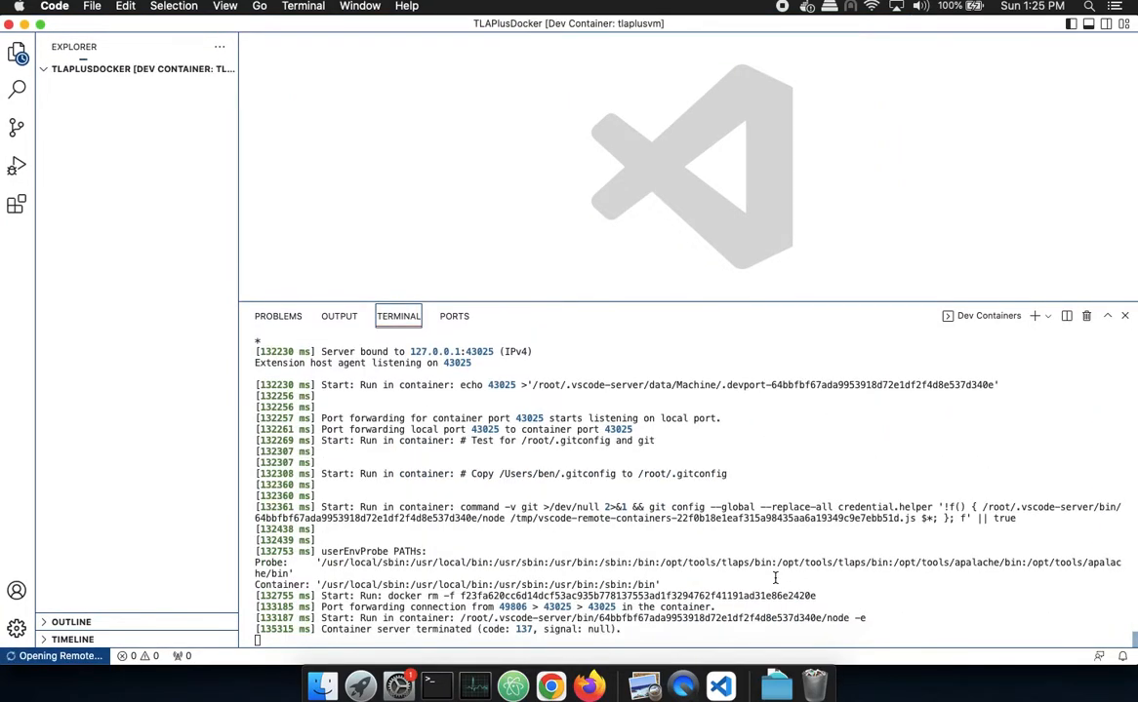
{"action": "scroll", "scroll_direction": "down", "scroll_amount": 3}
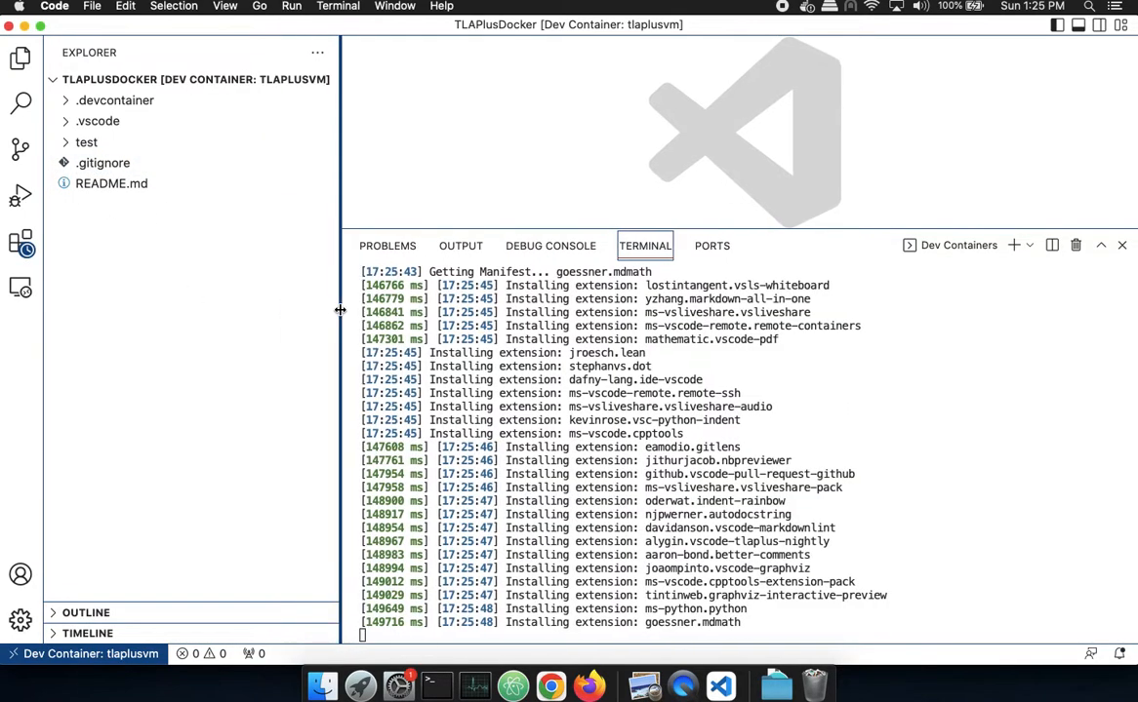
- Expand the test folder in the Explorer and open test.tla in the editor
{"action": "left_click", "coordinate": [86, 142]}
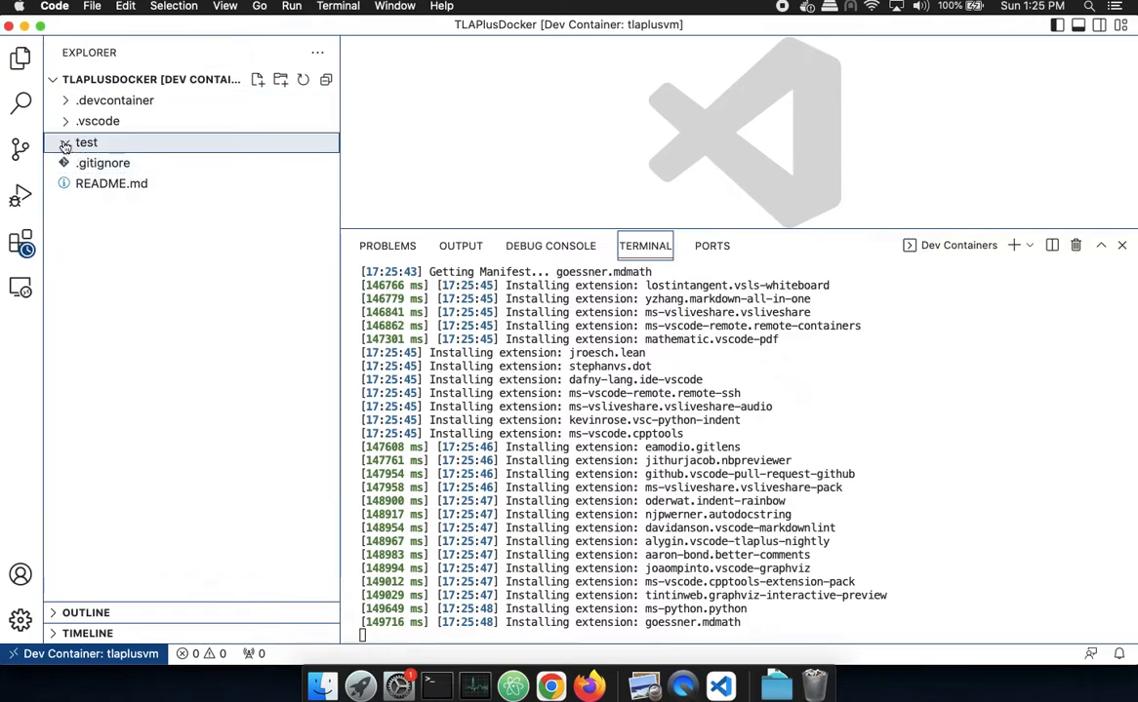
{"action": "left_click", "coordinate": [86, 143]}
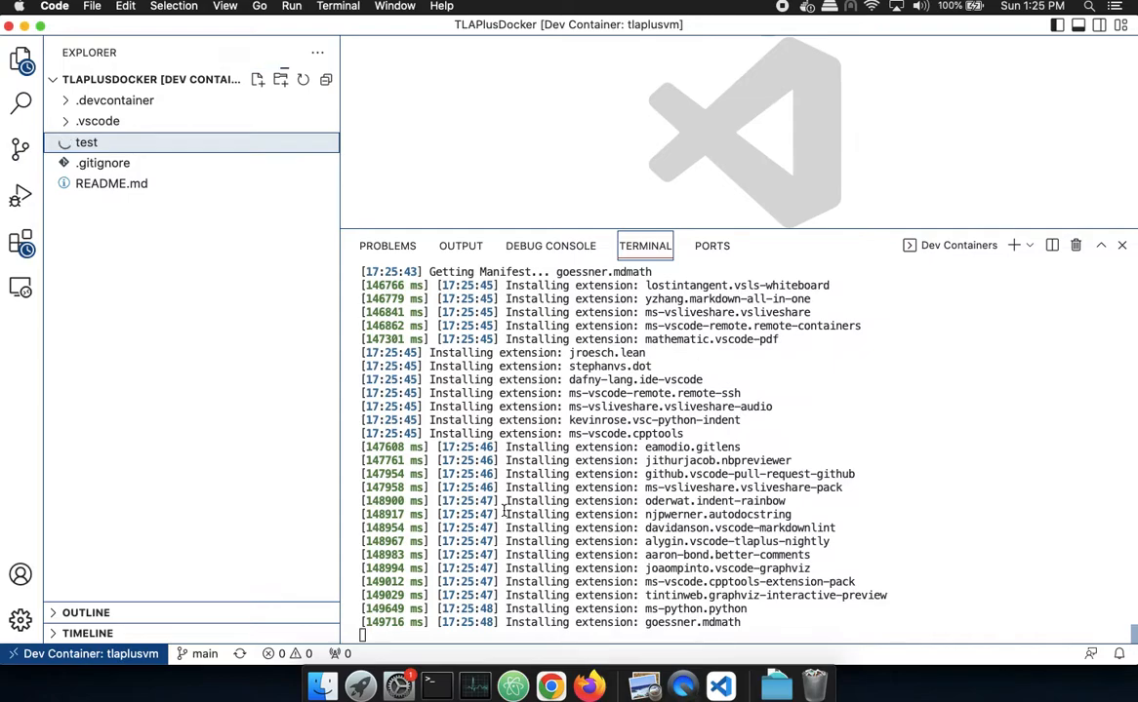
{"action": "left_click", "coordinate": [86, 141]}
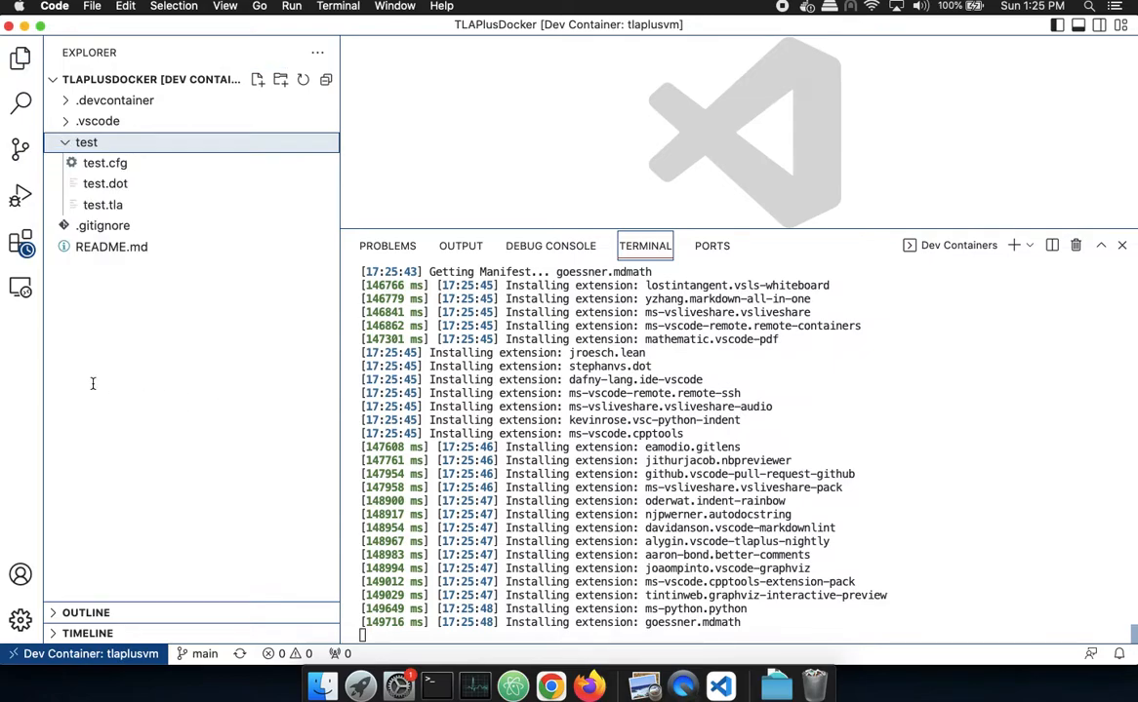
{"action": "left_click", "coordinate": [102, 205]}
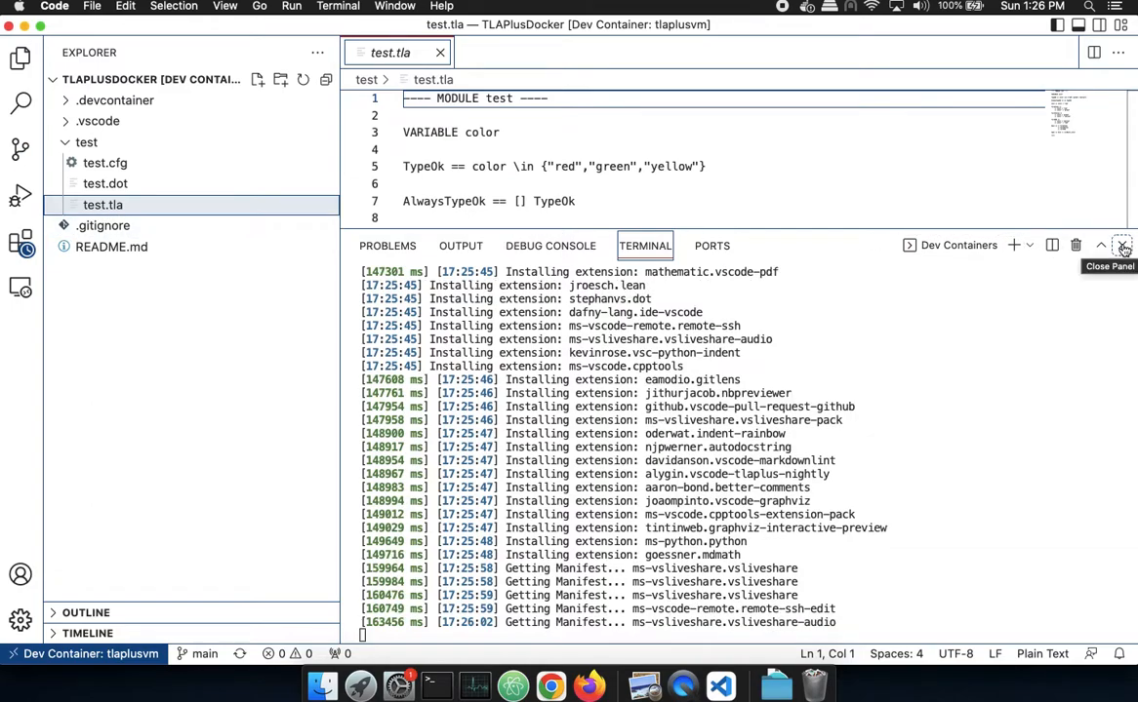
- Close the terminal panel so the full traffic-light spec in test.tla is visible
{"action": "left_click", "coordinate": [1122, 246]}
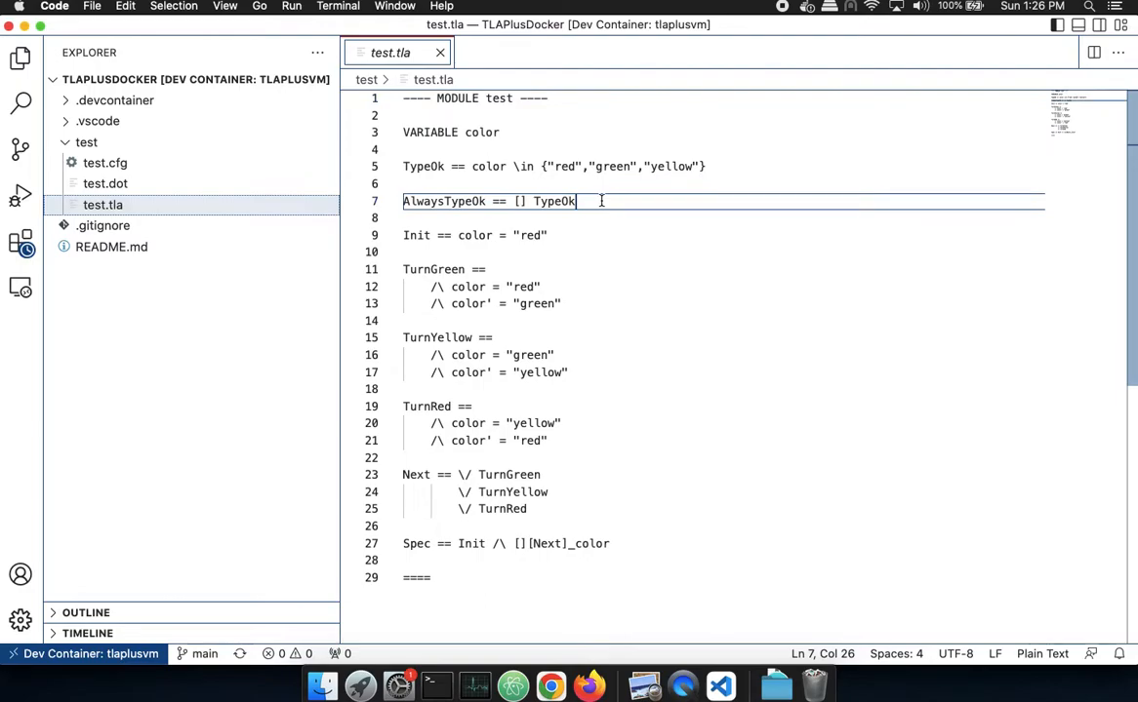
{"action": "mouse_move", "coordinate": [597, 498]}
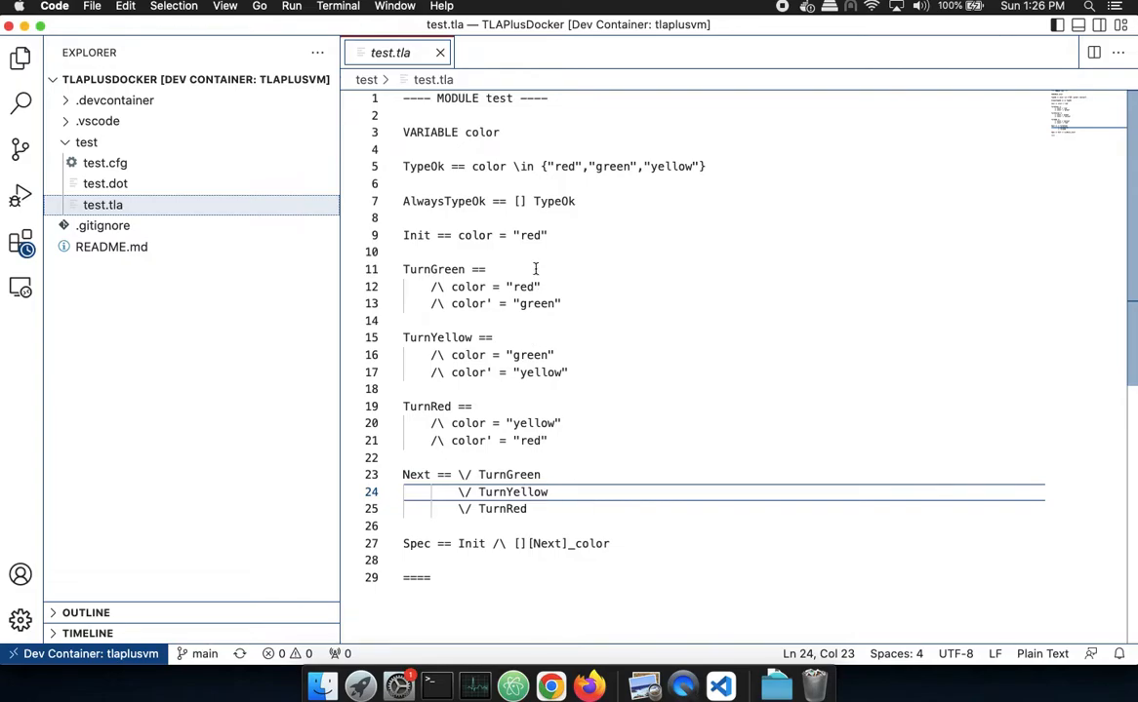
{"action": "mouse_move", "coordinate": [109, 300]}
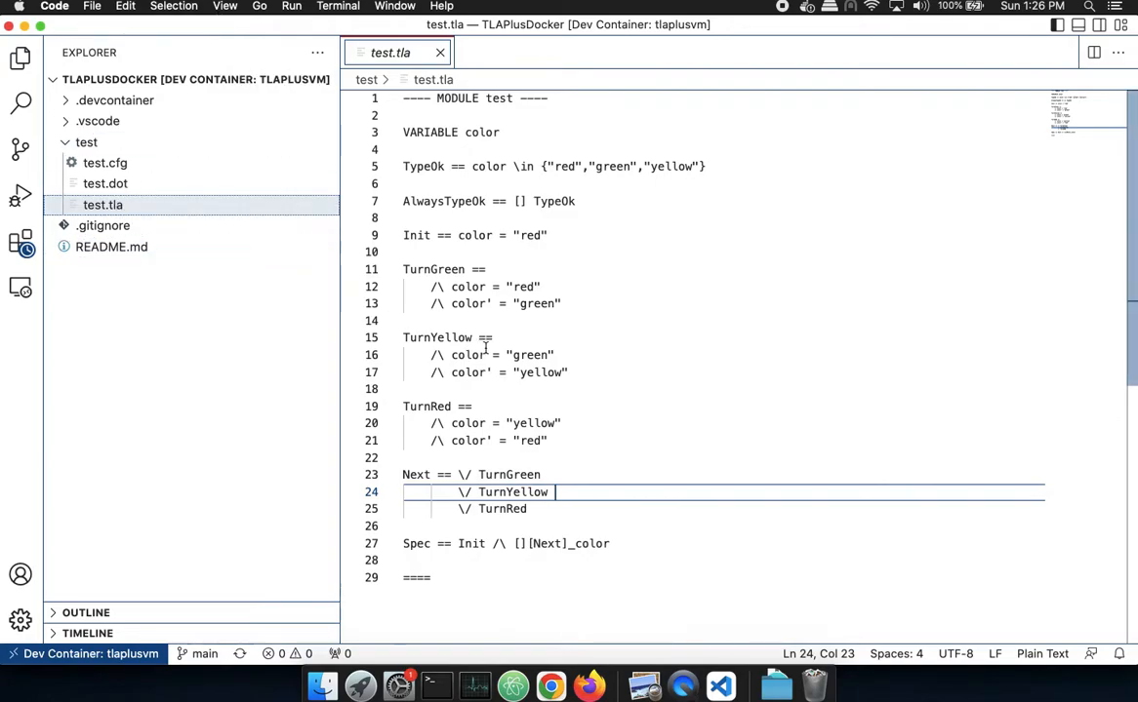
{"action": "right_click", "coordinate": [484, 355]}
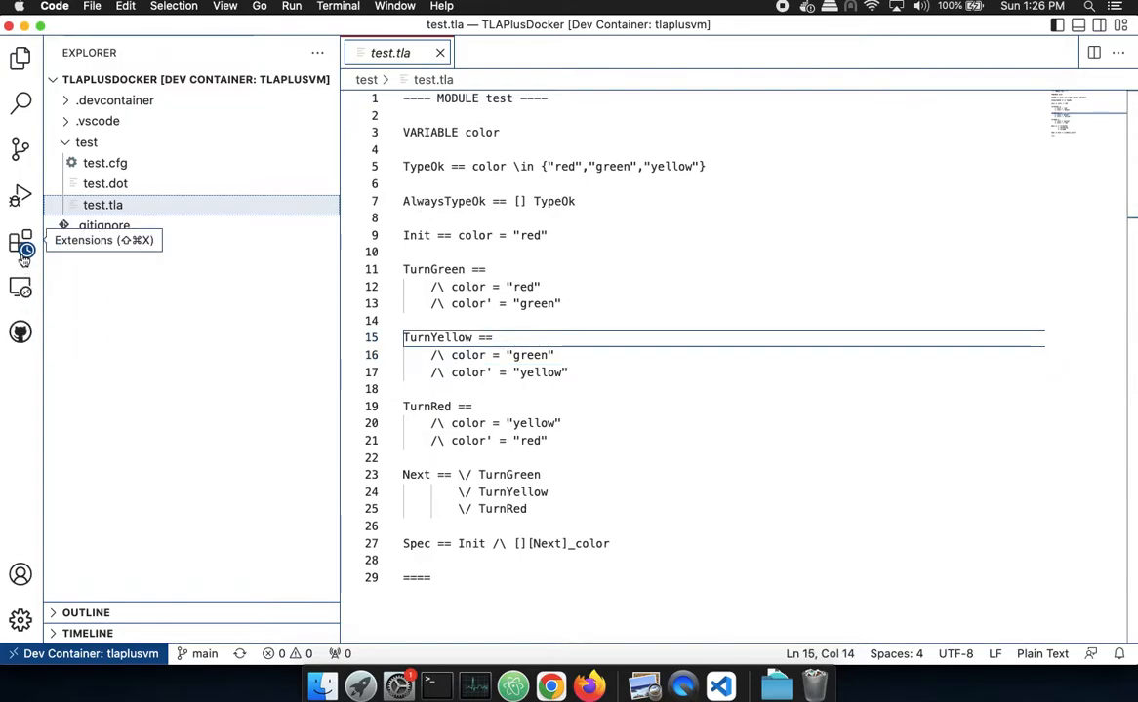
- Check the Dev Container's installed extensions list for TLA+ Nightly, then return to the Explorer
{"action": "left_click", "coordinate": [22, 242]}
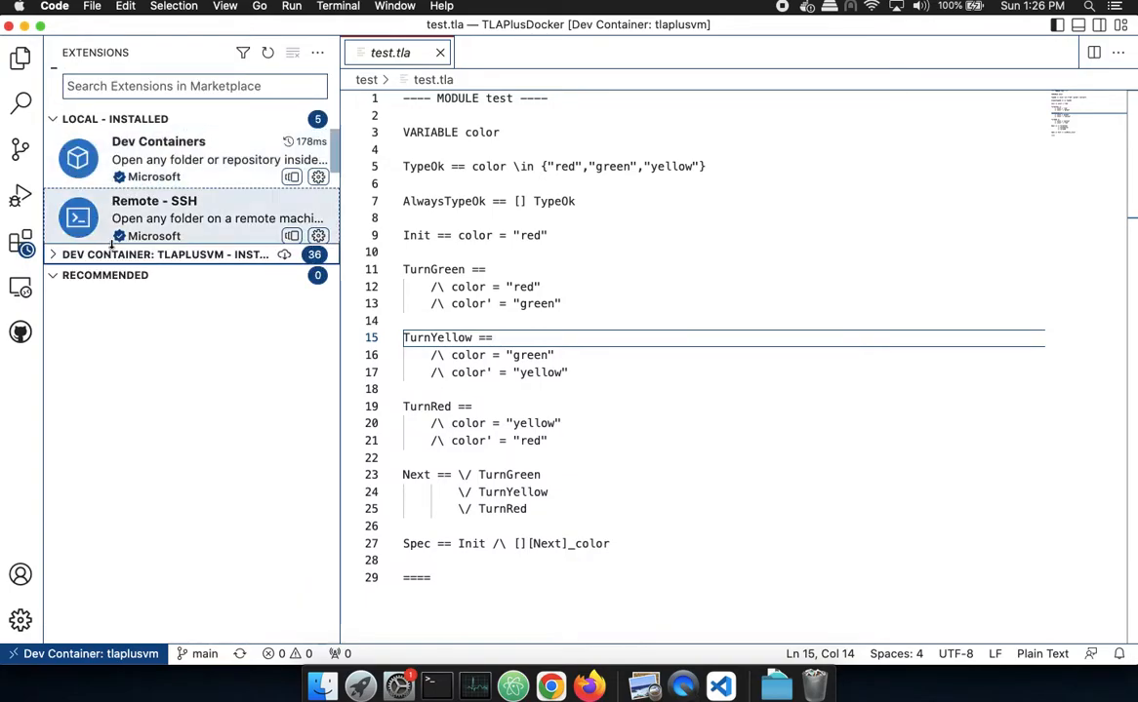
{"action": "left_click", "coordinate": [166, 253]}
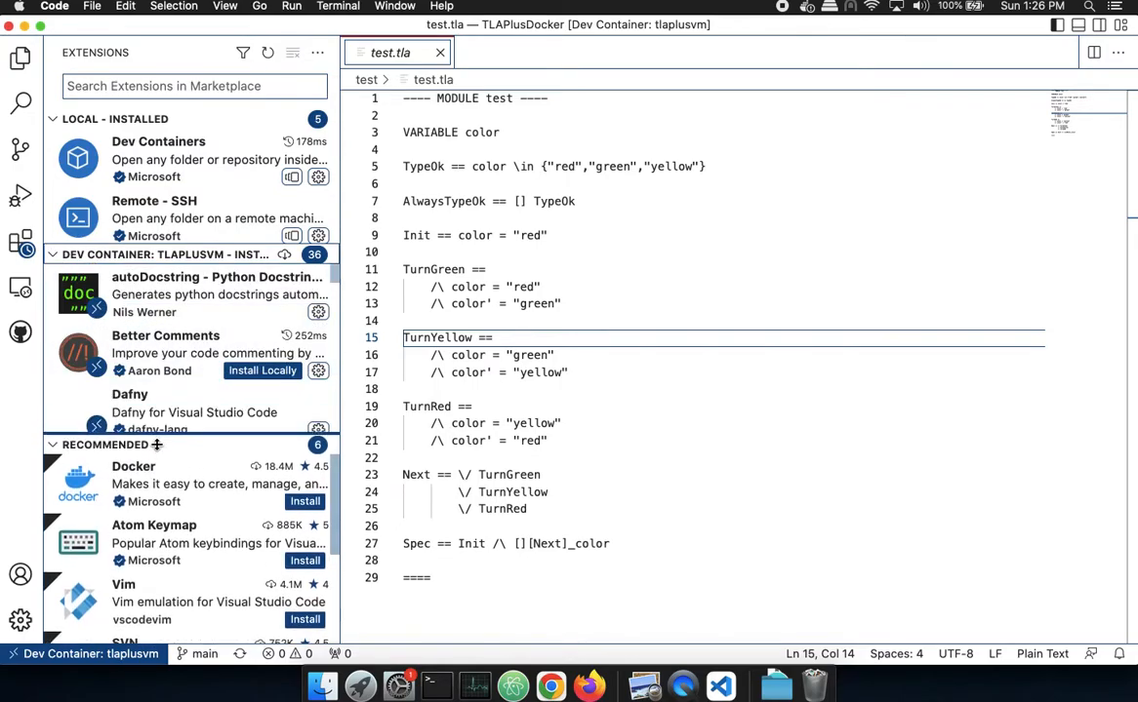
{"action": "scroll", "scroll_direction": "down", "scroll_amount": 3}
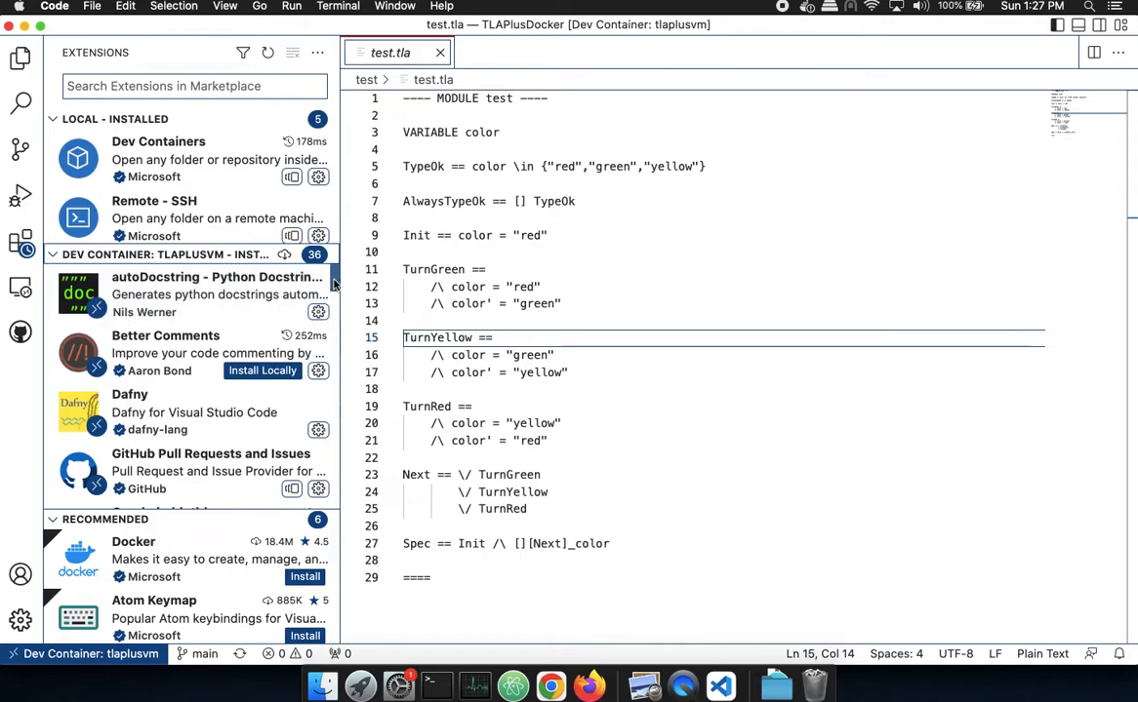
{"action": "scroll", "scroll_direction": "down", "scroll_amount": 3}
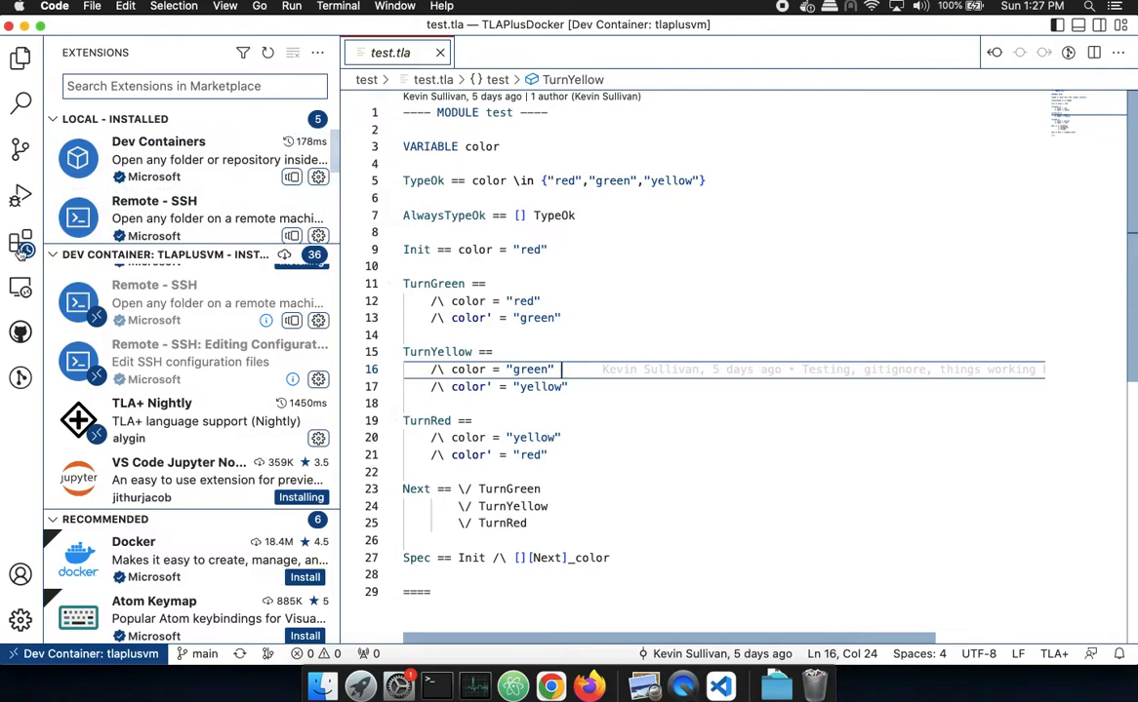
{"action": "left_click", "coordinate": [21, 59]}
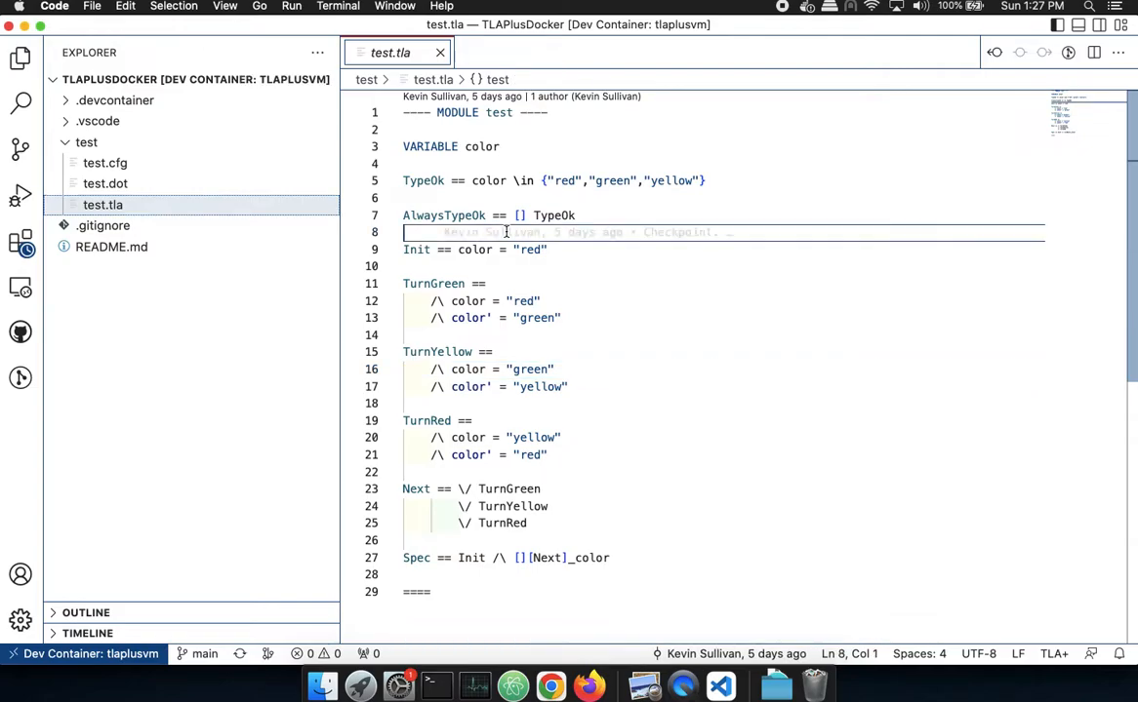
- Run 'Check model with TLC' on test.tla with options '-coverage 1 -dump dot colorize'
{"action": "right_click", "coordinate": [506, 232]}
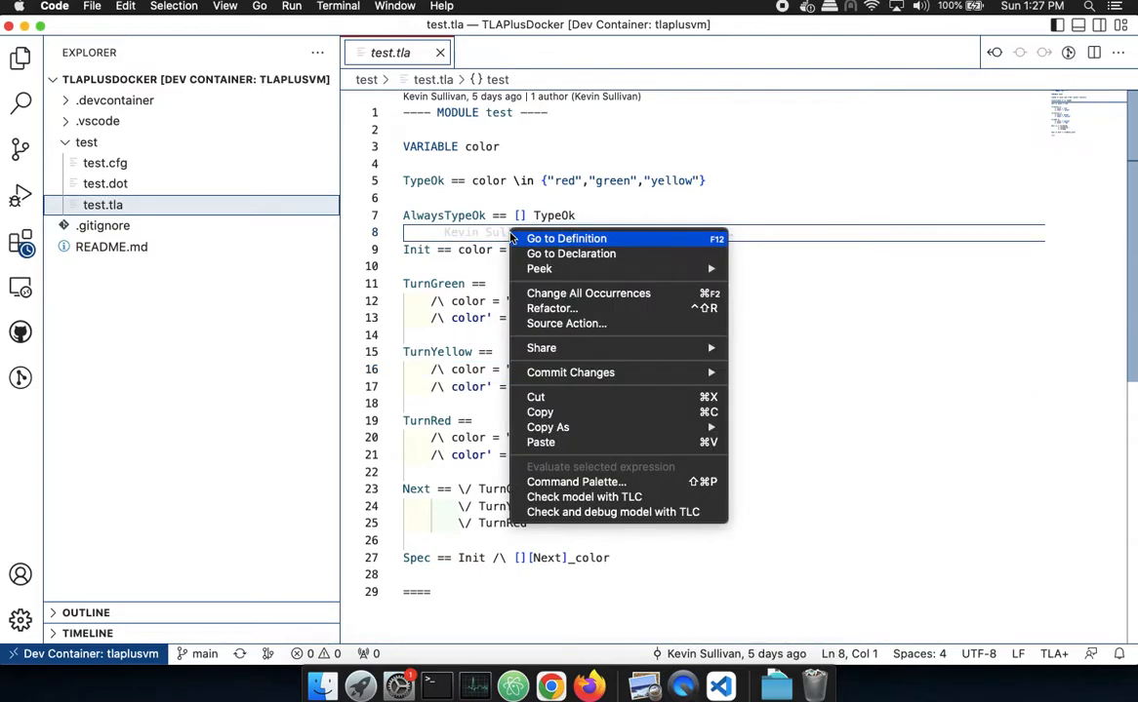
{"action": "mouse_move", "coordinate": [619, 497]}
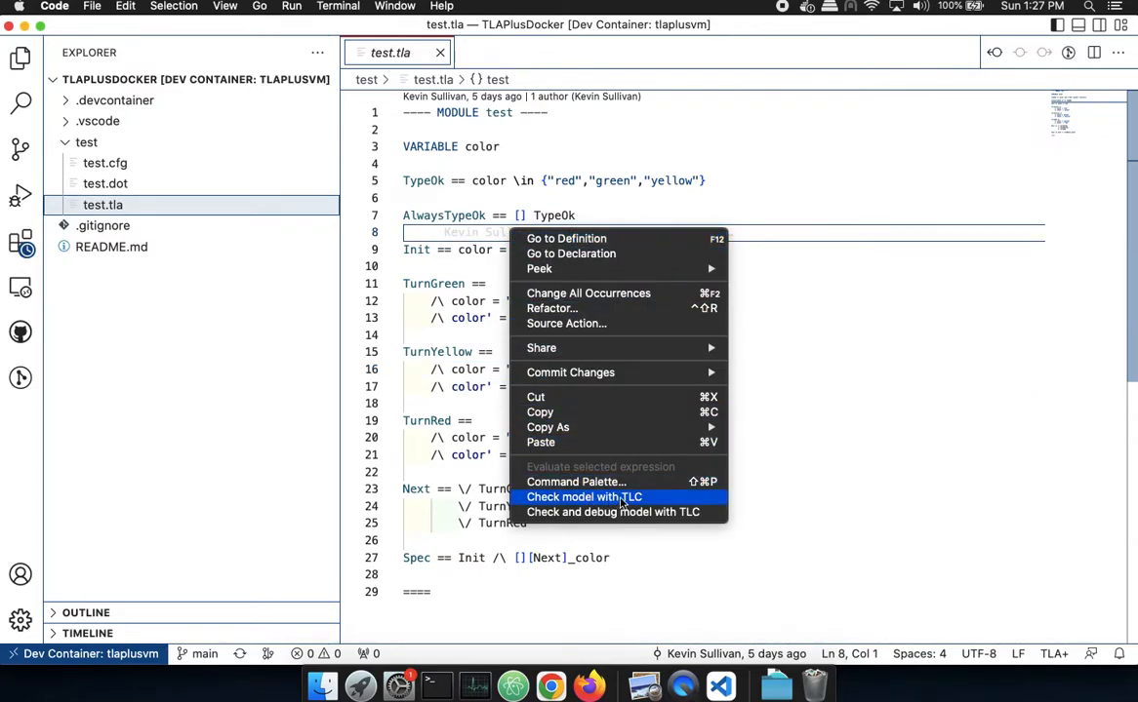
{"action": "left_click", "coordinate": [583, 498]}
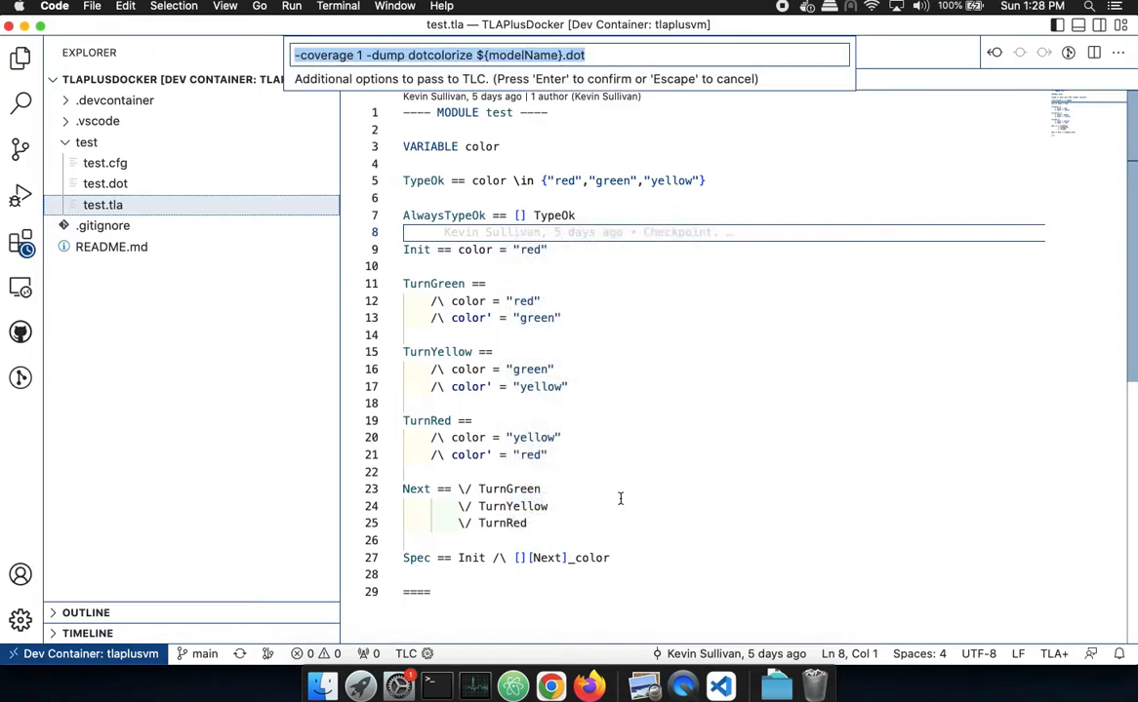
{"action": "mouse_move", "coordinate": [620, 496]}
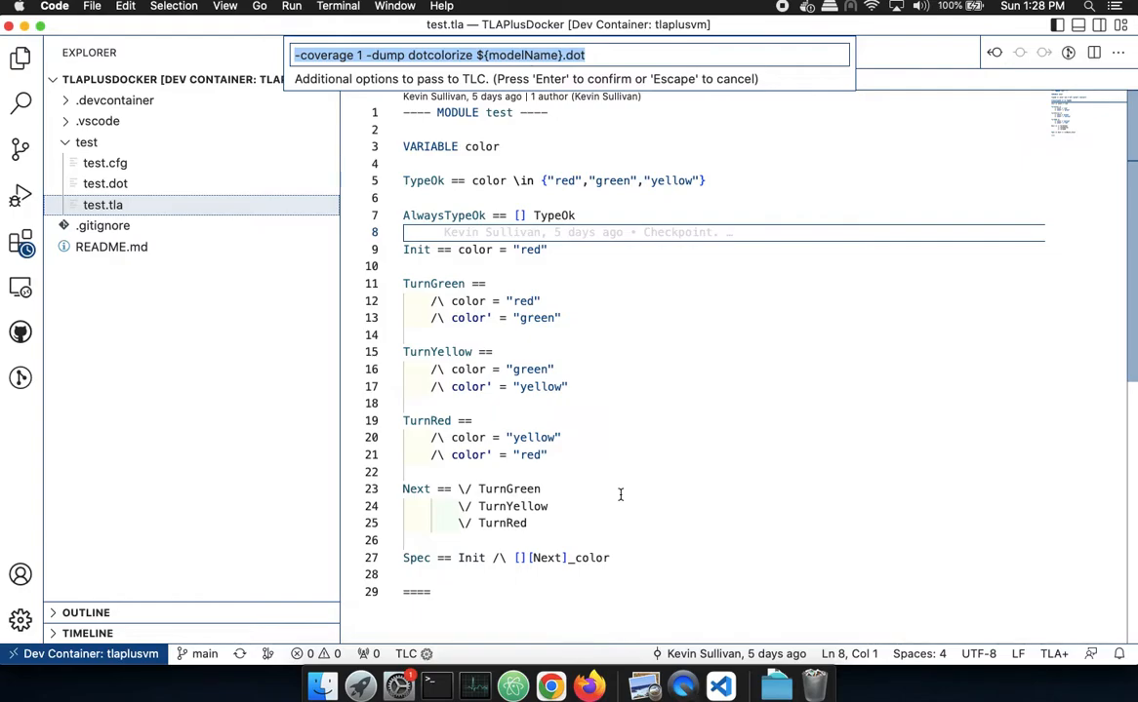
{"action": "key", "text": "Escape"}
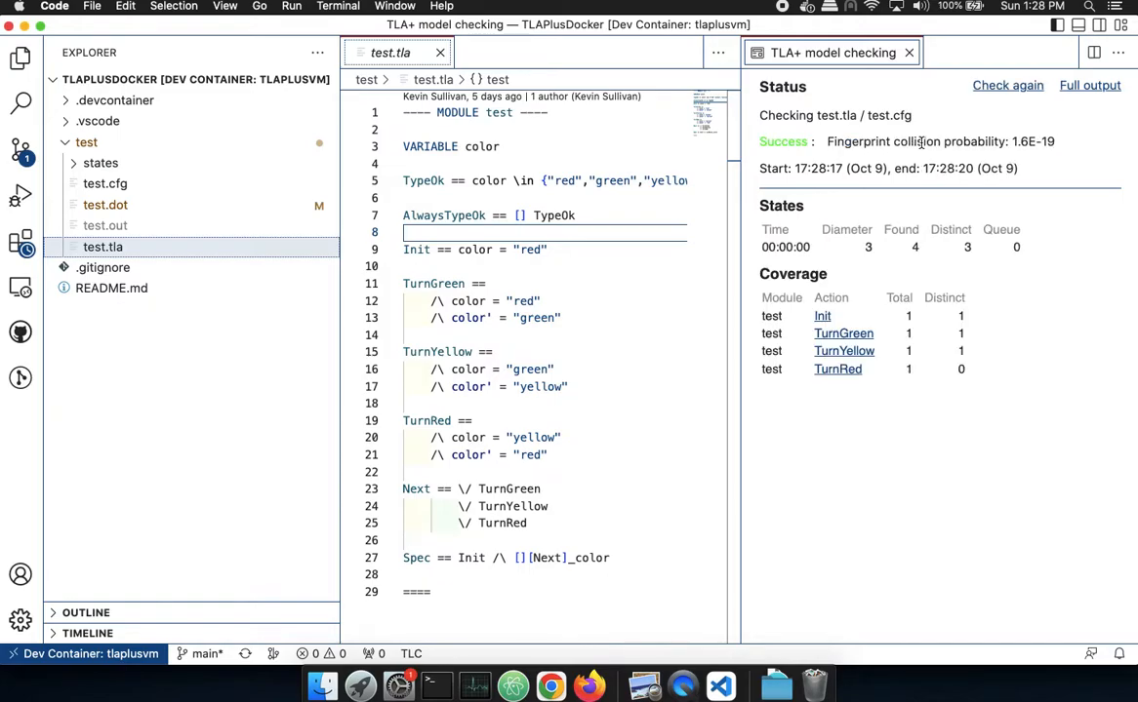
{"action": "mouse_move", "coordinate": [863, 344]}
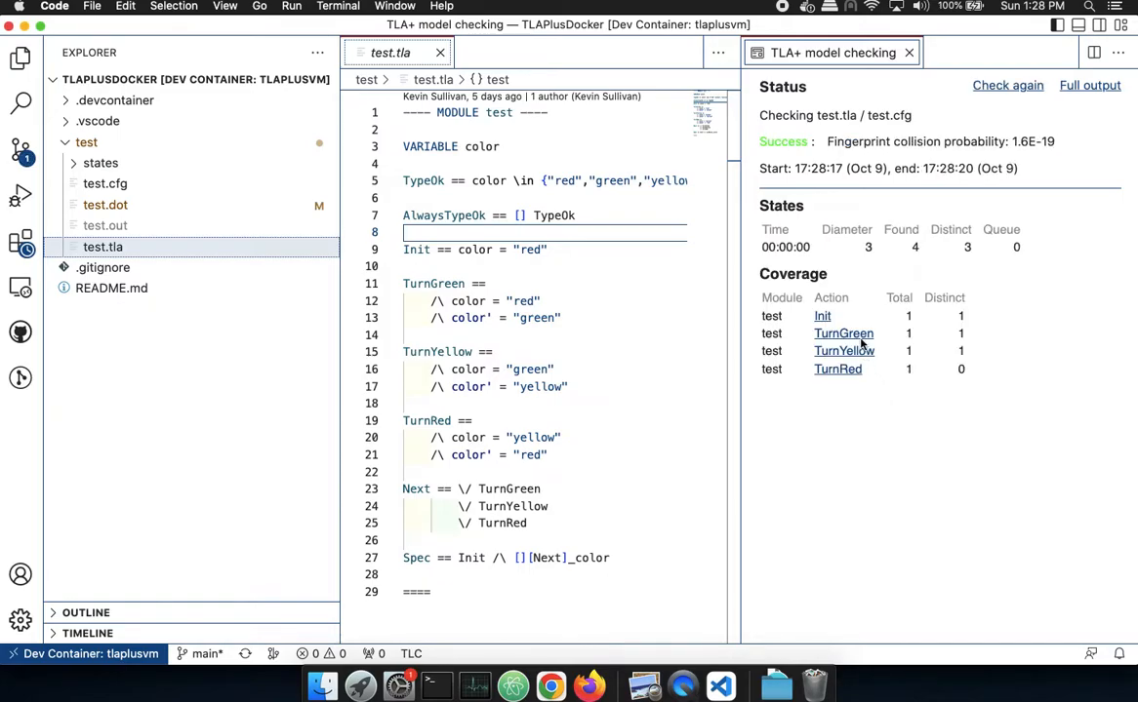
{"action": "mouse_move", "coordinate": [952, 422]}
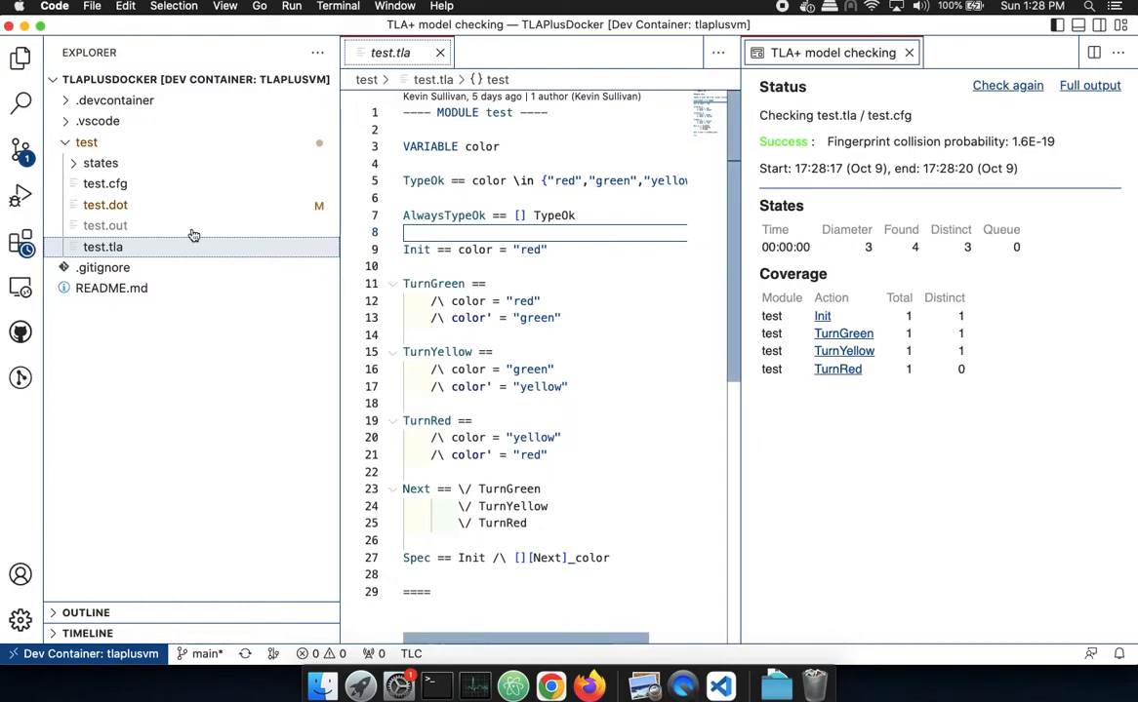
- Review the TLC status, states and coverage results, then bring up the spec's context menu
{"action": "right_click", "coordinate": [439, 265]}
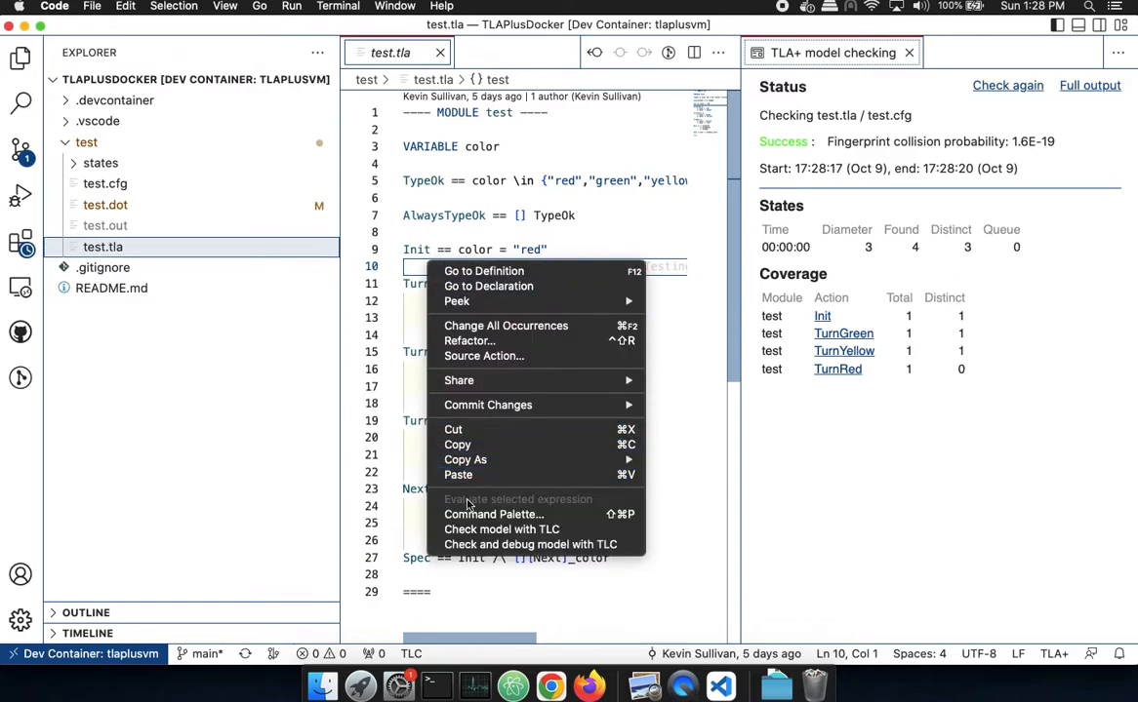
- Run 'TLA+: Export module to PDF' from the Command Palette to produce test.pdf
{"action": "left_click", "coordinate": [492, 516]}
{"action": "type", "text": ">TLA+"}
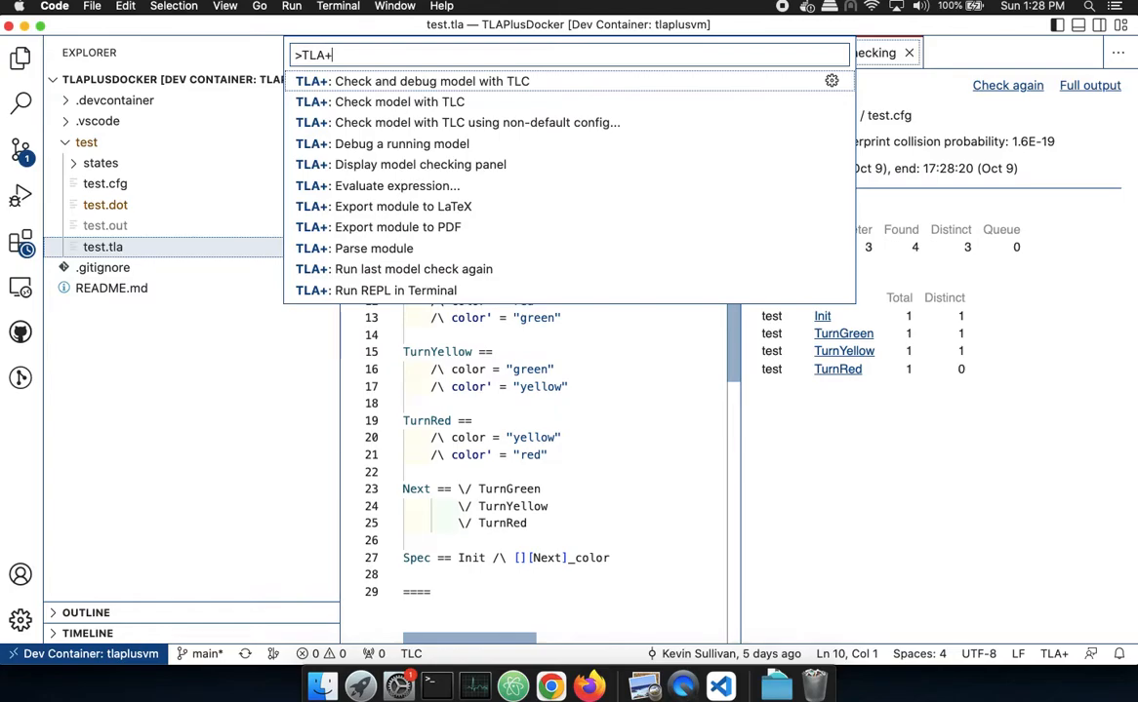
{"action": "mouse_move", "coordinate": [482, 328]}
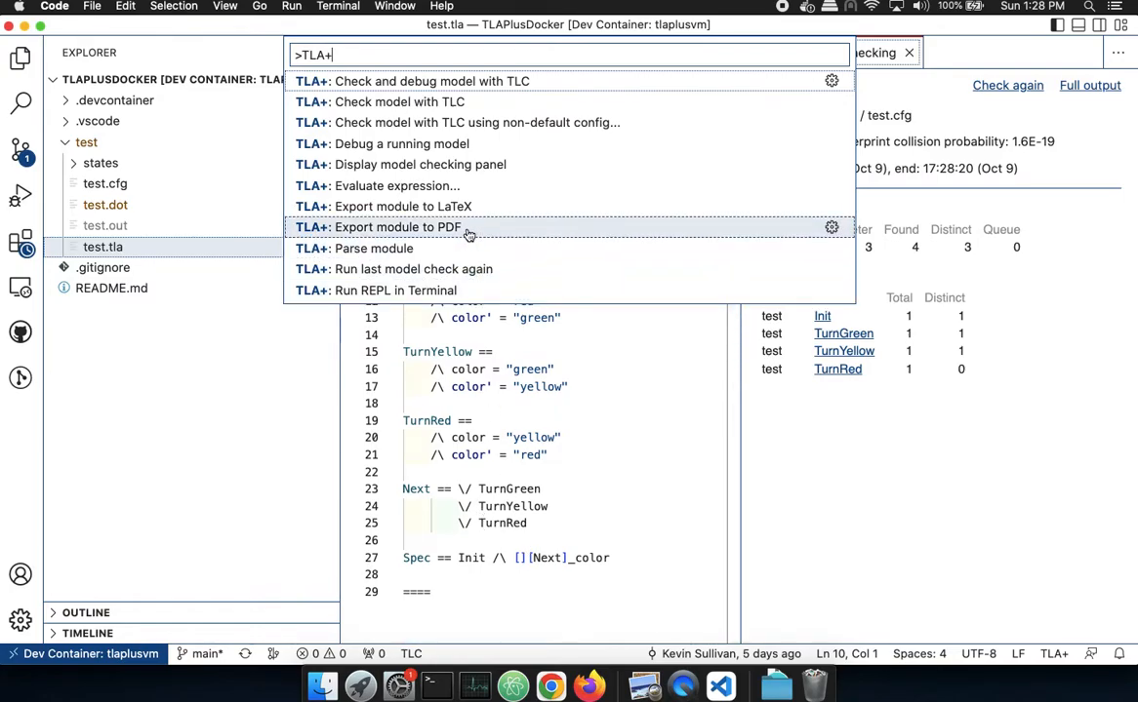
{"action": "mouse_move", "coordinate": [468, 226]}
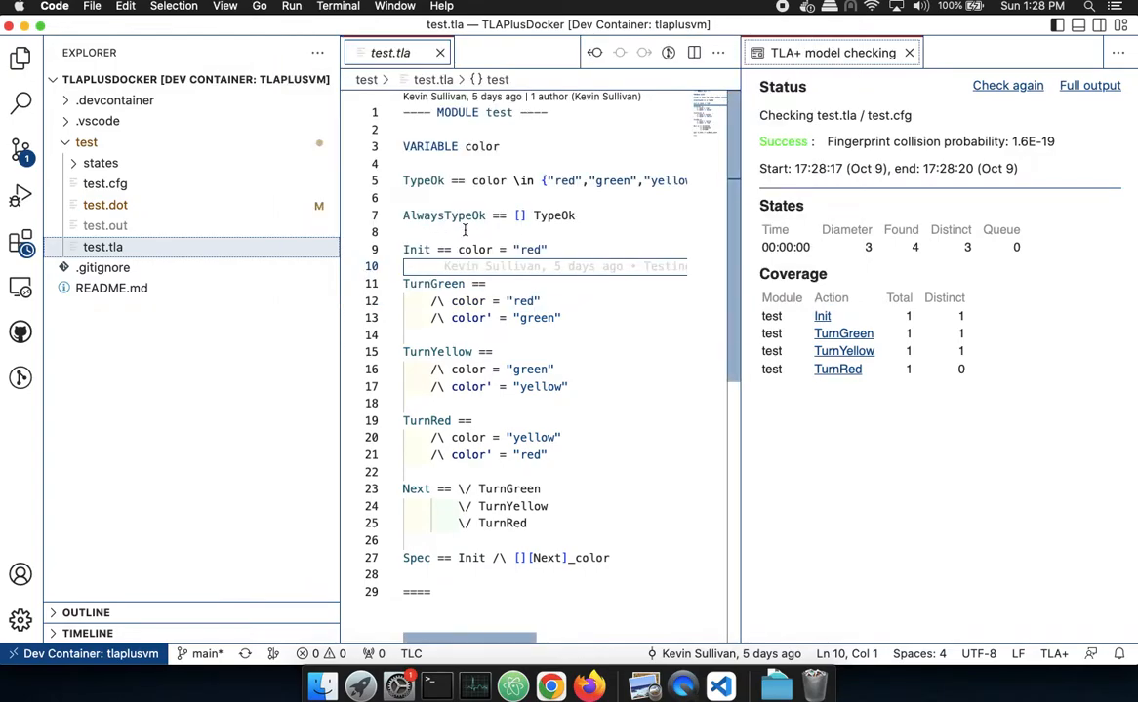
{"action": "left_click", "coordinate": [106, 184]}
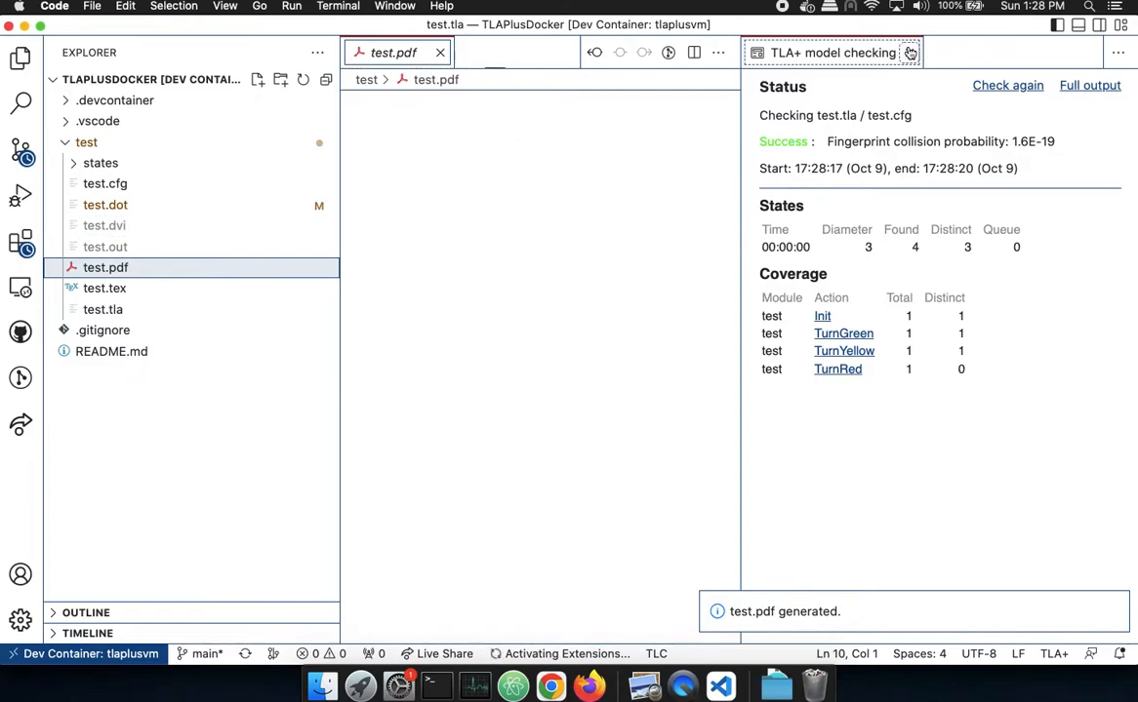
- Close the model checking tab, zoom into test.pdf twice, then open test.dot
{"action": "left_click", "coordinate": [909, 53]}
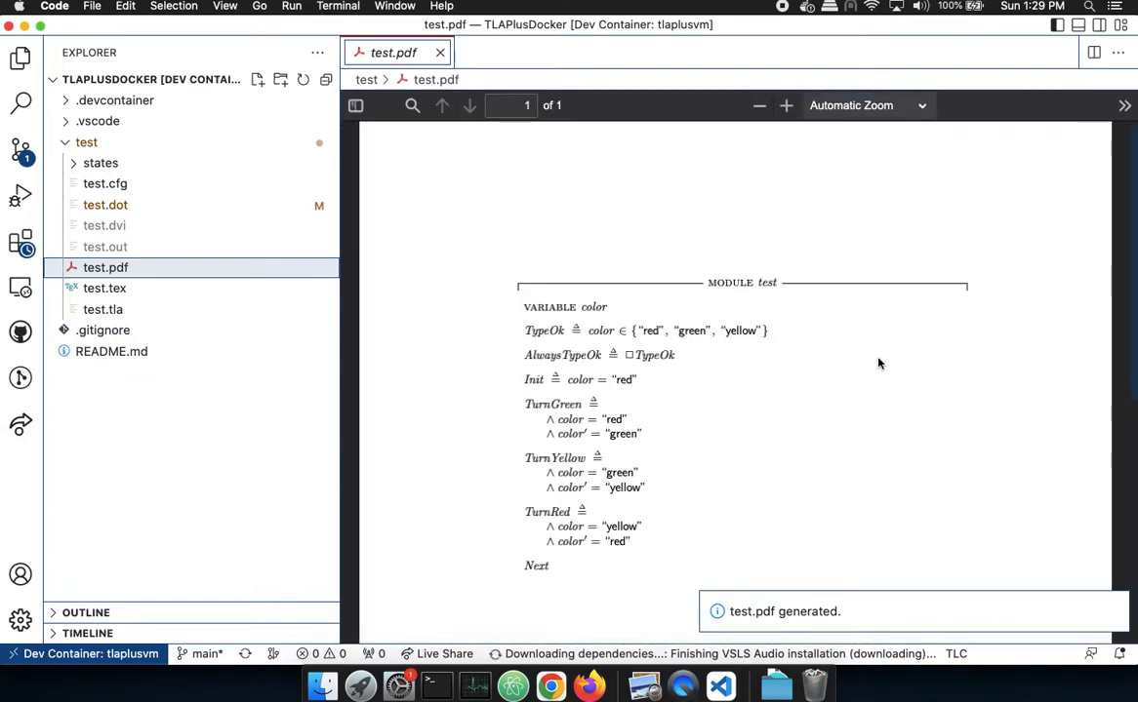
{"action": "left_click", "coordinate": [787, 106]}
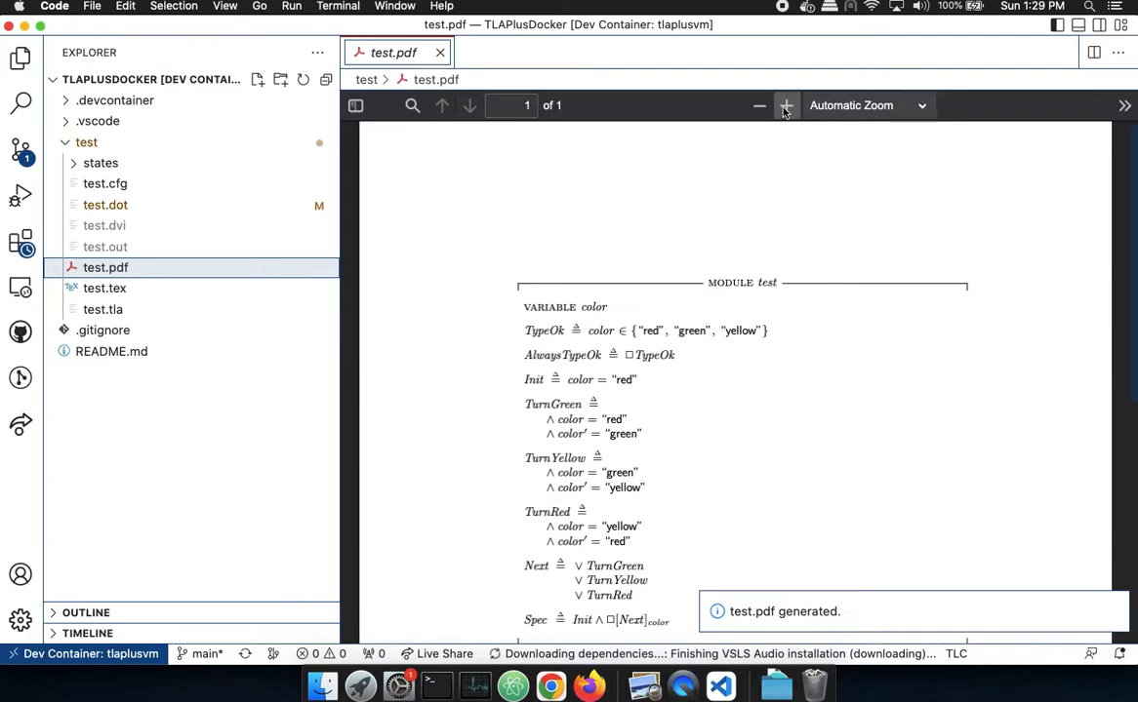
{"action": "left_click", "coordinate": [784, 105]}
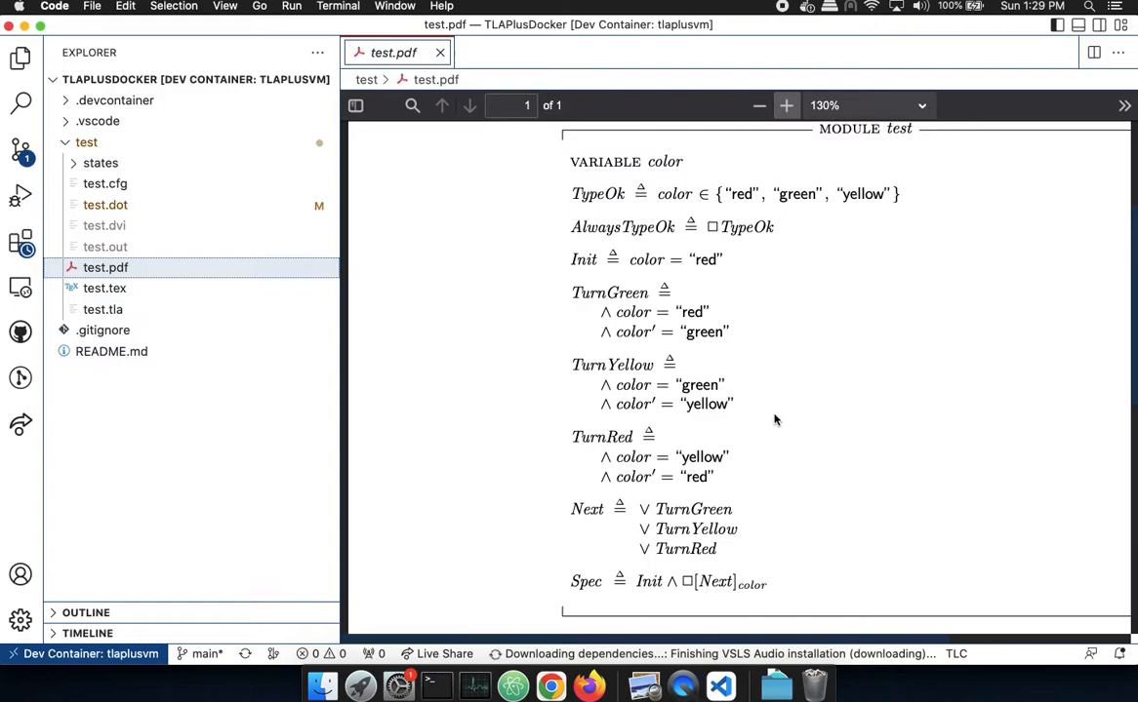
{"action": "mouse_move", "coordinate": [791, 384]}
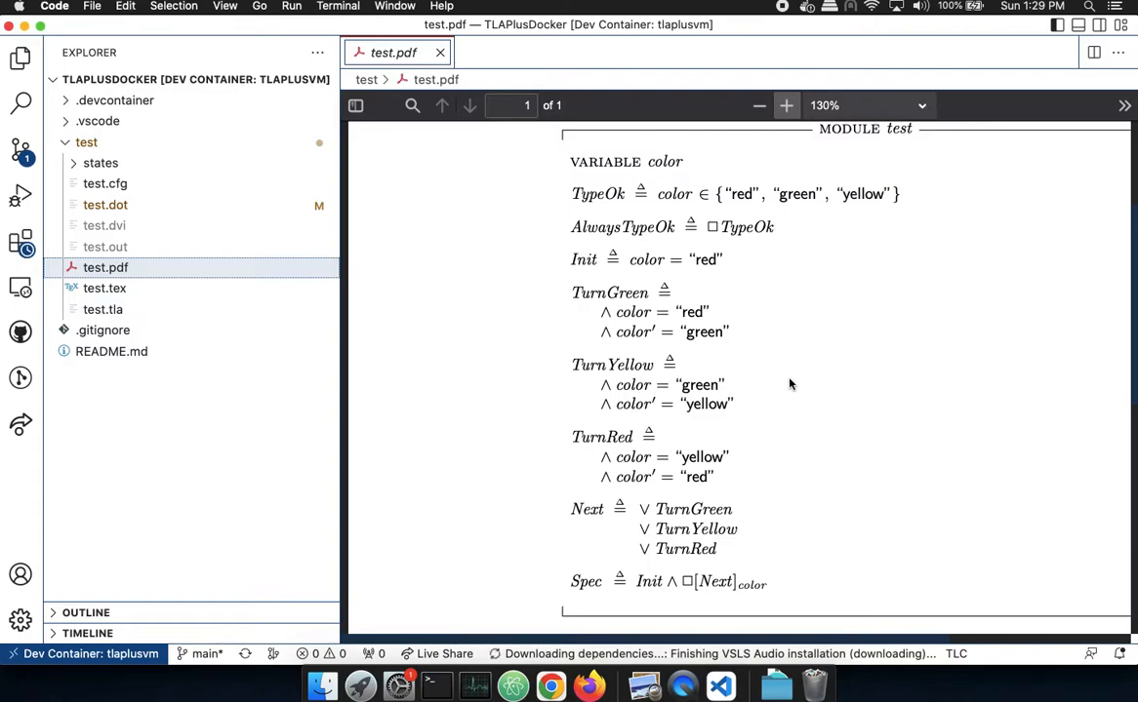
{"action": "mouse_move", "coordinate": [675, 474]}
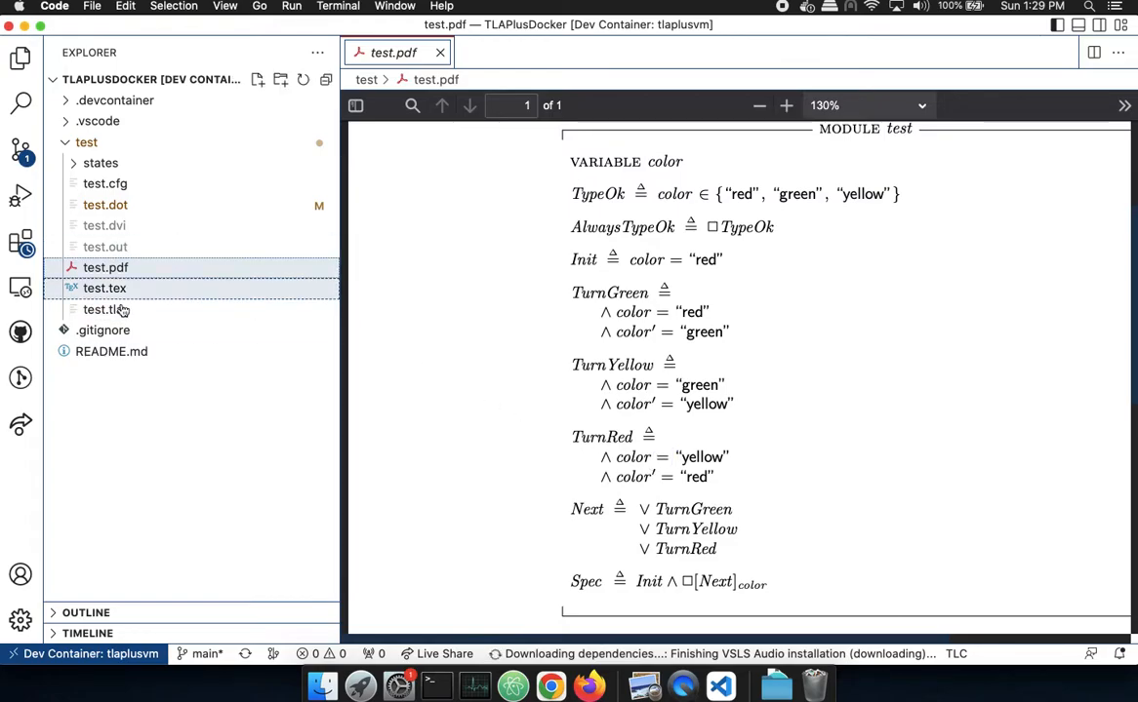
{"action": "left_click", "coordinate": [105, 205]}
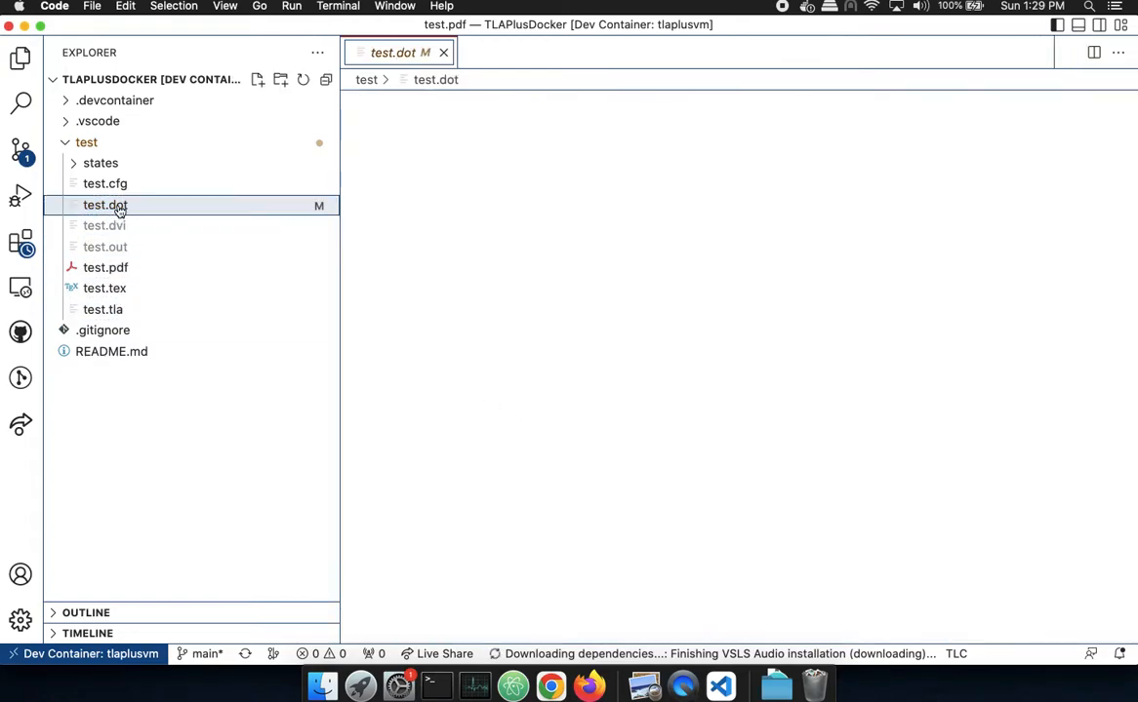
- View the test.dot DiskGraph source and launch its Graphviz preview
{"action": "left_click", "coordinate": [105, 205]}
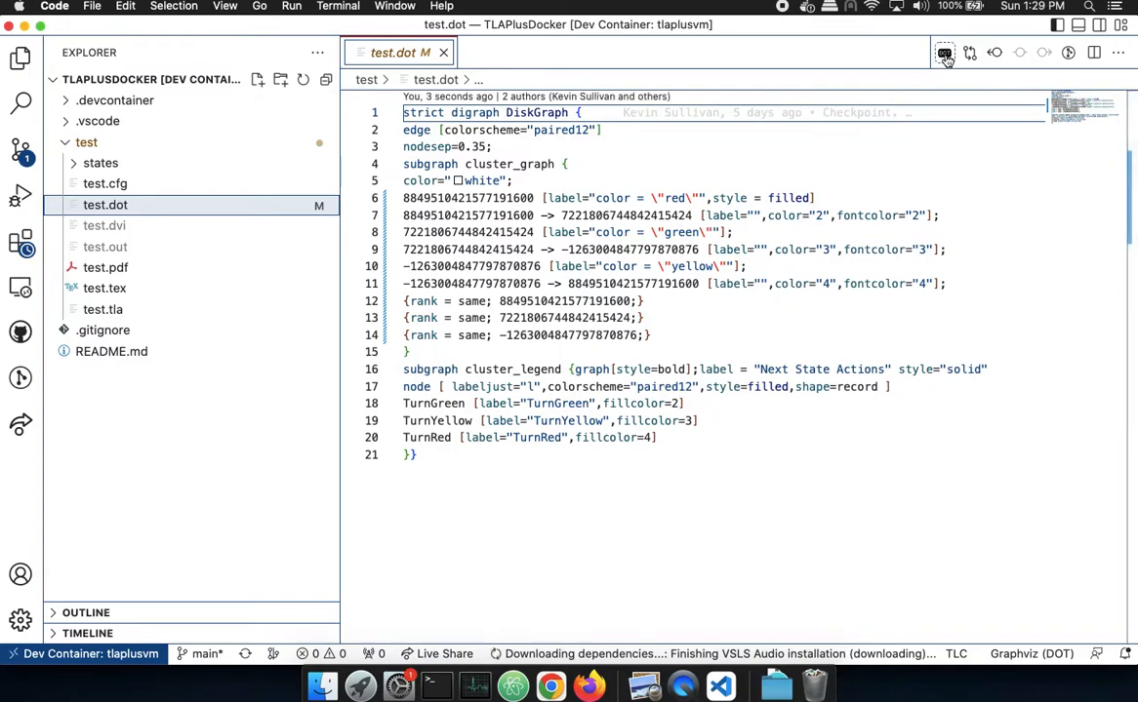
{"action": "mouse_move", "coordinate": [945, 52]}
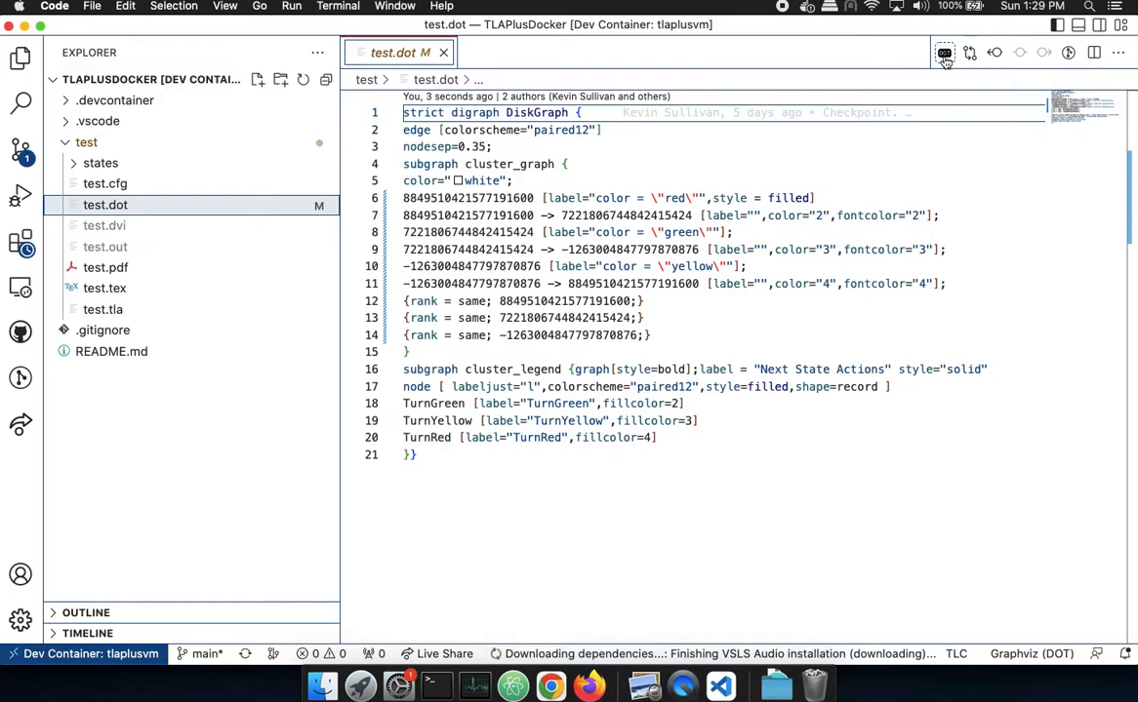
{"action": "left_click", "coordinate": [944, 53]}
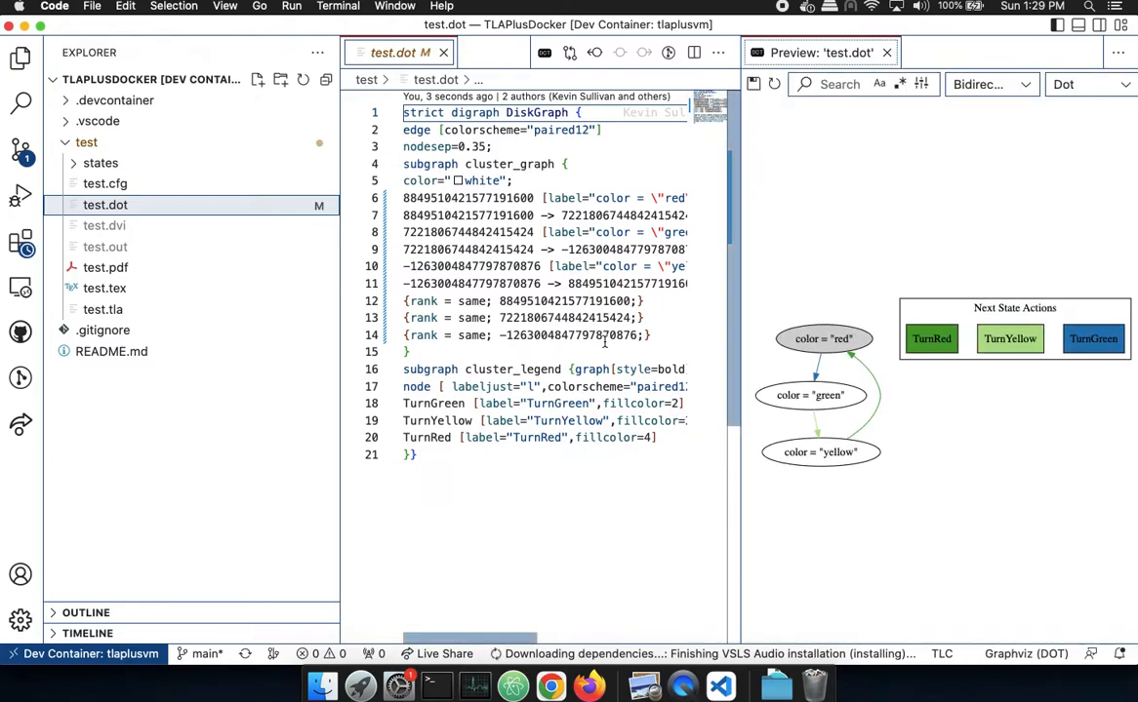
{"action": "mouse_move", "coordinate": [841, 351]}
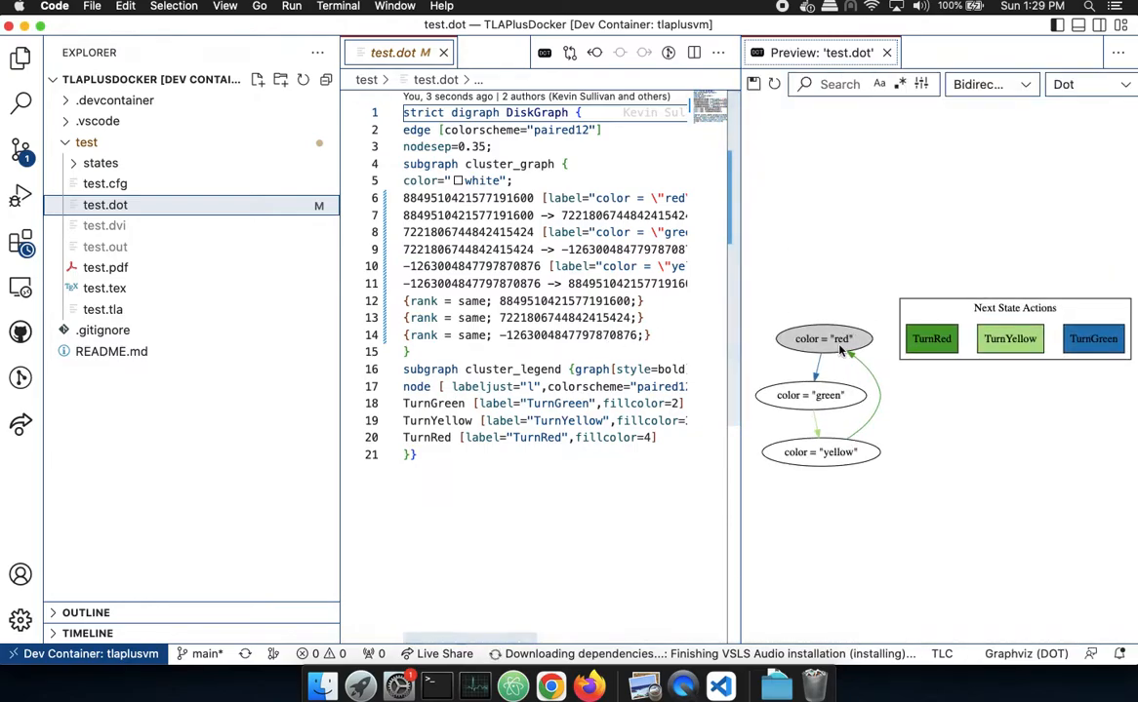
- Reopen test.tla beside the rendered red, green and yellow state graph preview
{"action": "left_click", "coordinate": [101, 308]}
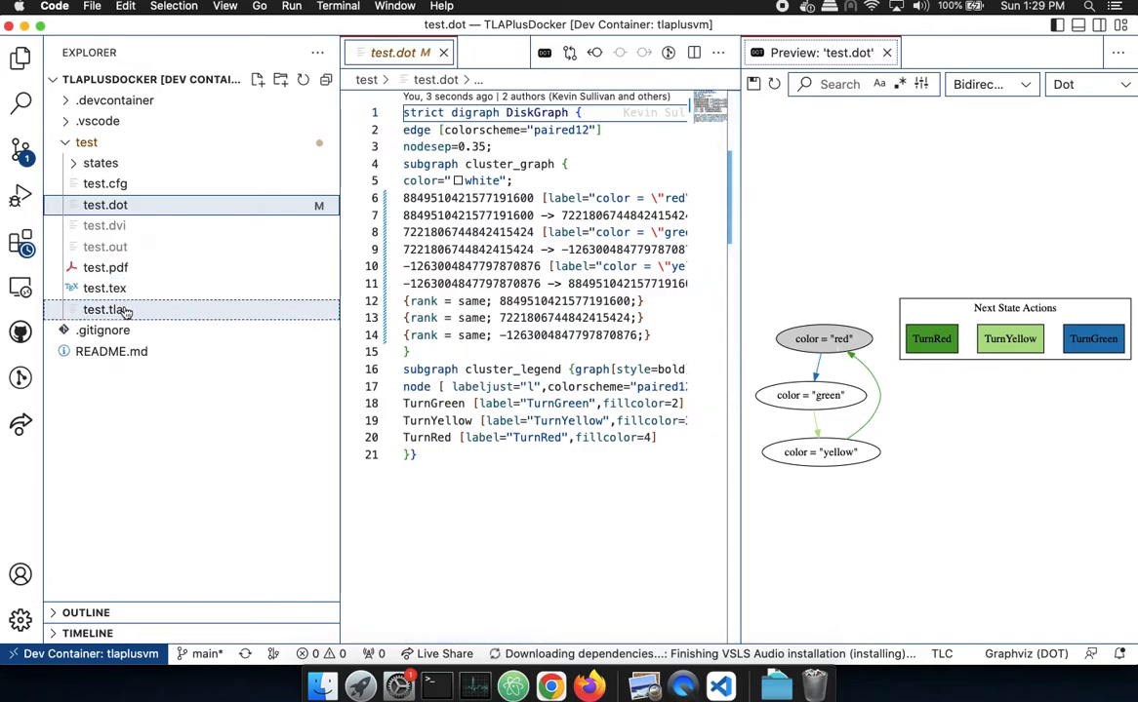
{"action": "left_click", "coordinate": [102, 308]}
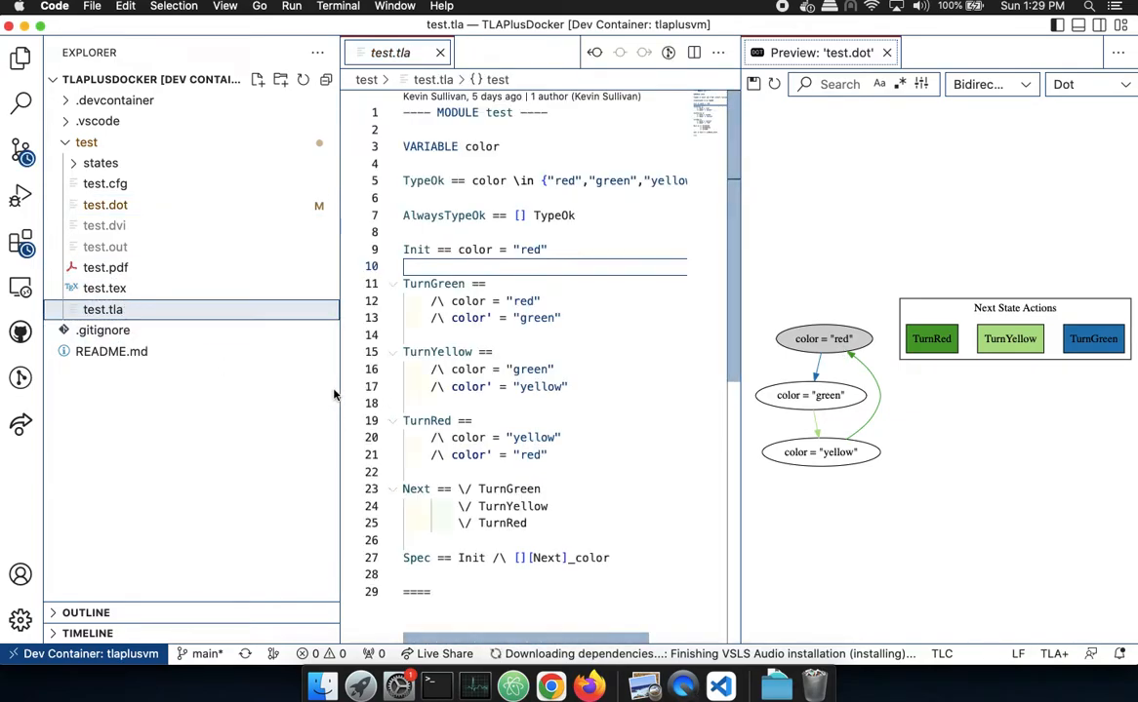